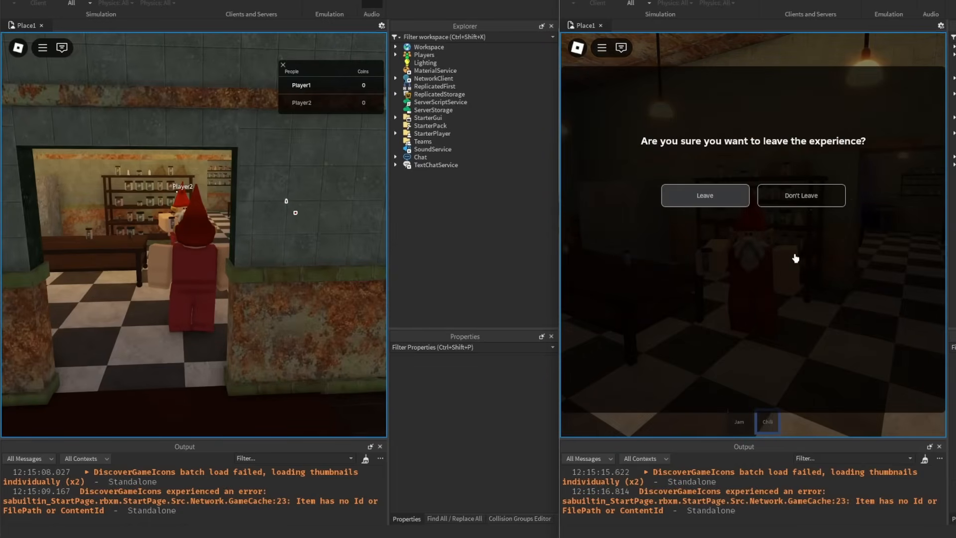
Confirm the second player leaves the experience and return to the Item script
{"action": "left_click", "coordinate": [704, 195]}
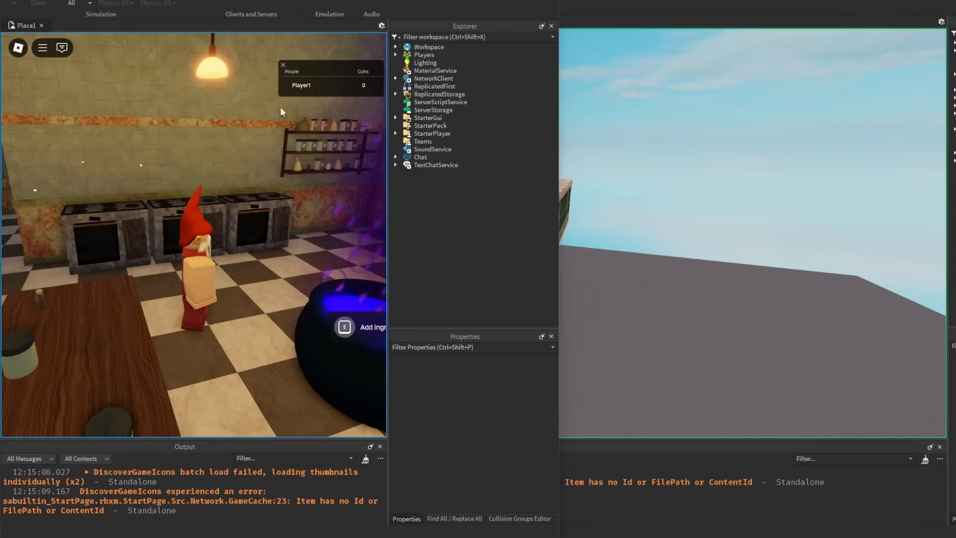
{"action": "left_click", "coordinate": [160, 23]}
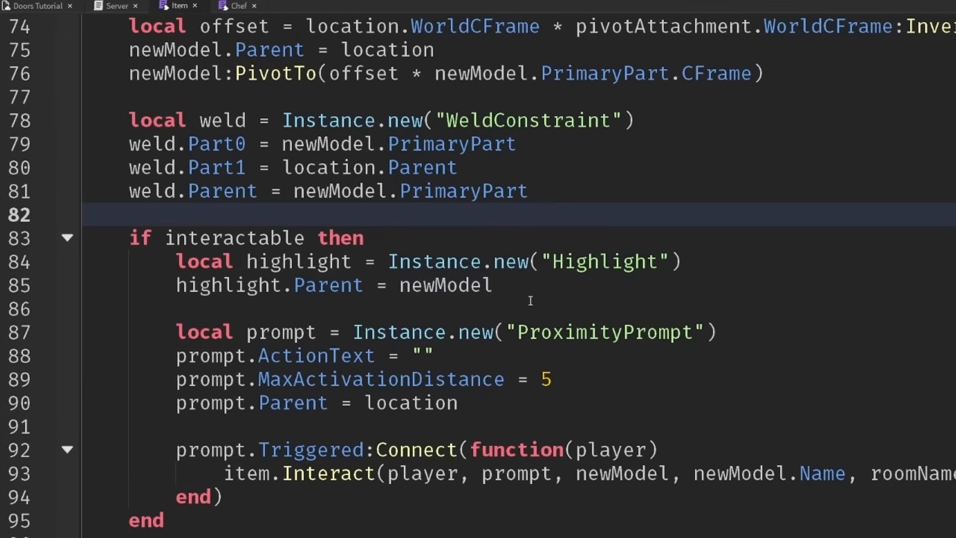
Replace template:Destroy() with template.Parent = nil followed by task.wait(3)
{"action": "scroll", "scroll_direction": "up", "scroll_amount": 3}
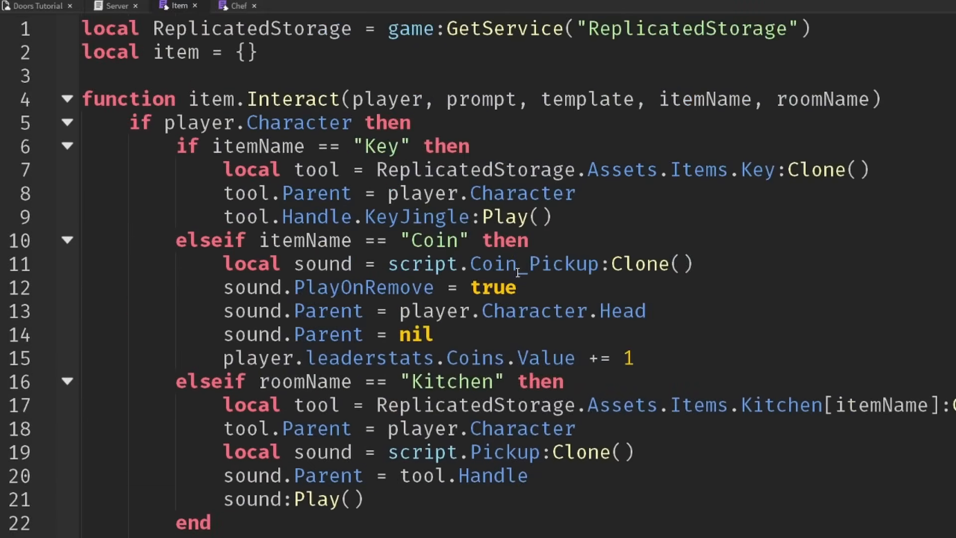
{"action": "scroll", "scroll_direction": "down", "scroll_amount": 3}
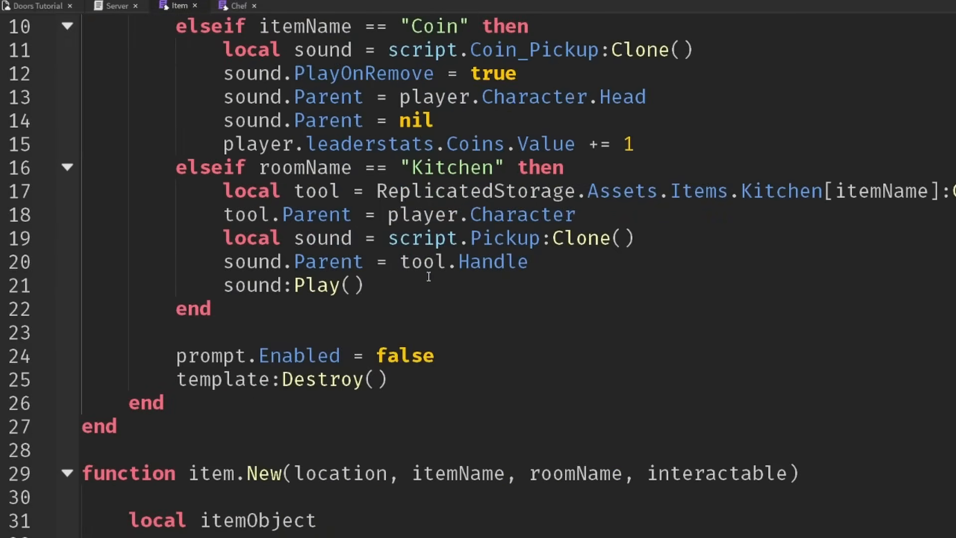
{"action": "scroll", "scroll_direction": "down", "scroll_amount": 3}
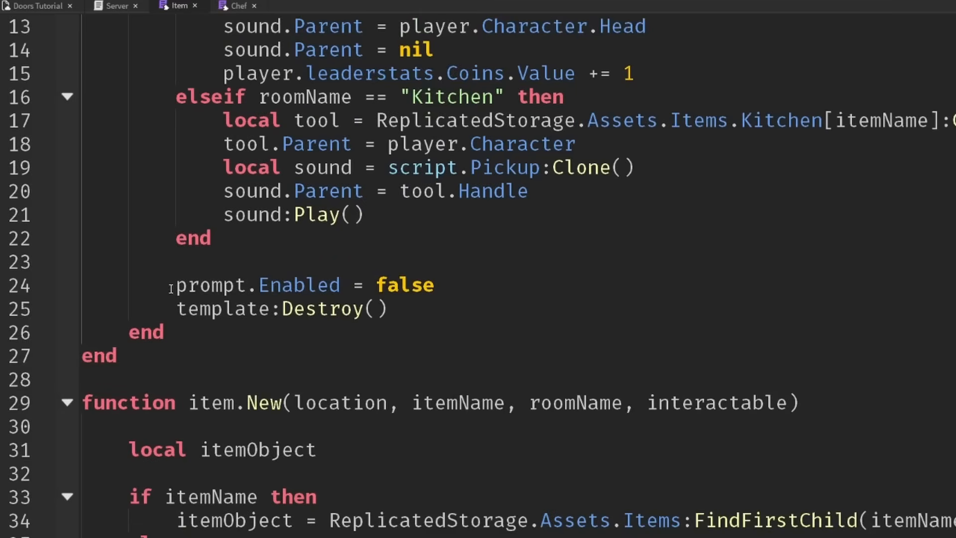
{"action": "left_click", "coordinate": [434, 284]}
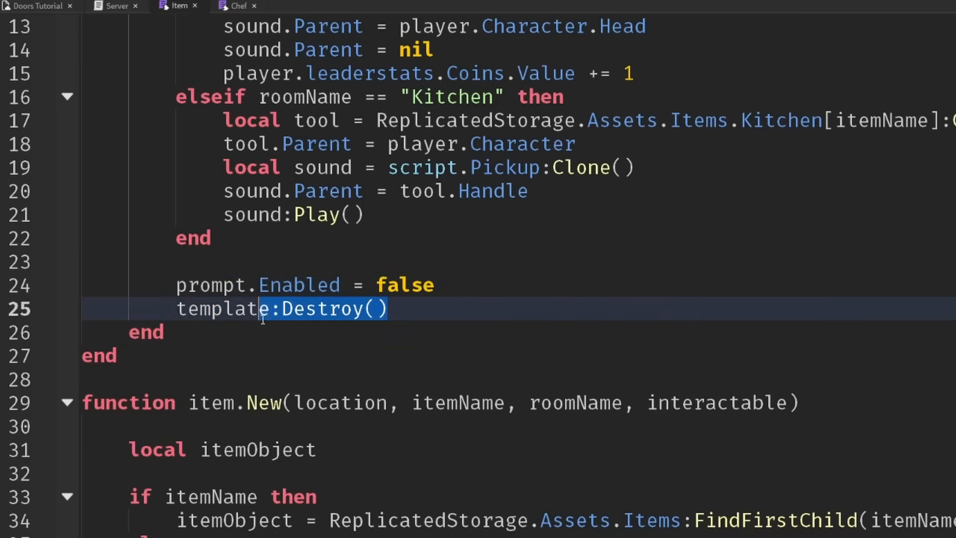
{"action": "type", "text": ".Parent = nil"}
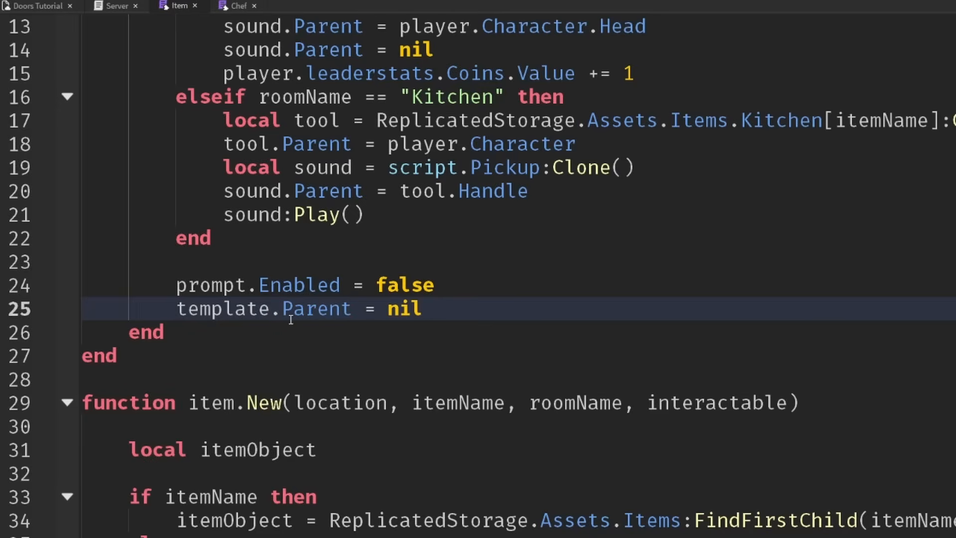
{"action": "type", "text": "task.w"}
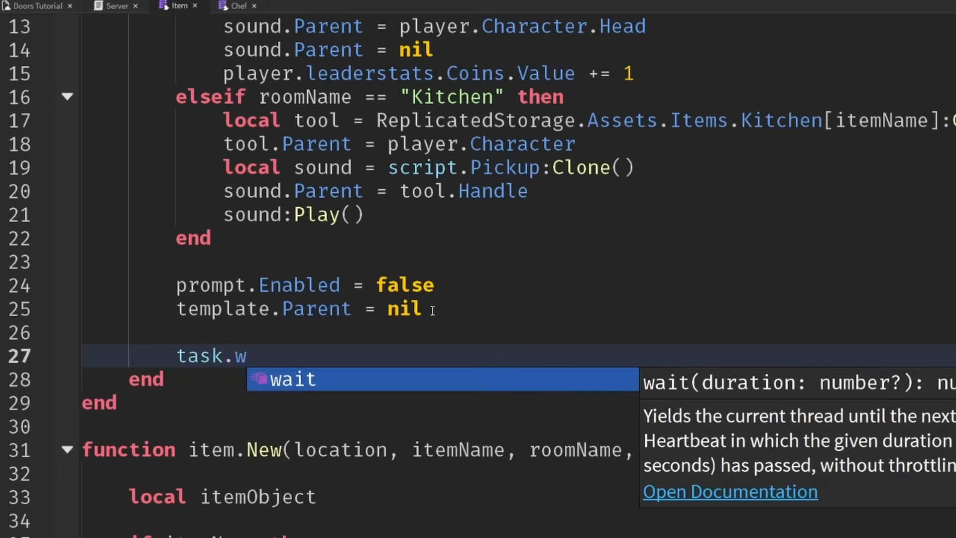
{"action": "type", "text": "ait(3)"}
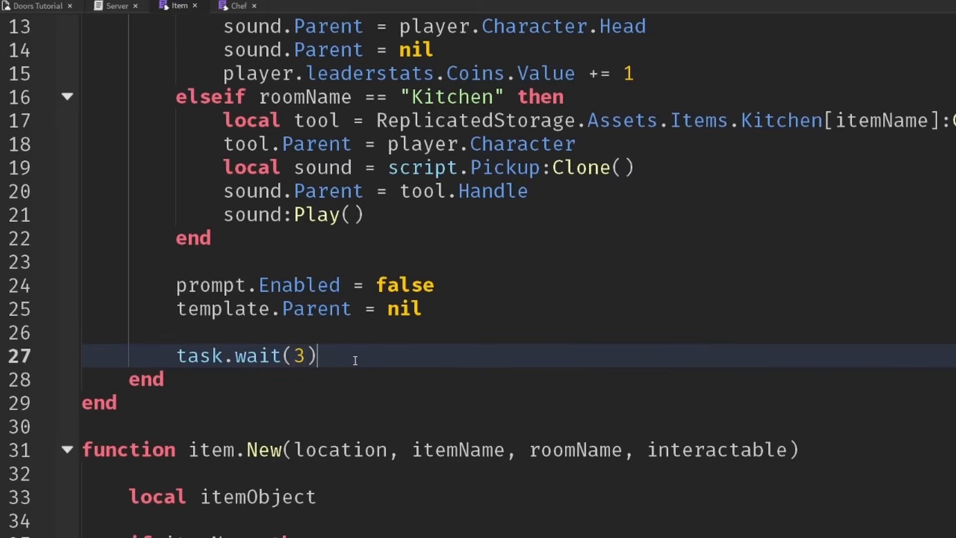
{"action": "key", "text": "enter"}
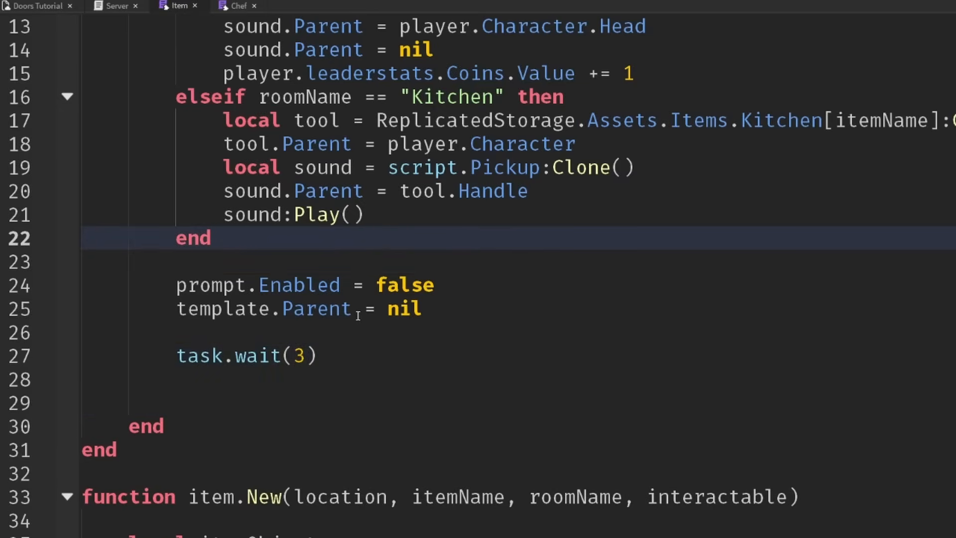
Store originalParent, then re-enable the prompt and restore template.Parent after the wait
{"action": "left_click", "coordinate": [274, 262]}
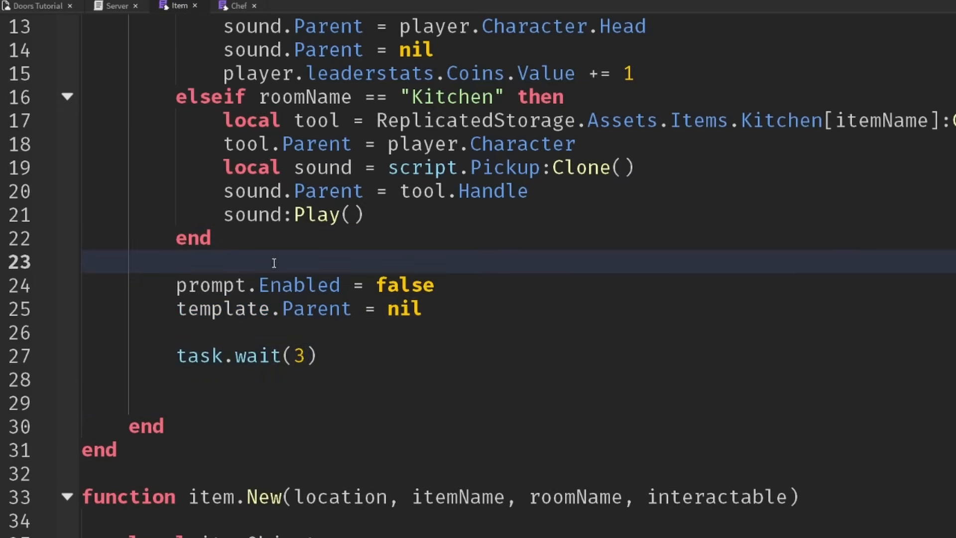
{"action": "type", "text": "local o"}
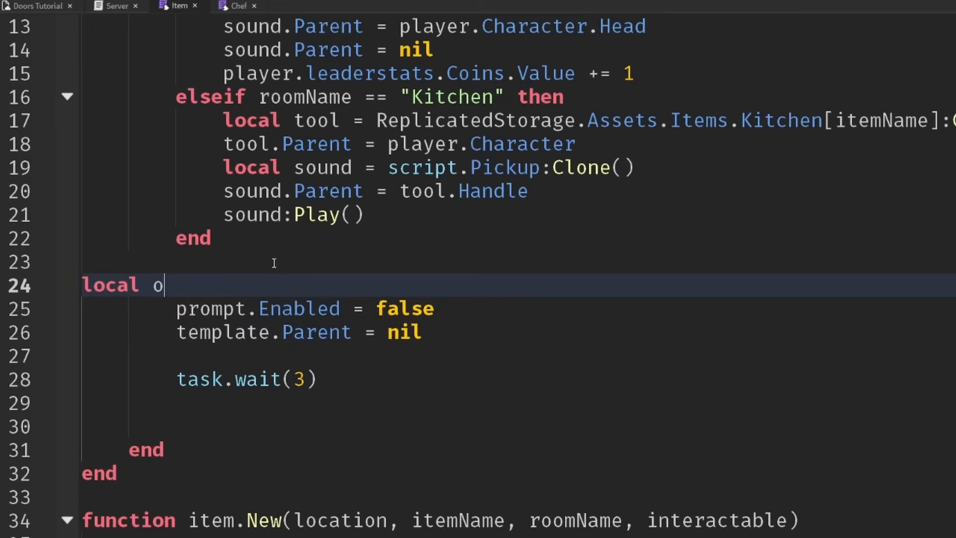
{"action": "type", "text": "riginalParent = template.Paren"}
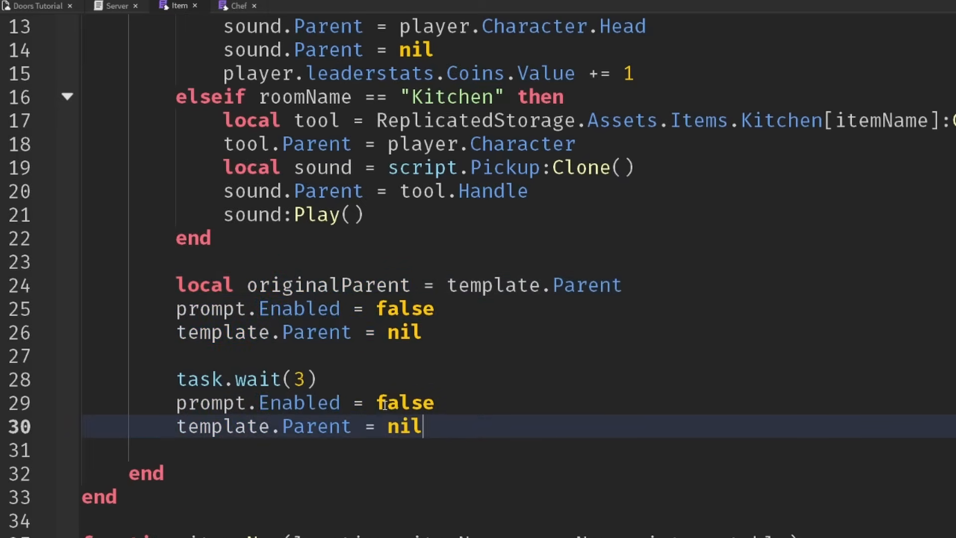
{"action": "type", "text": "true"}
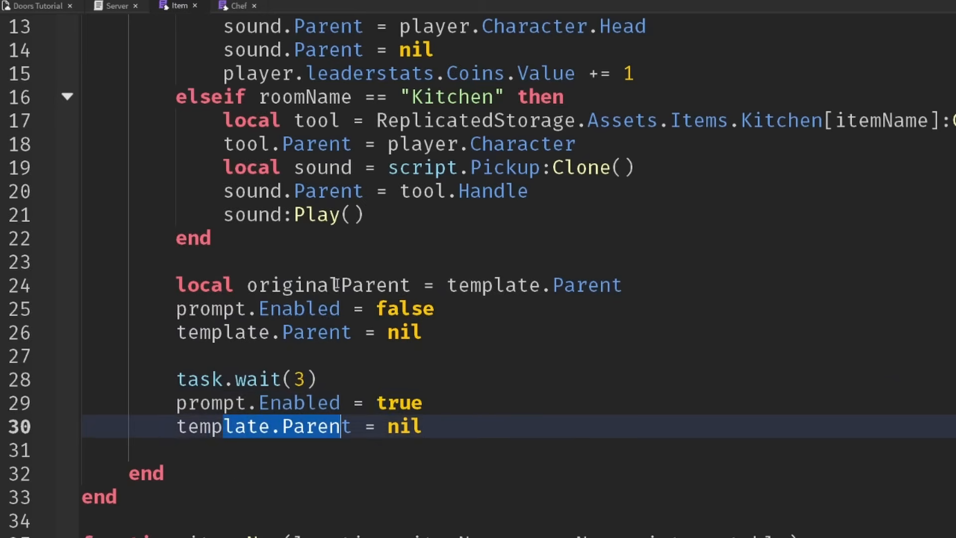
{"action": "type", "text": "originalParent"}
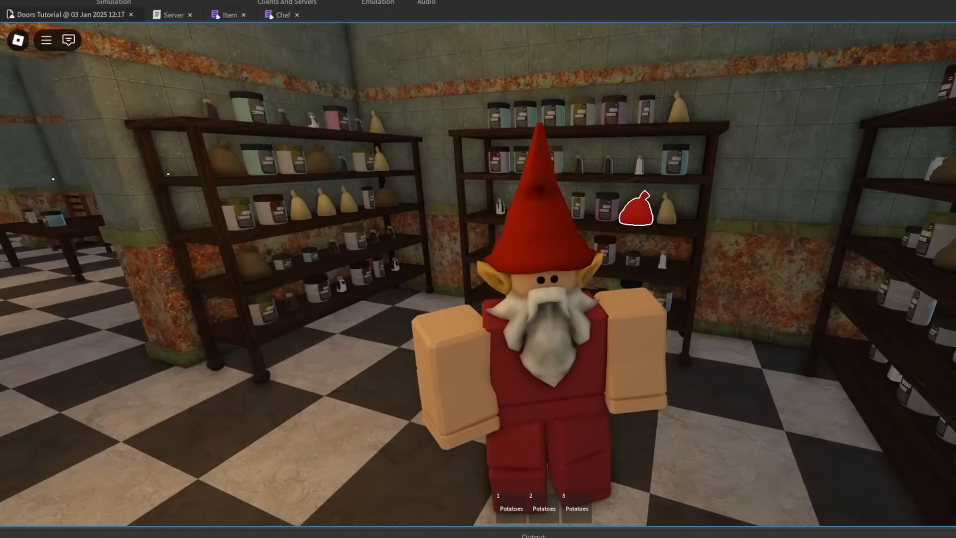
End the playtest and return to the Item script just after template.Parent = nil
{"action": "left_click", "coordinate": [109, 15]}
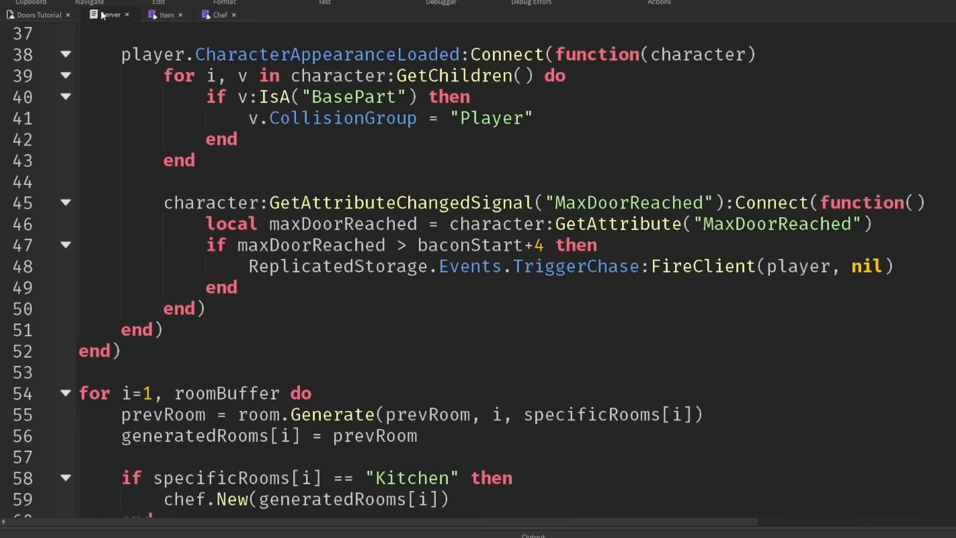
{"action": "left_click", "coordinate": [170, 14]}
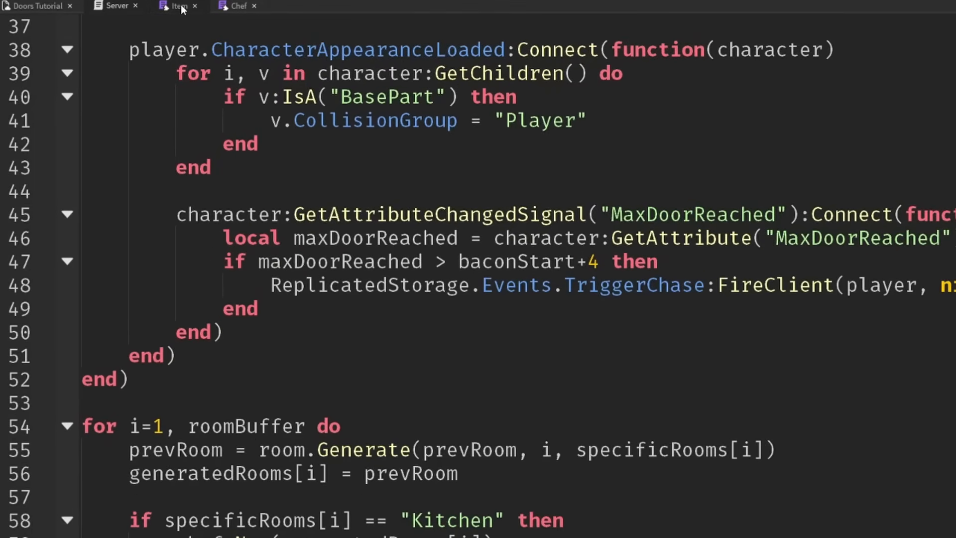
{"action": "scroll", "scroll_direction": "up", "scroll_amount": 3}
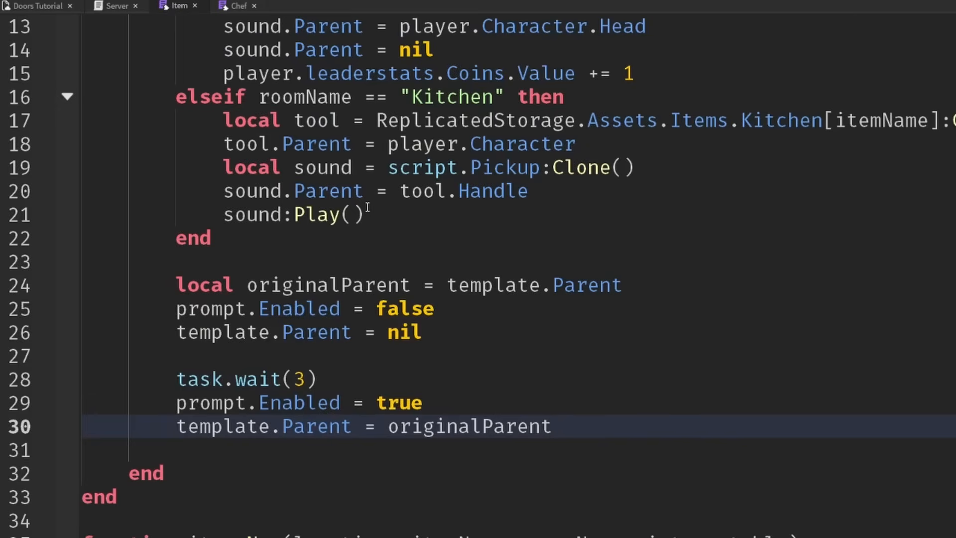
{"action": "scroll", "scroll_direction": "up", "scroll_amount": 3}
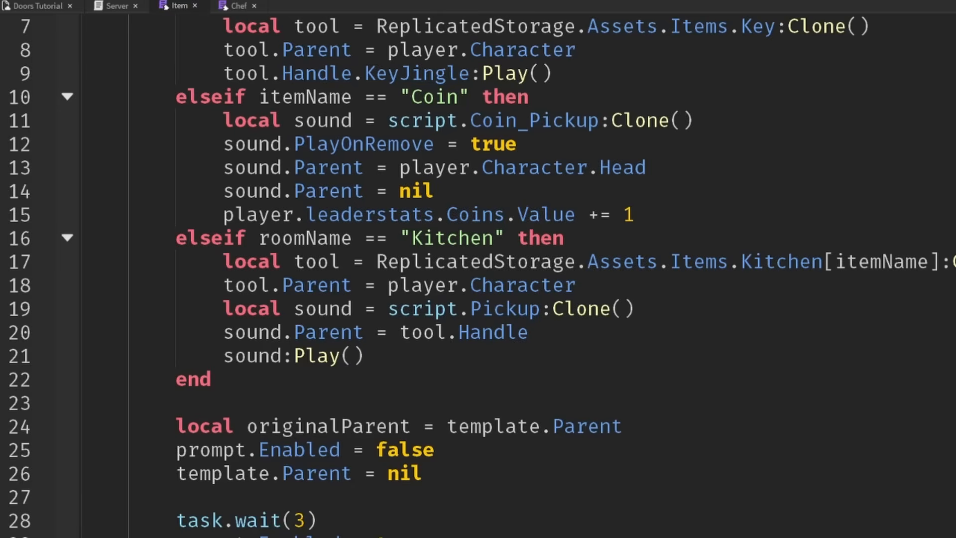
{"action": "scroll", "scroll_direction": "down", "scroll_amount": 3}
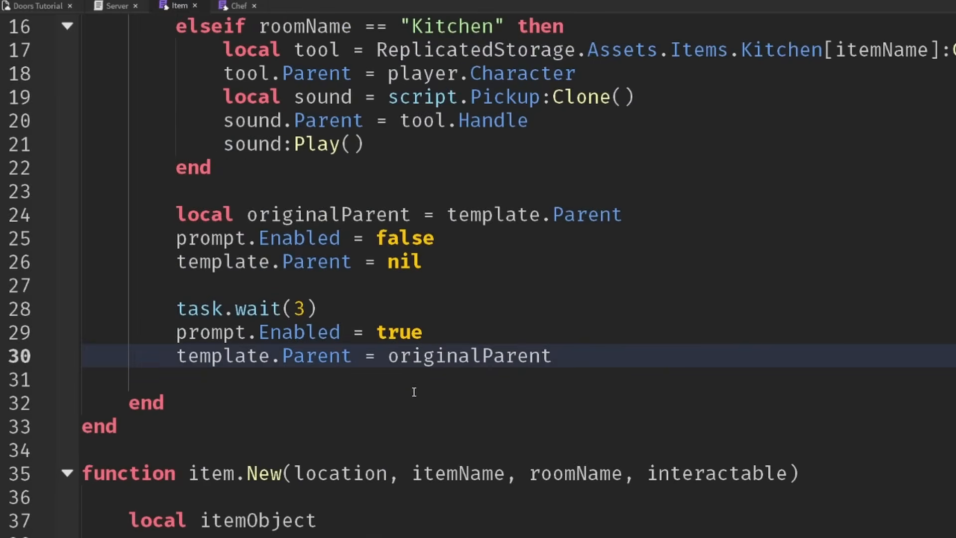
{"action": "left_click", "coordinate": [451, 261]}
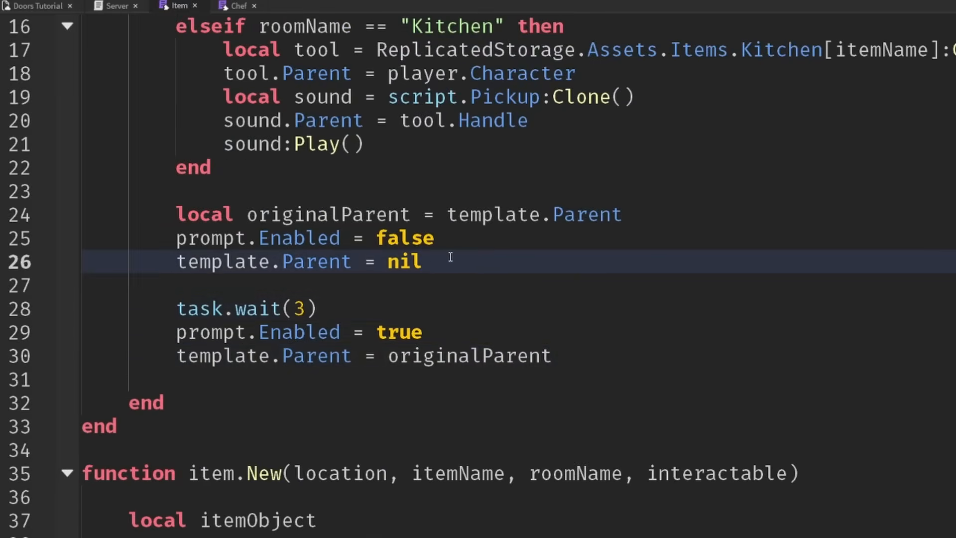
Get the player's Humanoid via WaitForChild and connect an empty Died handler
{"action": "type", "text": "local humanoid = player.Character:FindFirstChild"}
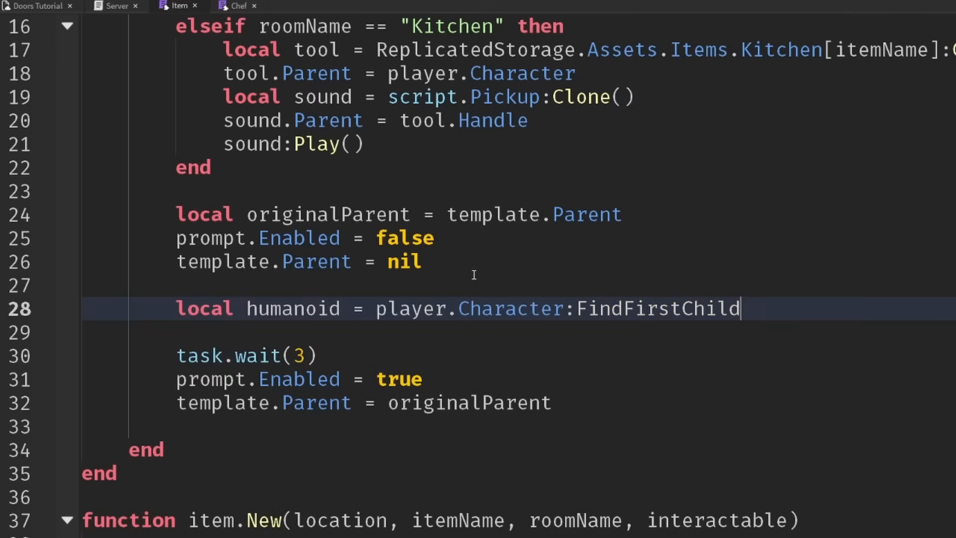
{"action": "type", "text": "WaitForChild()"}
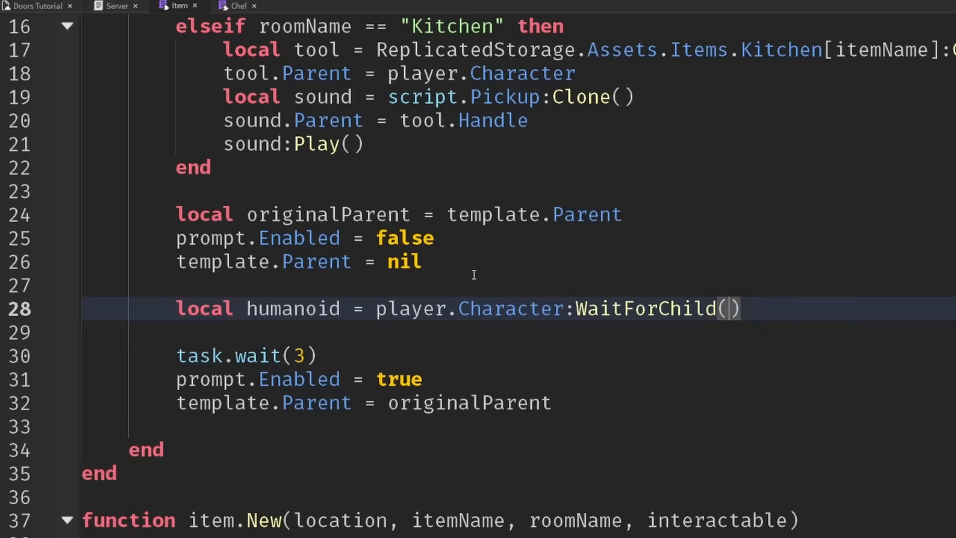
{"action": "type", "text": "\"Humanoid"}
{"action": "left_click", "coordinate": [519, 331]}
{"action": "type", "text": "humanoid."}
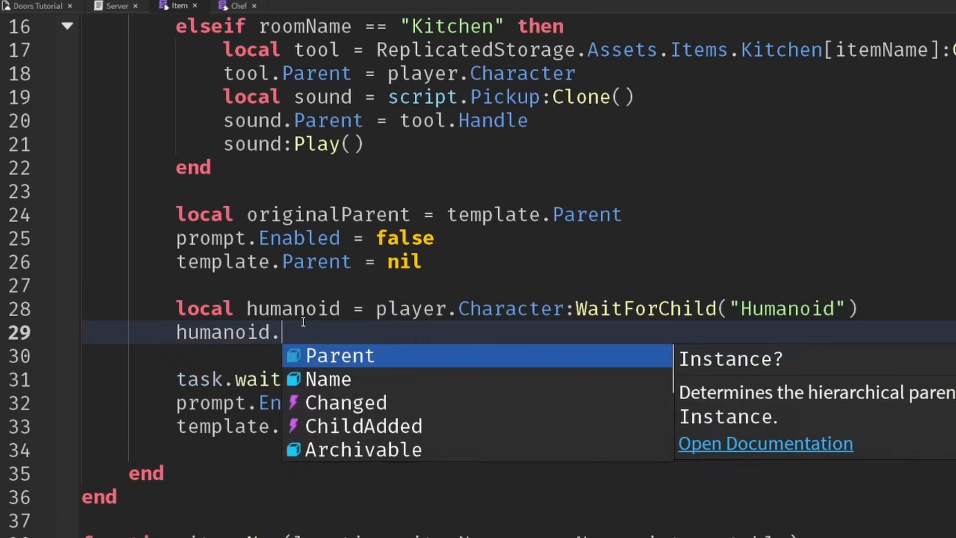
{"action": "type", "text": "Died:Con"}
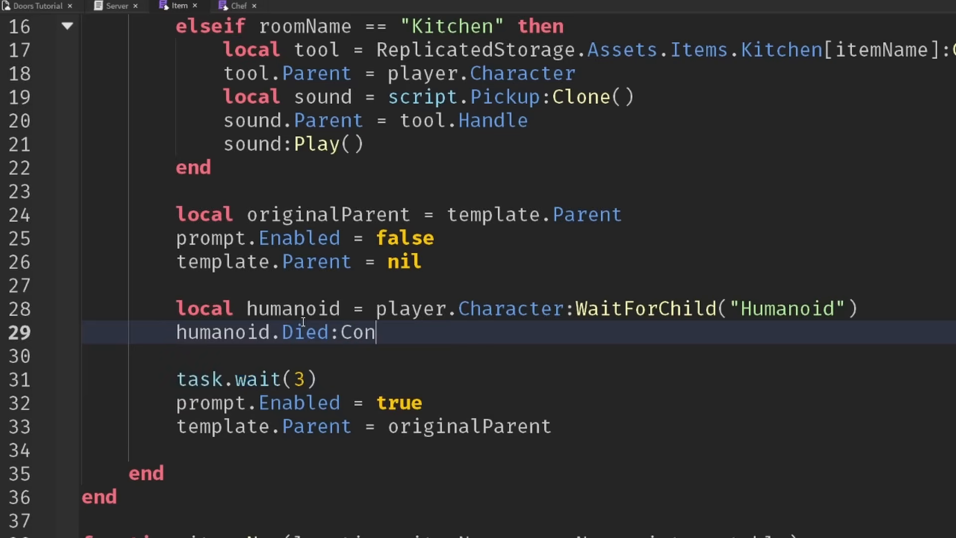
{"action": "type", "text": "nect(function("}
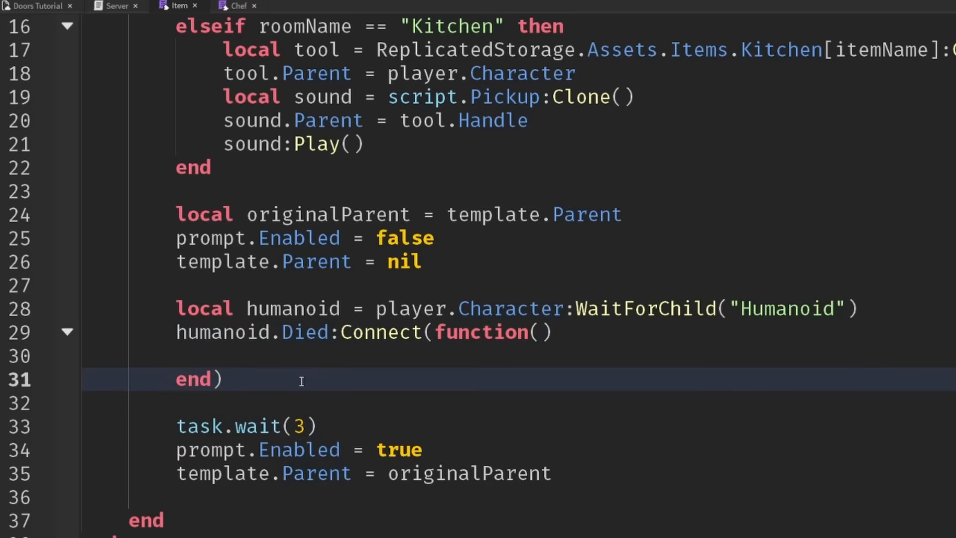
Connect game.Players.PlayerRemoving to a function taking leavingPlayer
{"action": "type", "text": "playe"}
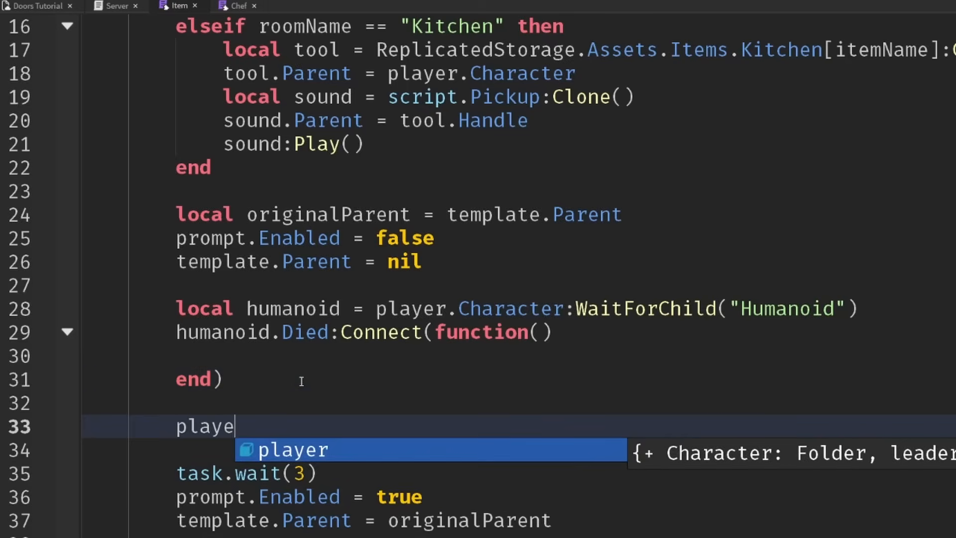
{"action": "type", "text": "r.PLayer"}
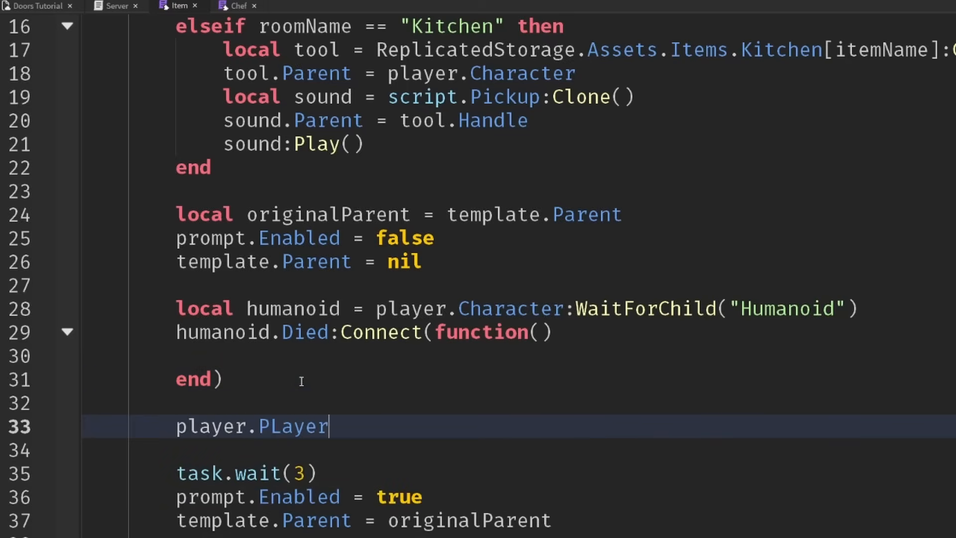
{"action": "key", "text": "ctrl+z"}
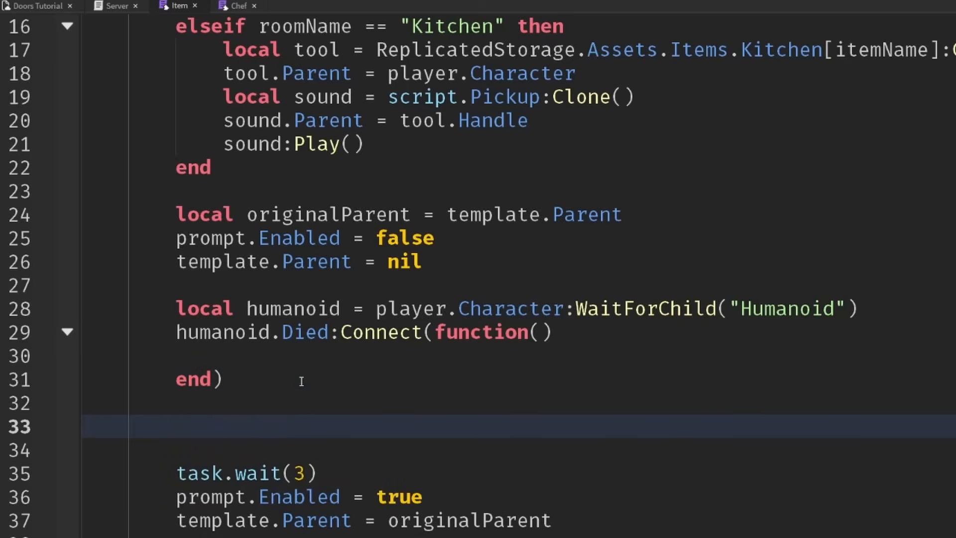
{"action": "type", "text": "game.Players"}
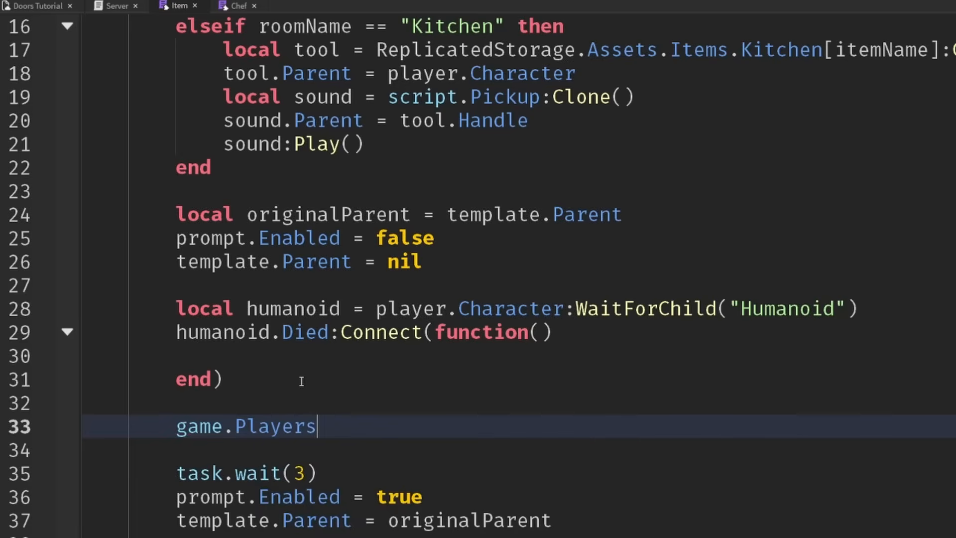
{"action": "type", "text": "."}
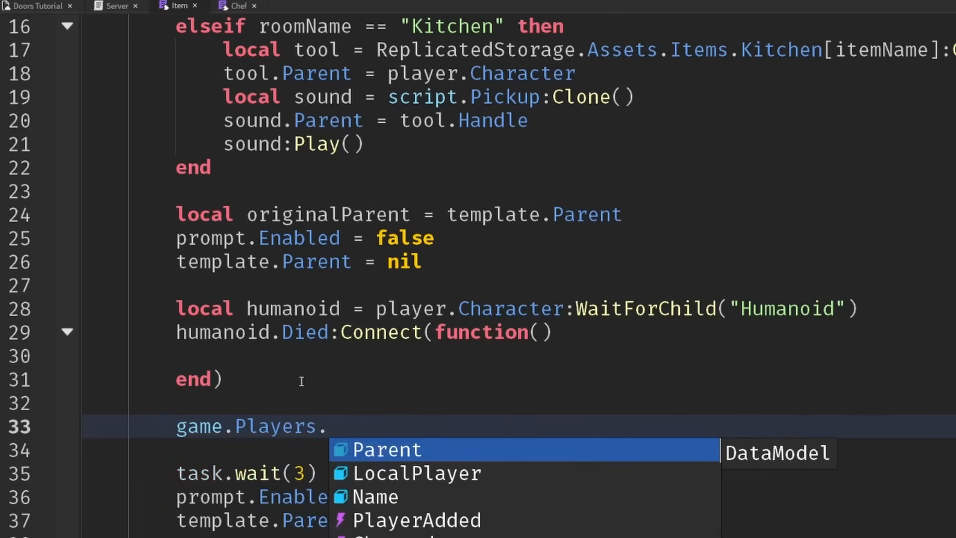
{"action": "type", "text": "PlayerRemoving"}
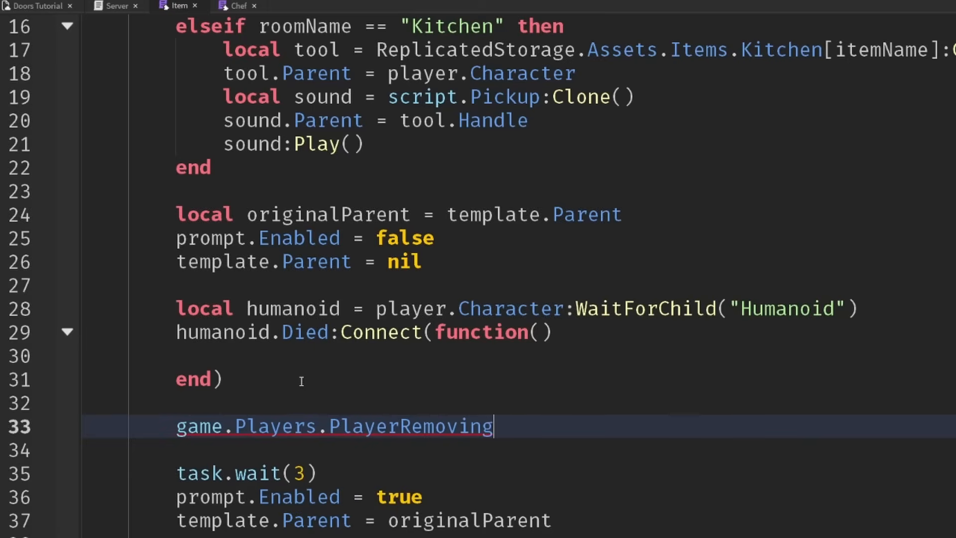
{"action": "type", "text": ":Connect(function(player"}
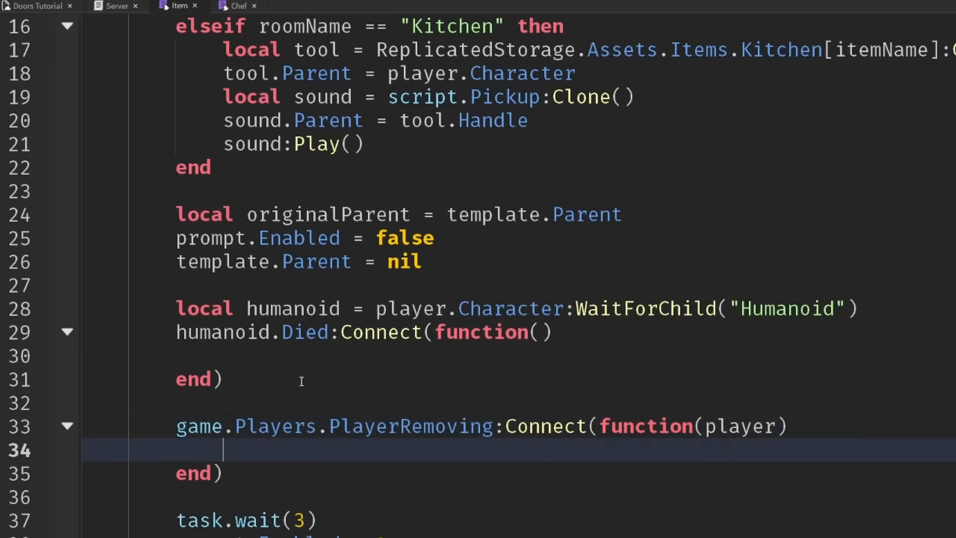
{"action": "double_click", "coordinate": [740, 425]}
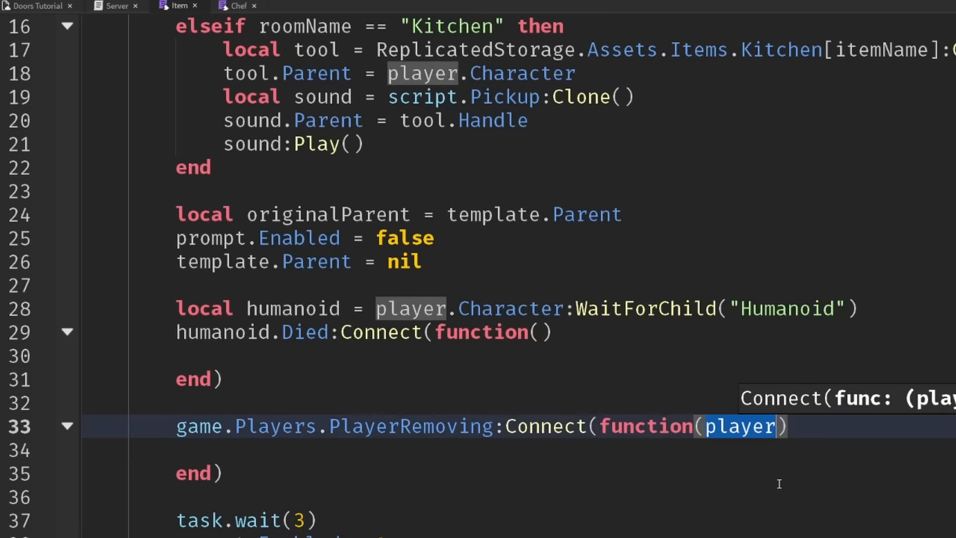
{"action": "type", "text": "leav"}
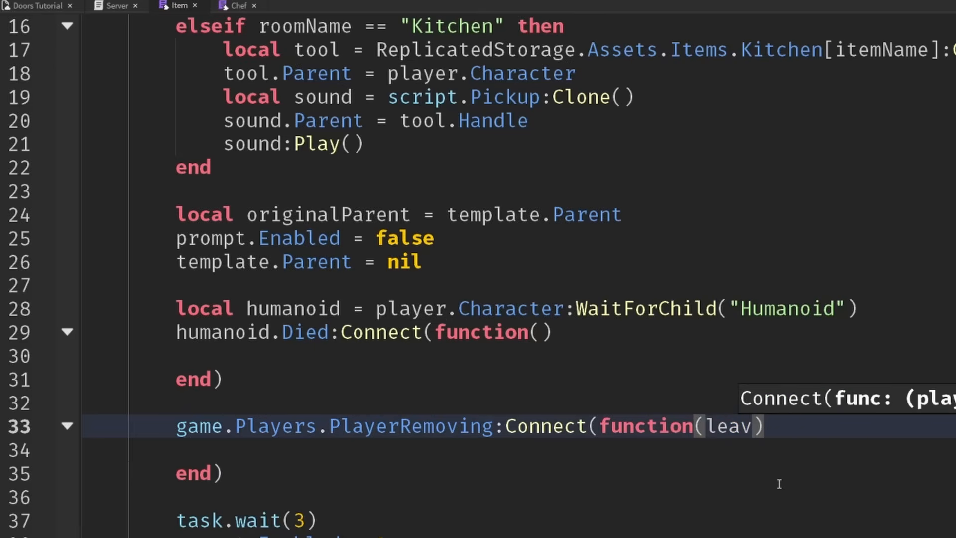
{"action": "type", "text": "ingPlayer"}
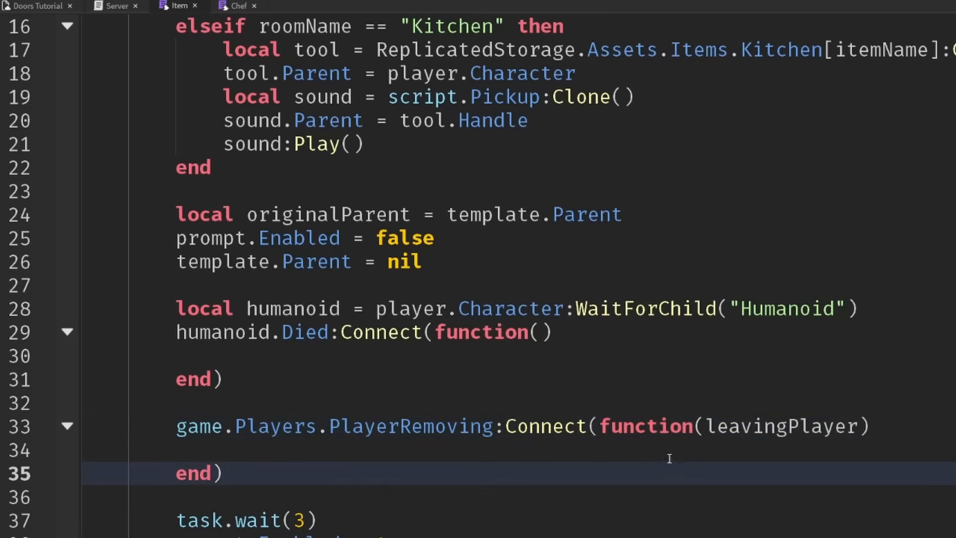
Inside the handler, check whether leavingPlayer.UserId equals player.UserId
{"action": "scroll", "scroll_direction": "down", "scroll_amount": 3}
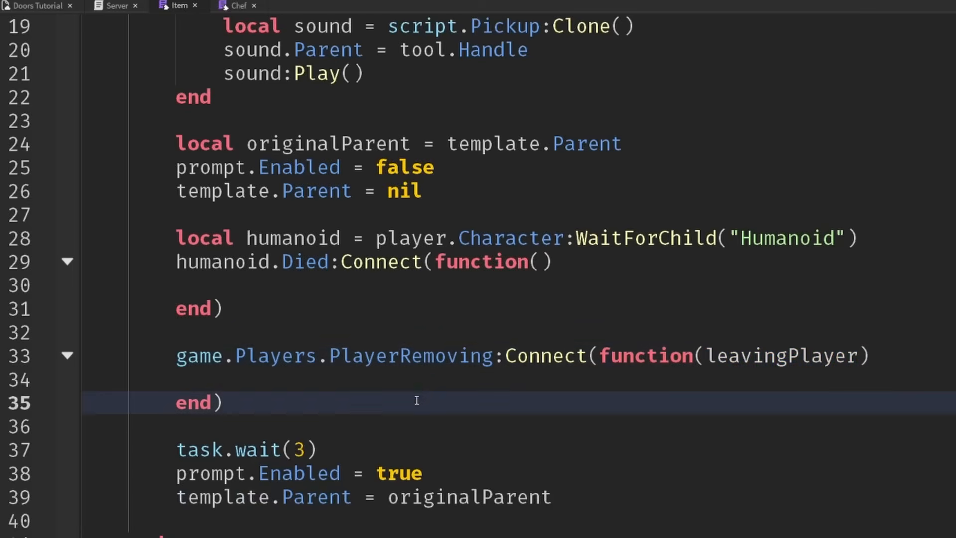
{"action": "left_click", "coordinate": [417, 379]}
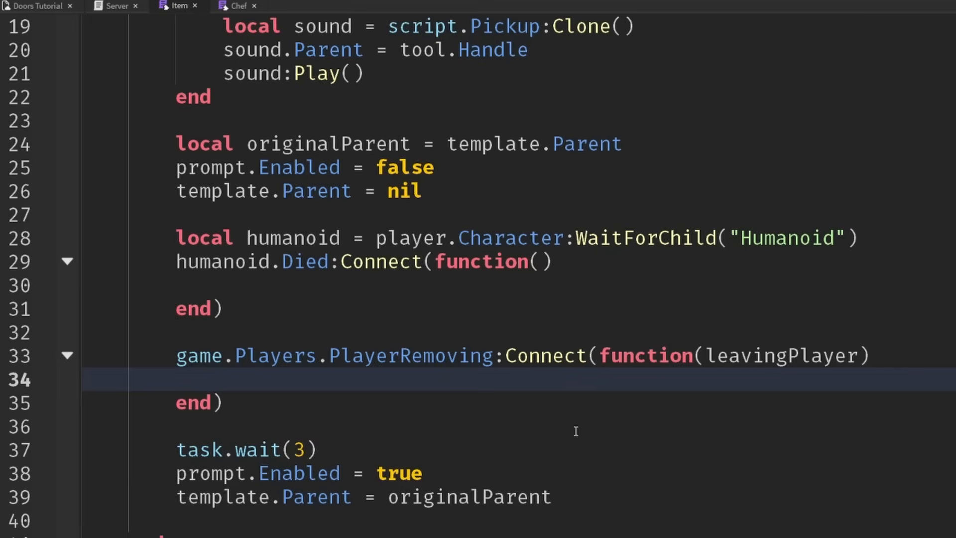
{"action": "type", "text": "if leavingPlayer.UserId"}
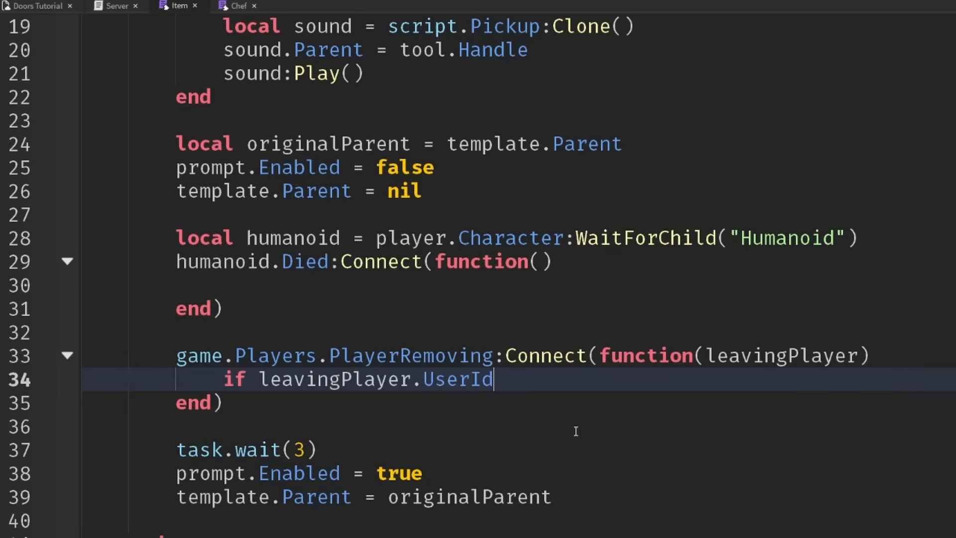
{"action": "type", "text": "=="}
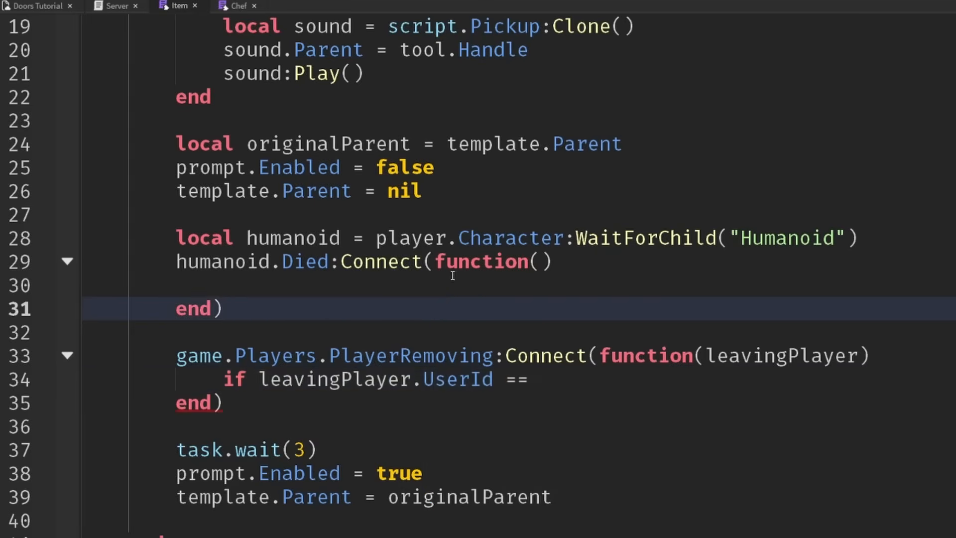
{"action": "type", "text": "player.U"}
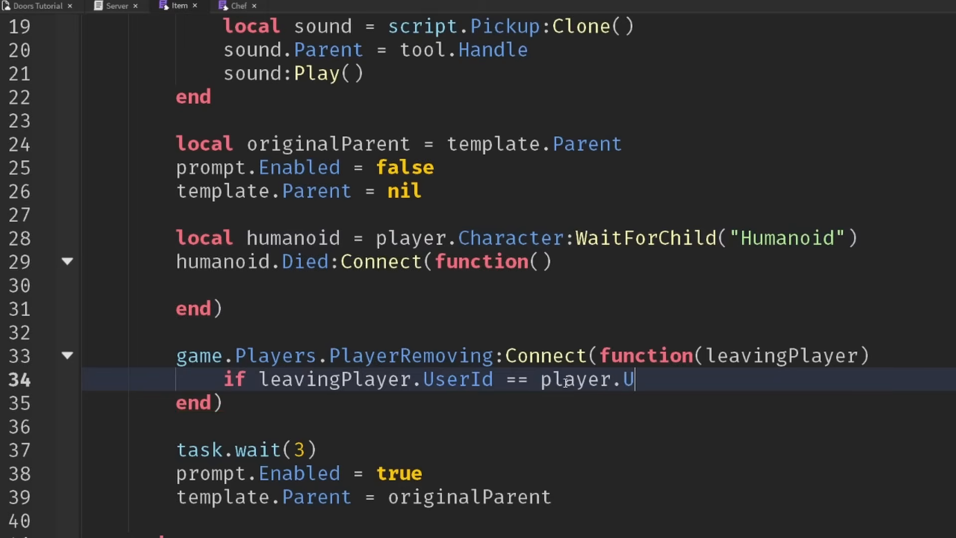
{"action": "type", "text": "serI"}
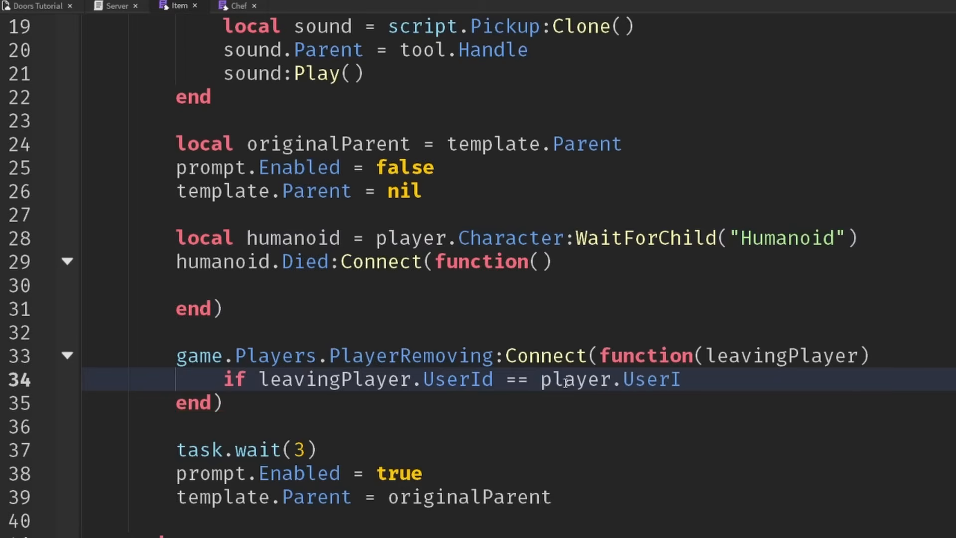
{"action": "type", "text": "then"}
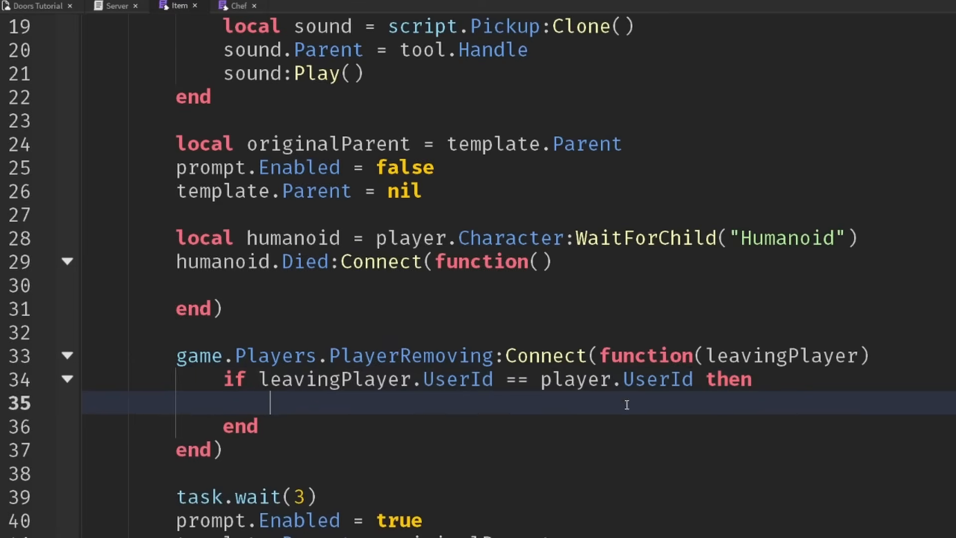
{"action": "mouse_move", "coordinate": [422, 395]}
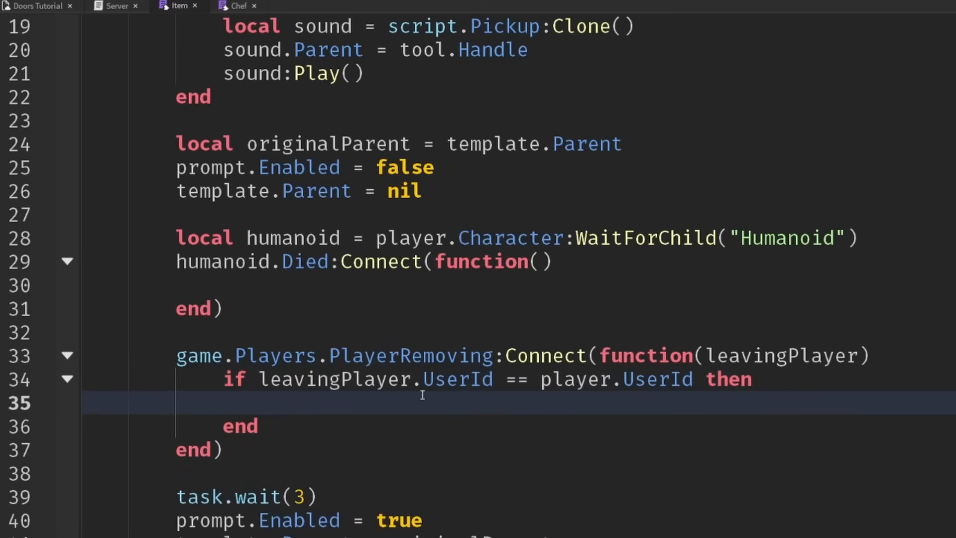
Store the connection as removingConnection and call removingConnection:Disconnect() on a match
{"action": "scroll", "scroll_direction": "up", "scroll_amount": 3}
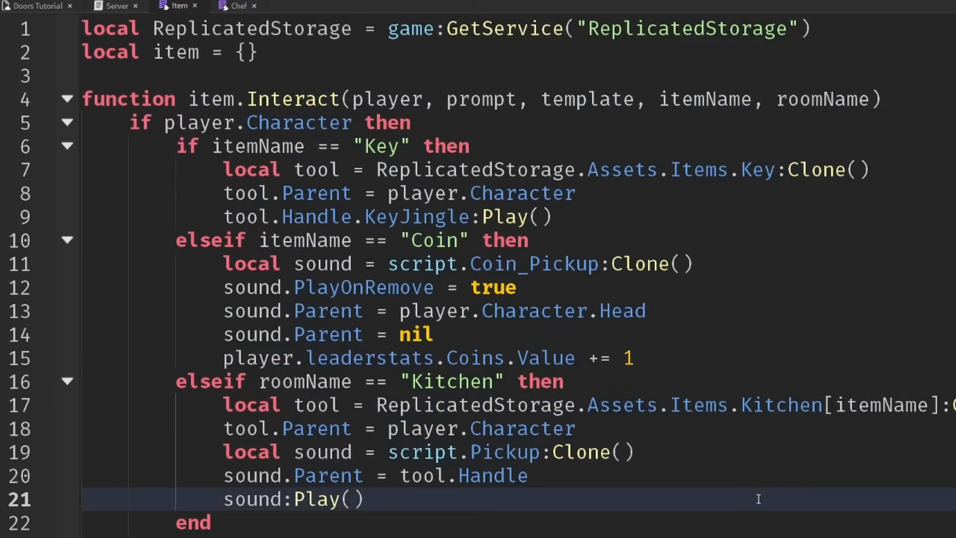
{"action": "scroll", "scroll_direction": "down", "scroll_amount": 3}
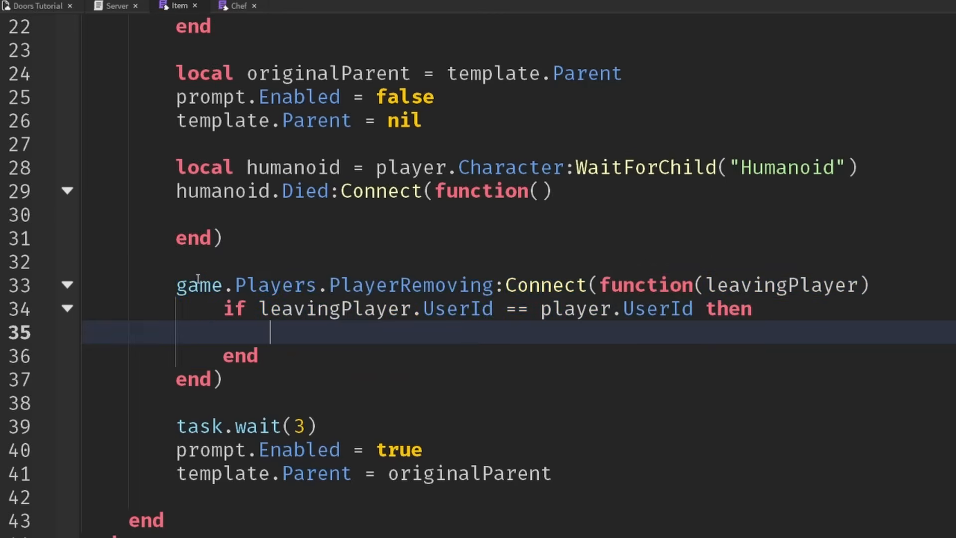
{"action": "type", "text": "local r"}
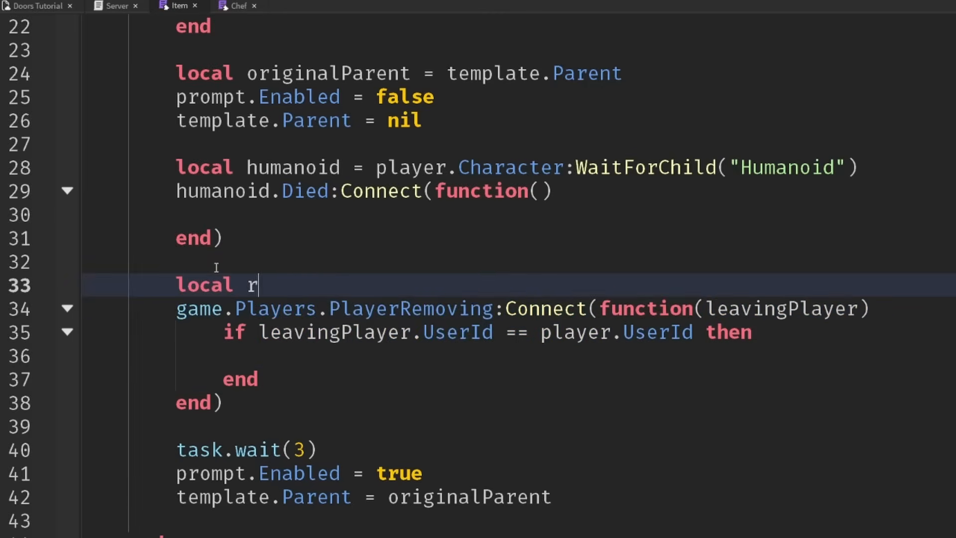
{"action": "type", "text": "emovingConnect"}
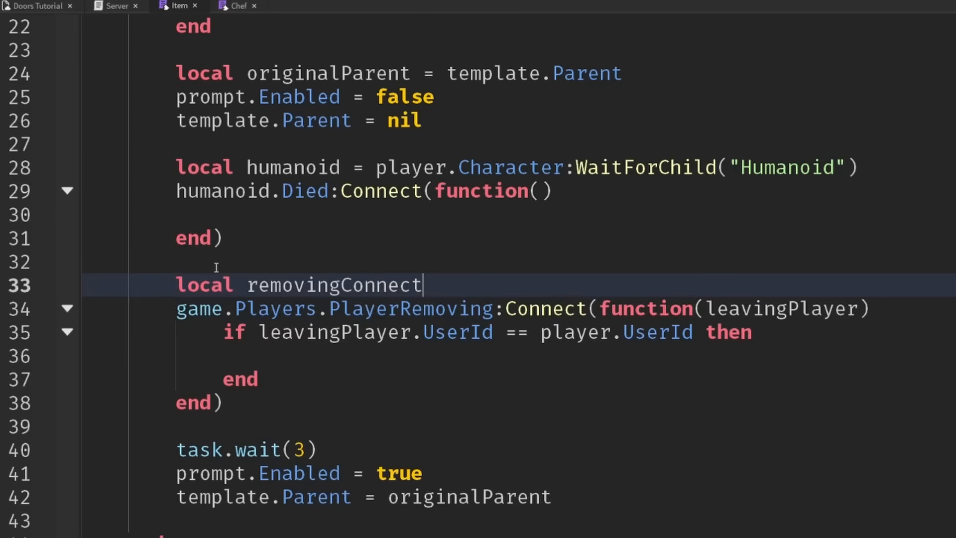
{"action": "type", "text": "ion"}
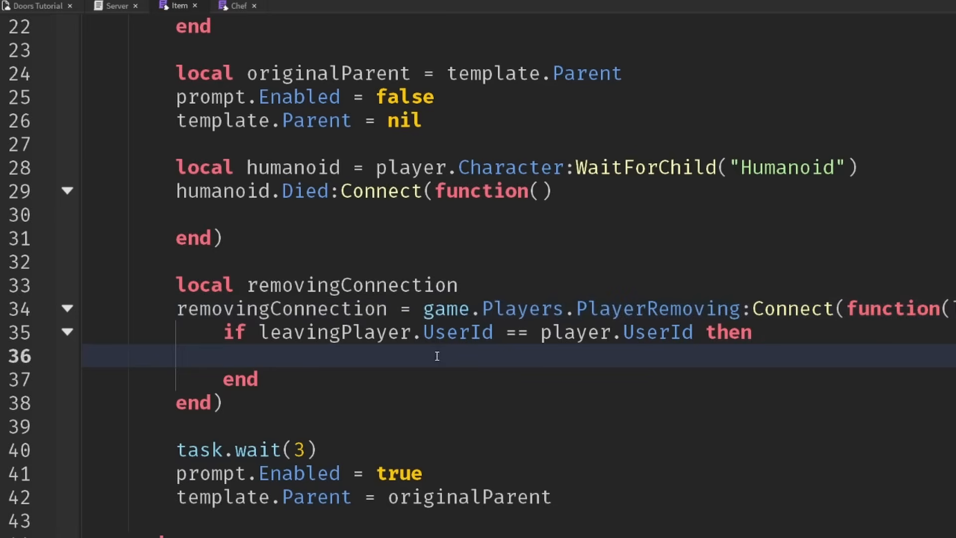
{"action": "type", "text": "removingConnection:Disco"}
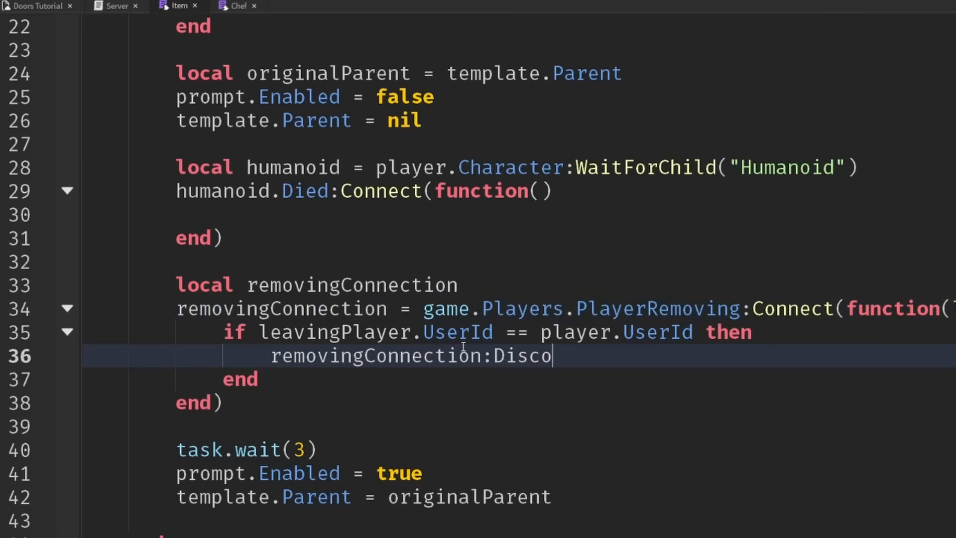
{"action": "type", "text": "nnect()"}
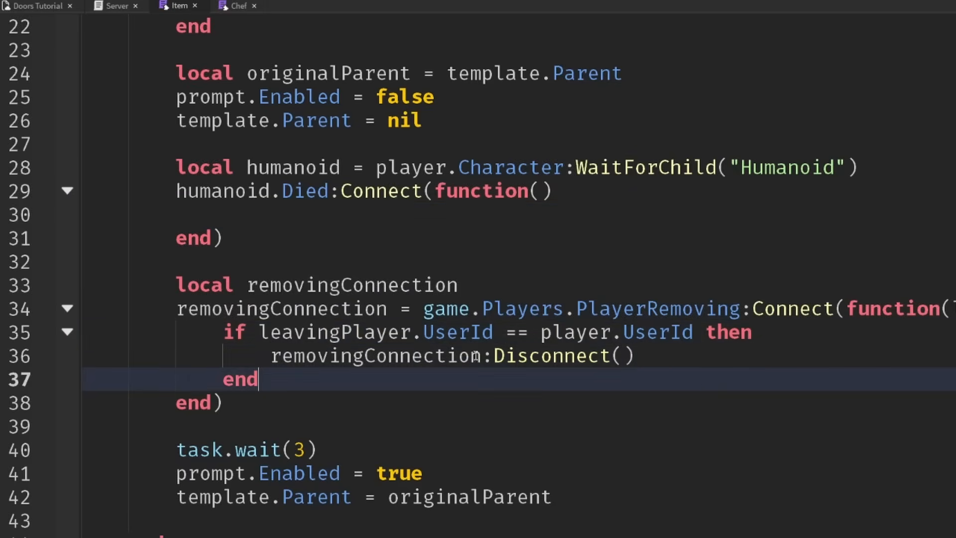
Define an empty CheckItemOnRemove() function and relocate it within the interaction code
{"action": "scroll", "scroll_direction": "up", "scroll_amount": 3}
{"action": "type", "text": "local"}
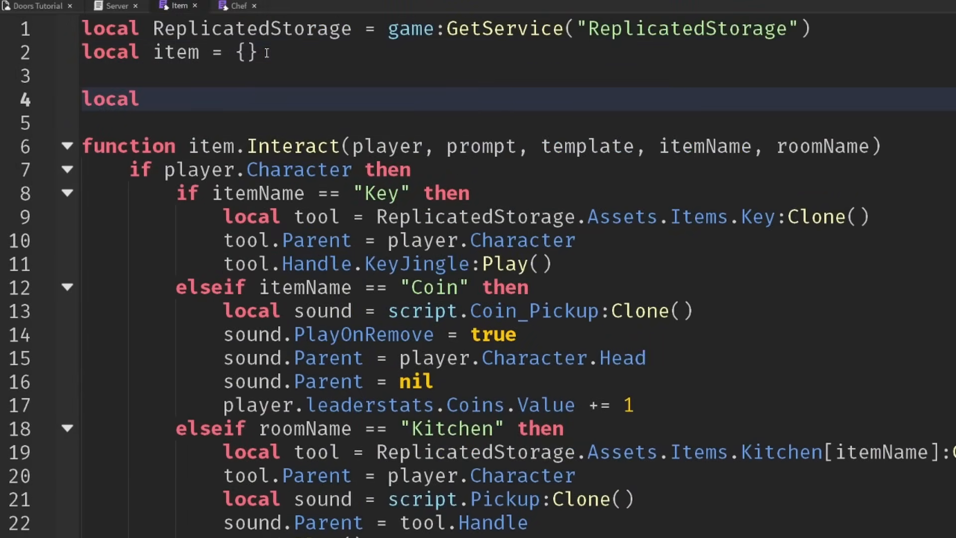
{"action": "type", "text": "function"}
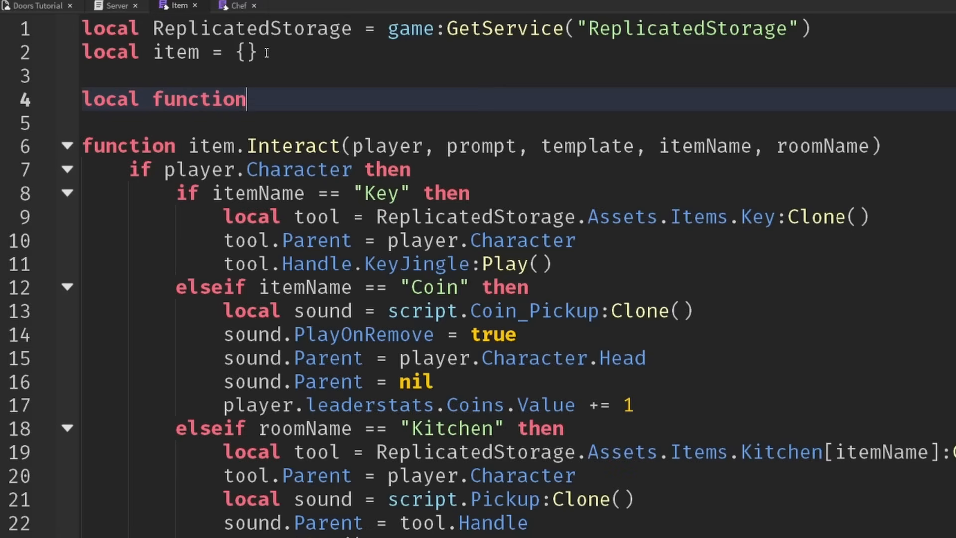
{"action": "type", "text": "Check"}
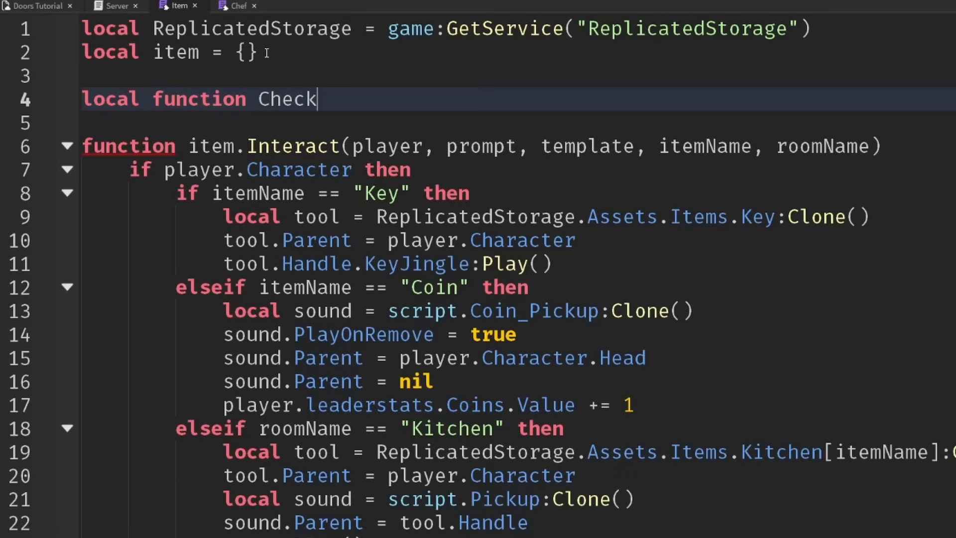
{"action": "type", "text": "ItemOnRemove"}
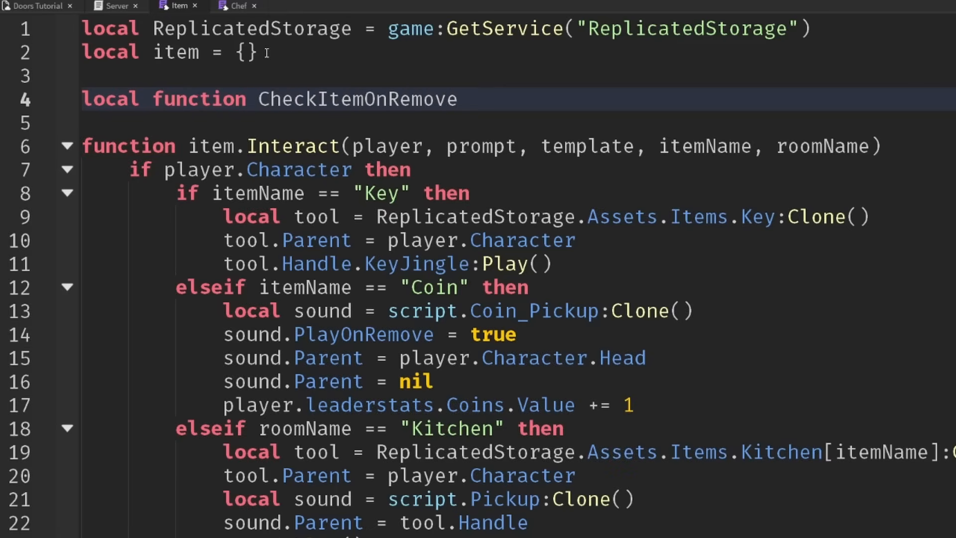
{"action": "type", "text": "()"}
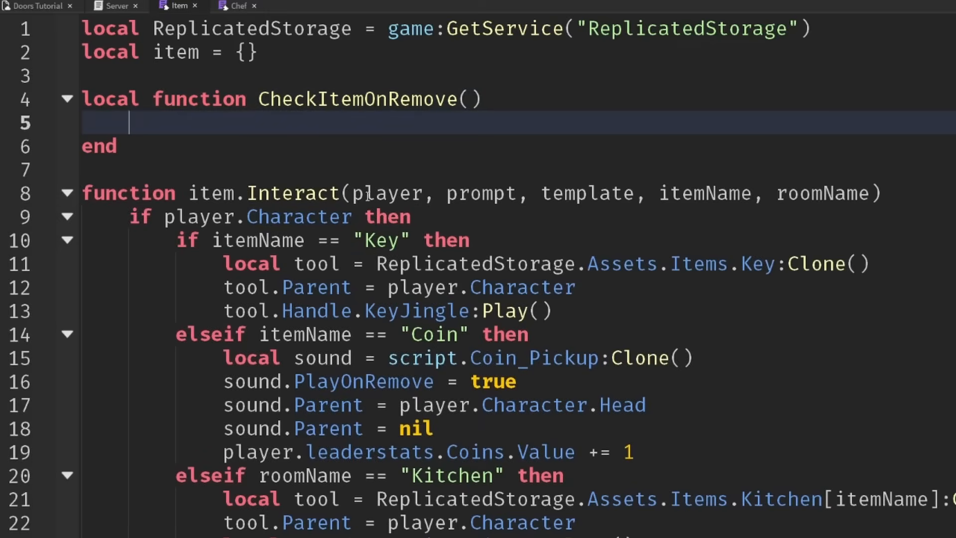
{"action": "left_click", "coordinate": [411, 216]}
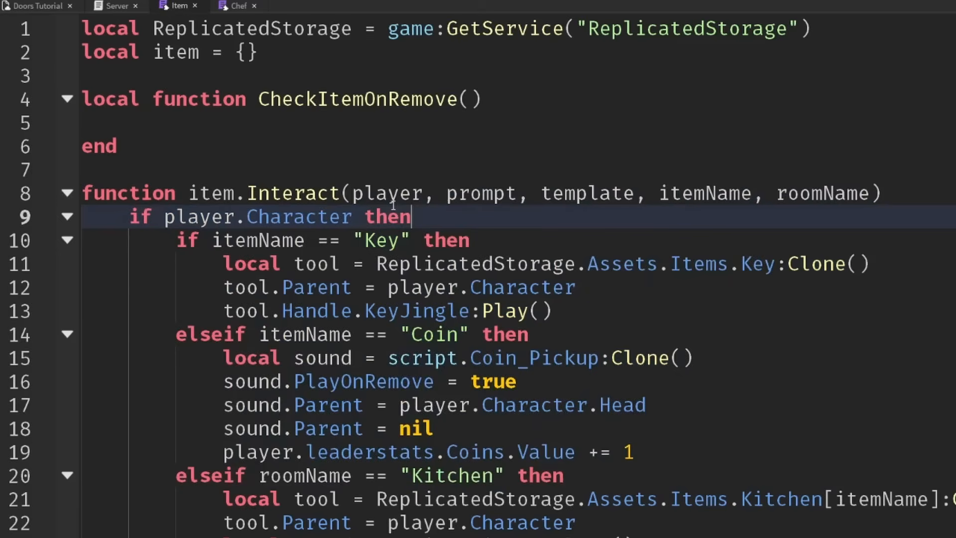
{"action": "double_click", "coordinate": [704, 192]}
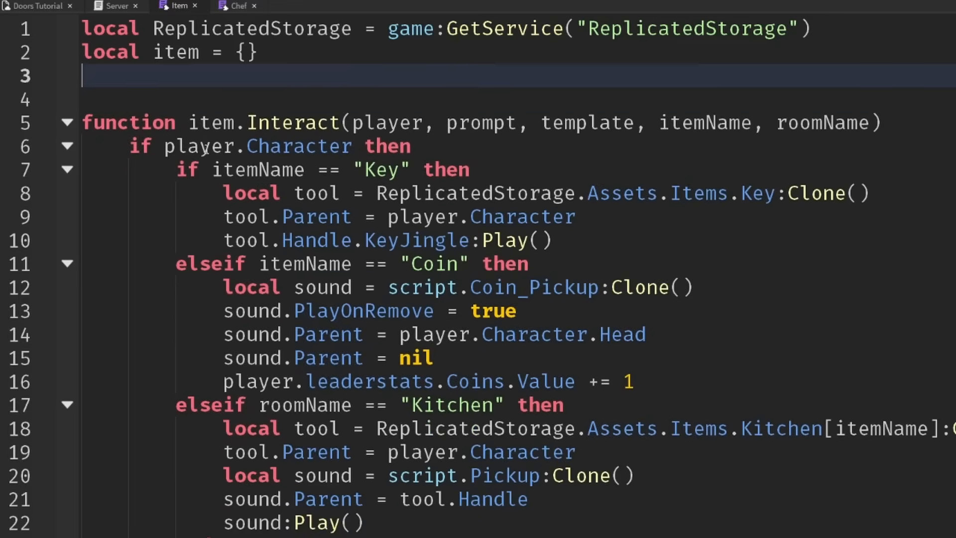
Call CheckItemOnRemove from the handlers and scroll up to the top of item.Interact
{"action": "scroll", "scroll_direction": "down", "scroll_amount": 3}
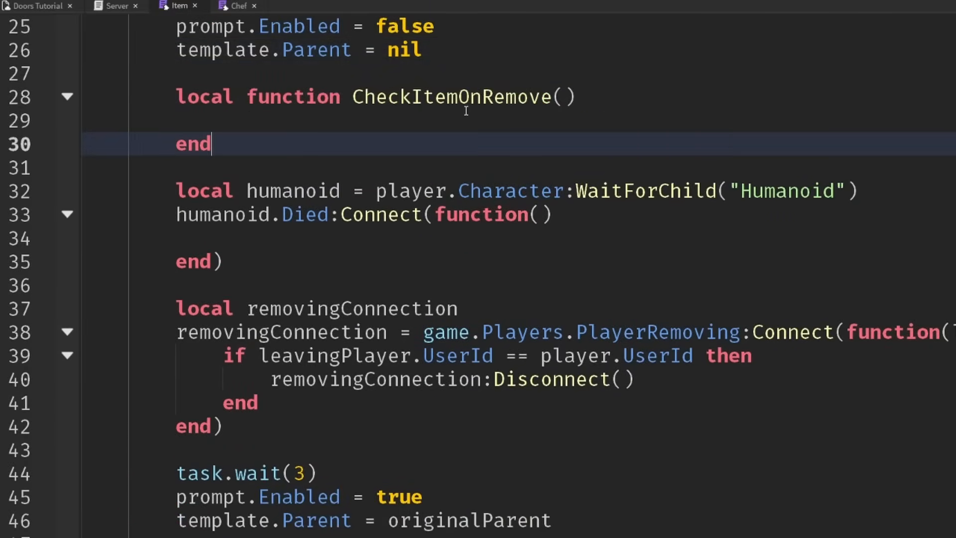
{"action": "type", "text": "CheckItemOnRemove("}
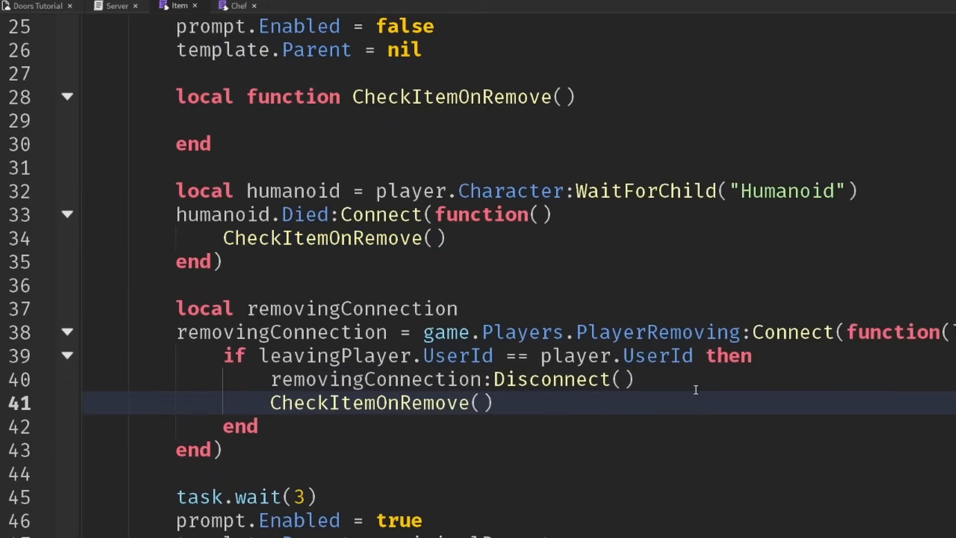
{"action": "mouse_move", "coordinate": [476, 98]}
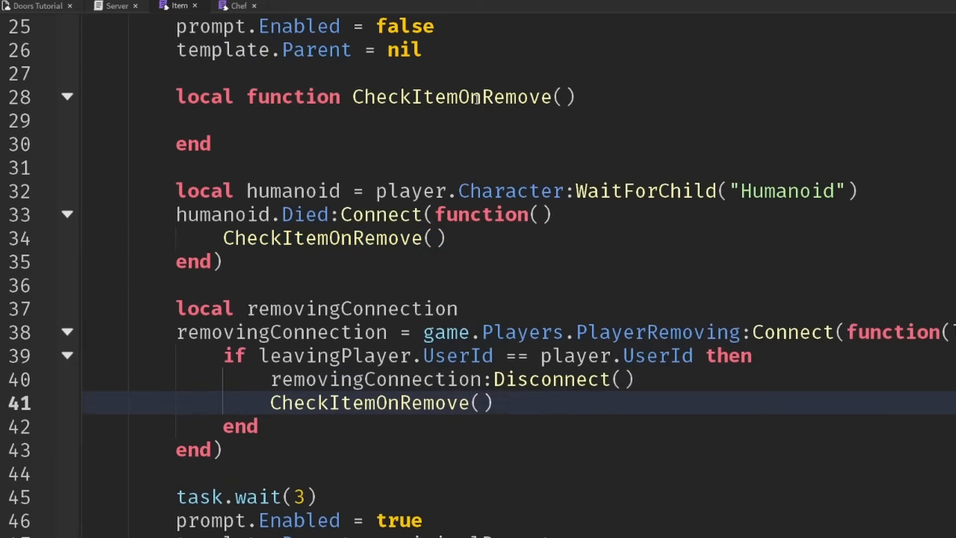
{"action": "scroll", "scroll_direction": "up", "scroll_amount": 3}
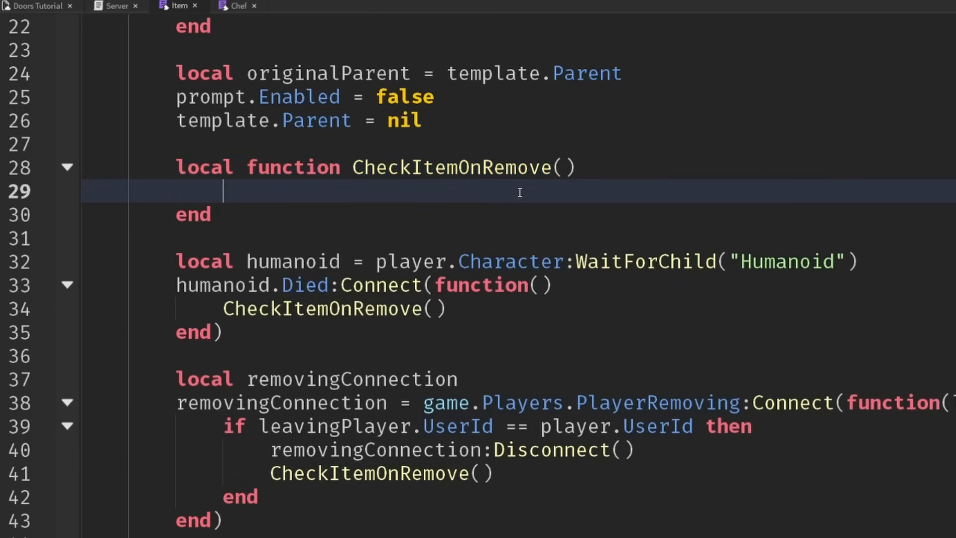
{"action": "scroll", "scroll_direction": "up", "scroll_amount": 3}
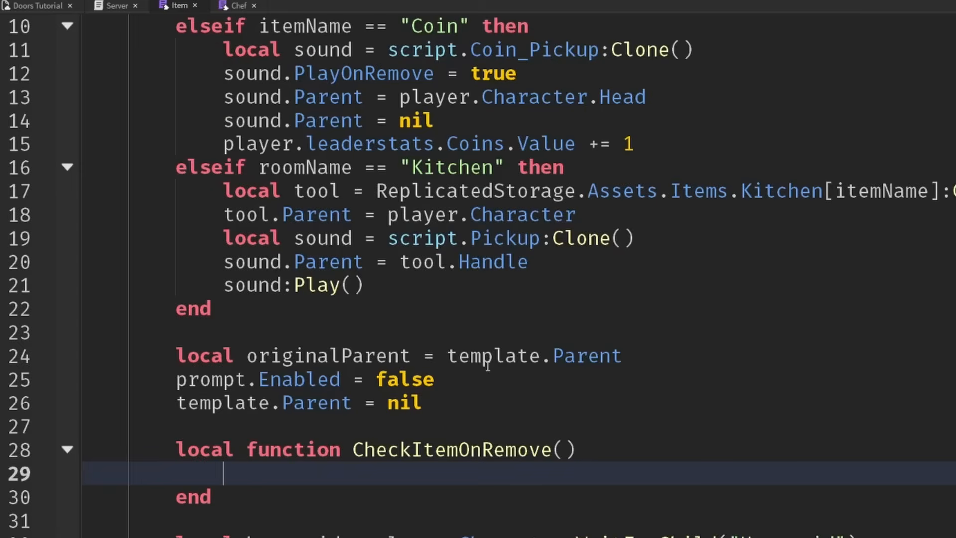
{"action": "scroll", "scroll_direction": "up", "scroll_amount": 3}
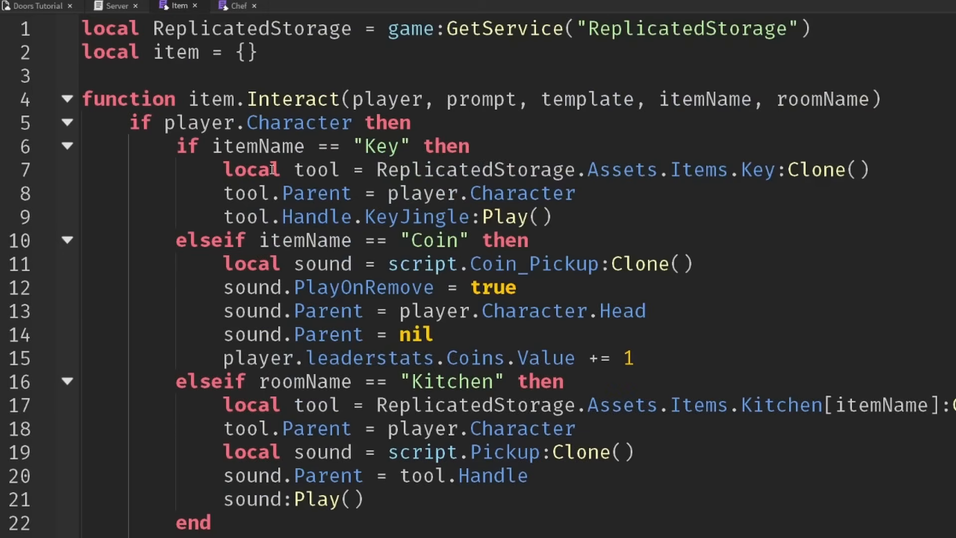
Declare local tool = nil under the character check and review the tool variable's uses
{"action": "left_click", "coordinate": [463, 194]}
{"action": "type", "text": "local t"}
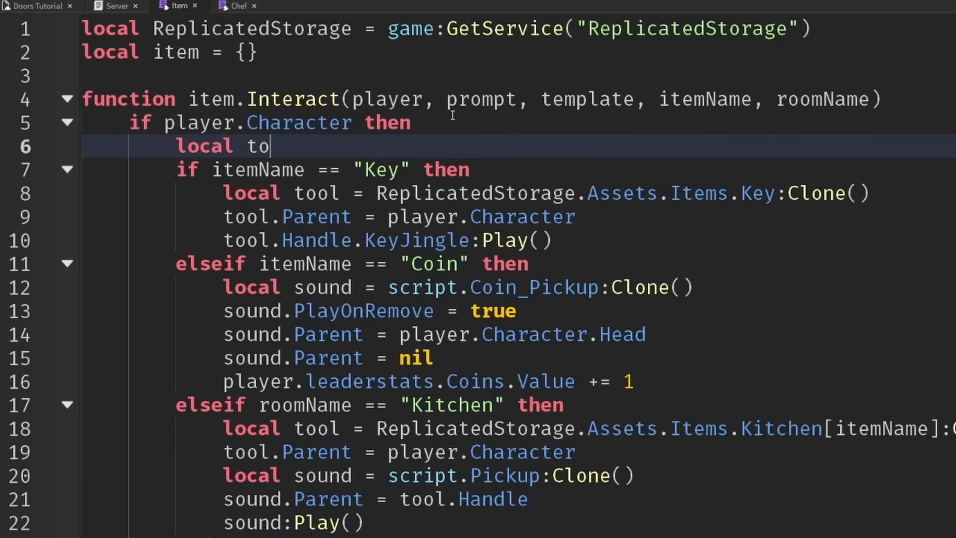
{"action": "type", "text": "ol = nil"}
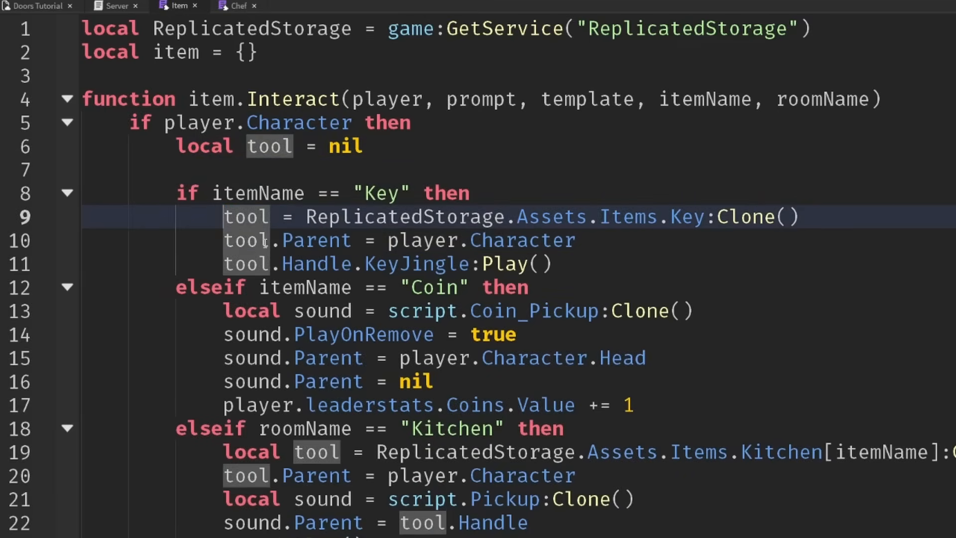
{"action": "scroll", "scroll_direction": "down", "scroll_amount": 3}
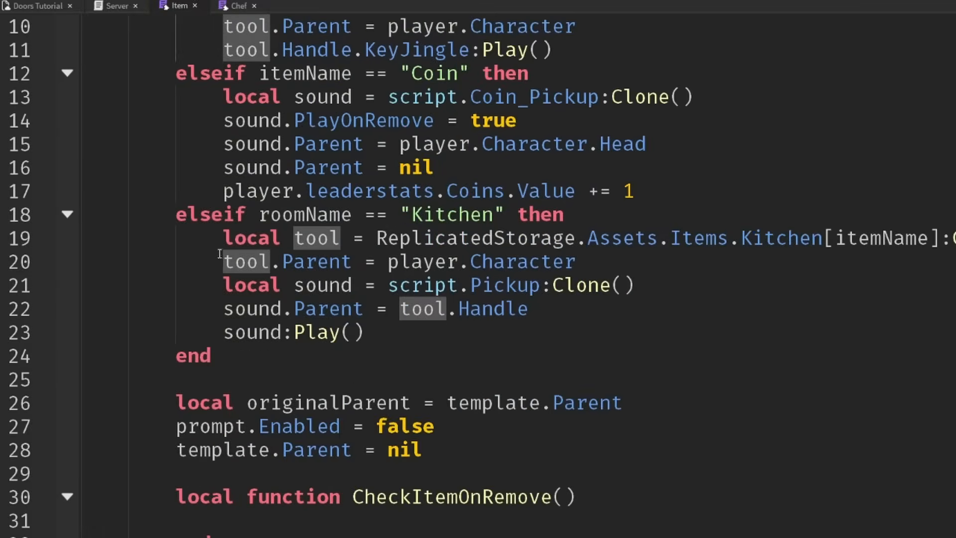
{"action": "scroll", "scroll_direction": "up", "scroll_amount": 3}
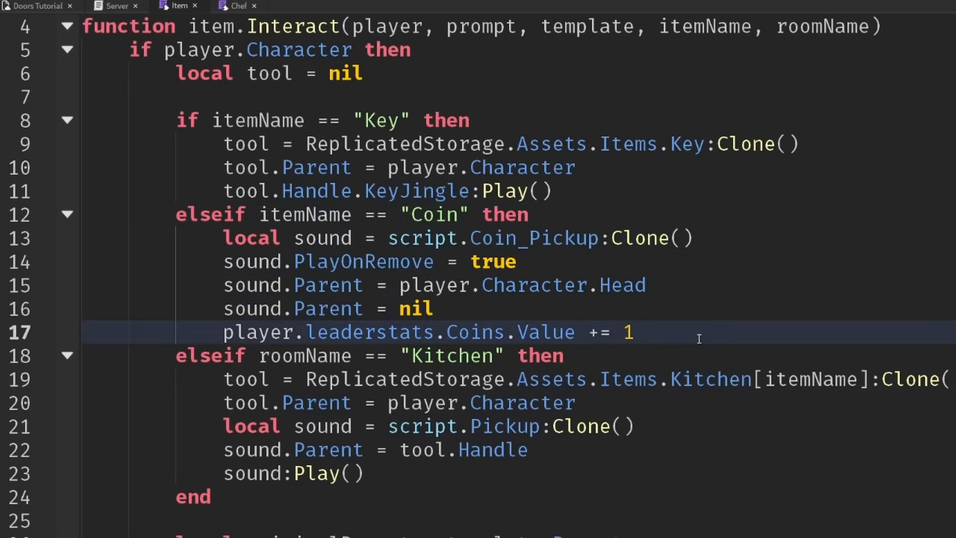
{"action": "double_click", "coordinate": [269, 73]}
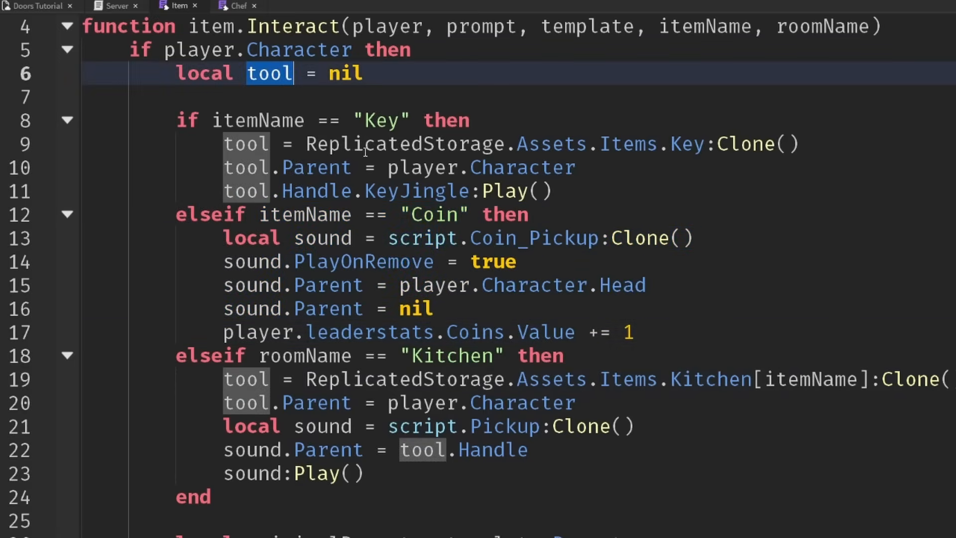
Add 'if not tool then return end' at the start of CheckItemOnRemove
{"action": "scroll", "scroll_direction": "down", "scroll_amount": 3}
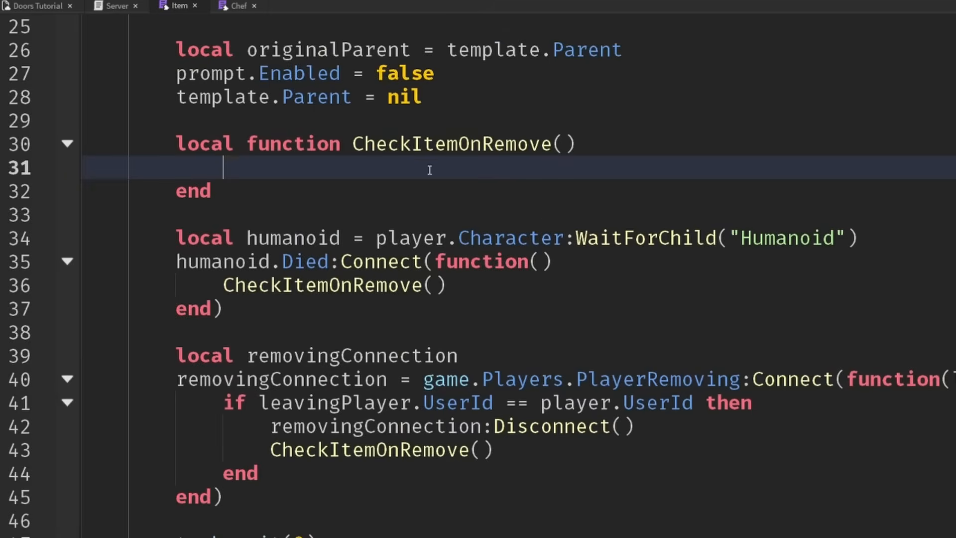
{"action": "type", "text": "if"}
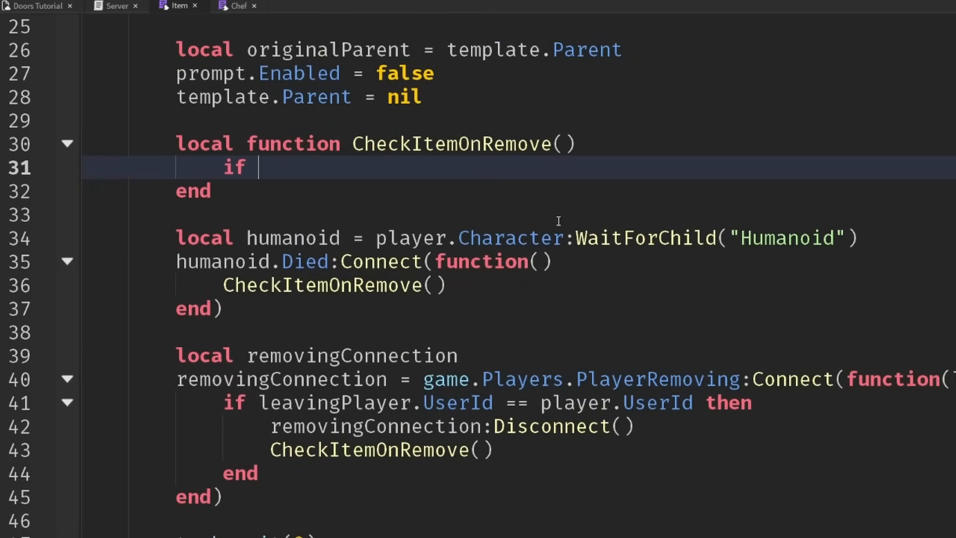
{"action": "type", "text": "not tool then"}
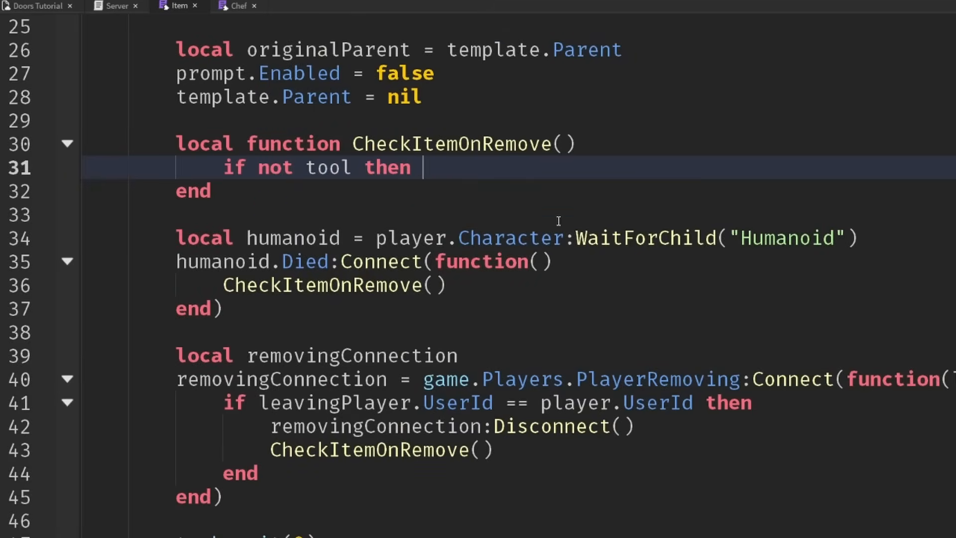
{"action": "type", "text": "return end"}
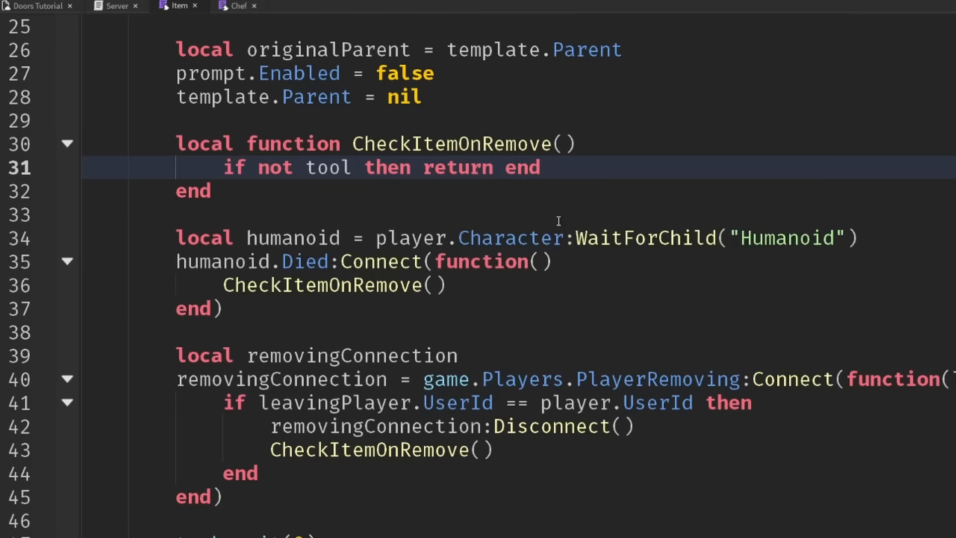
When tool.Parent is the Character or Backpack, re-enable the prompt and restore template.Parent
{"action": "type", "text": "if"}
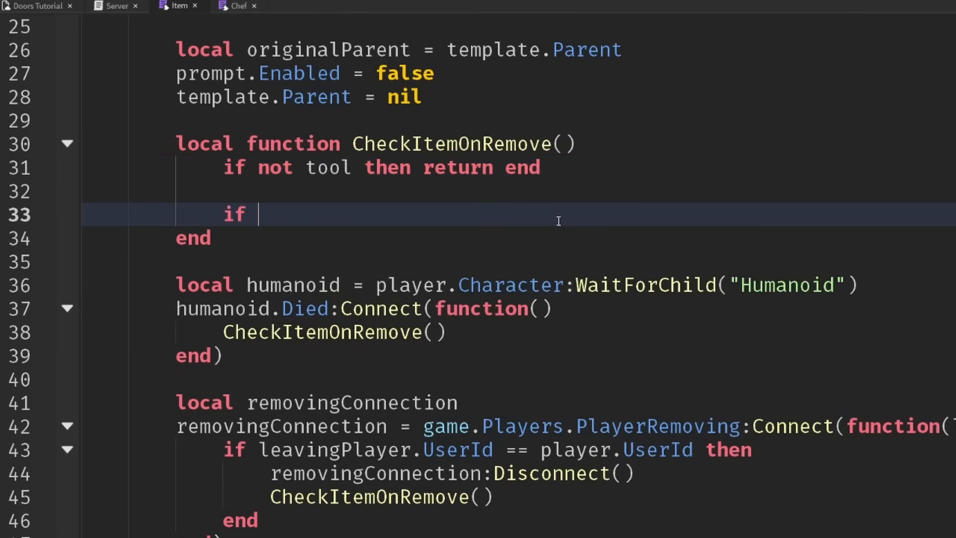
{"action": "type", "text": "tool.Parent"}
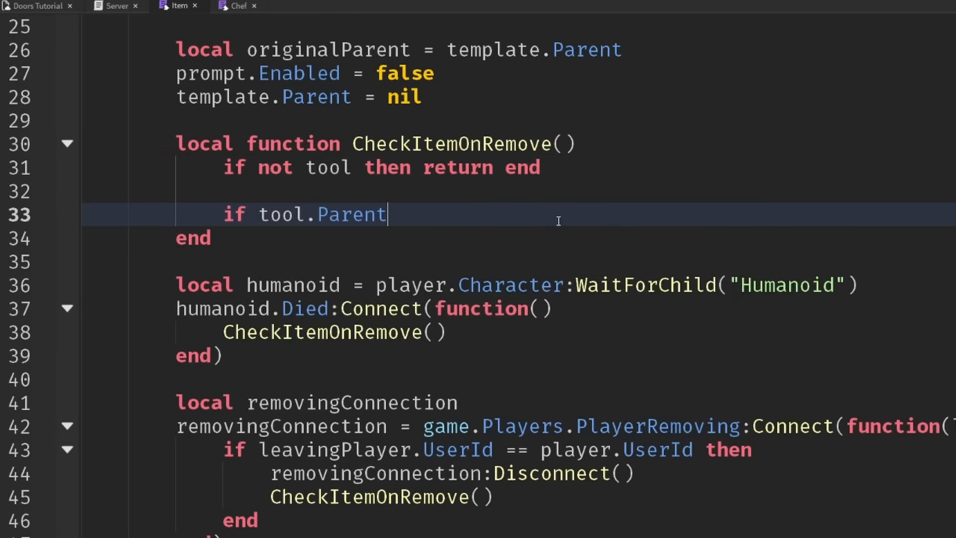
{"action": "type", "text": "="}
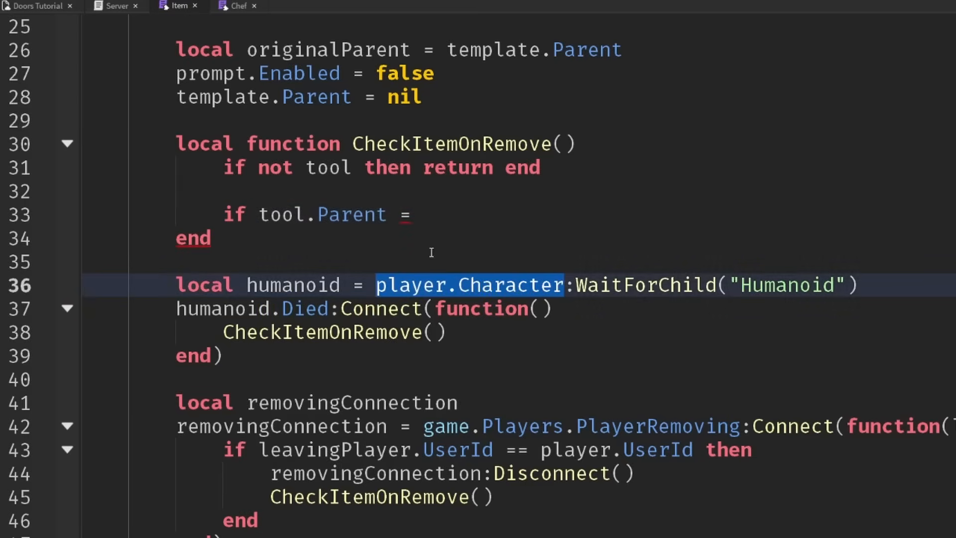
{"action": "type", "text": "player.Character"}
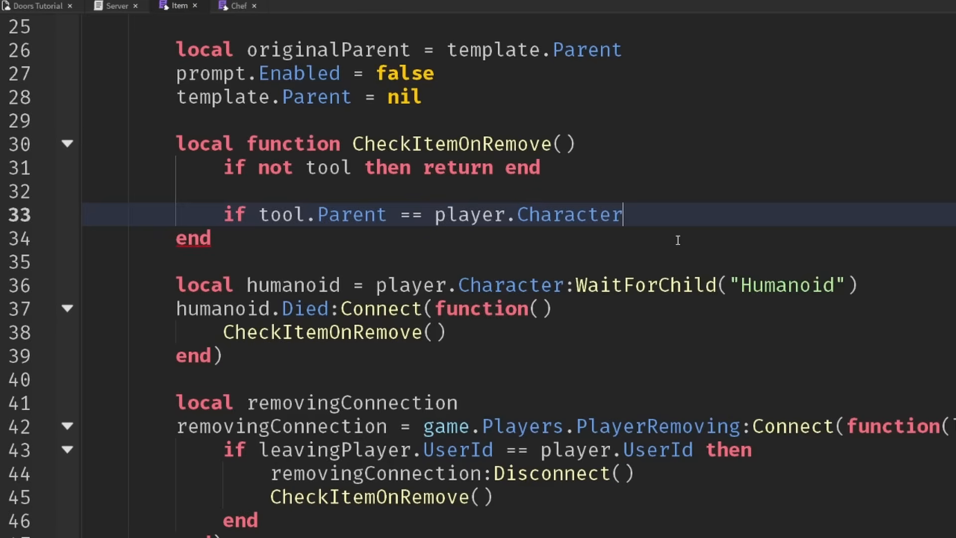
{"action": "type", "text": "or"}
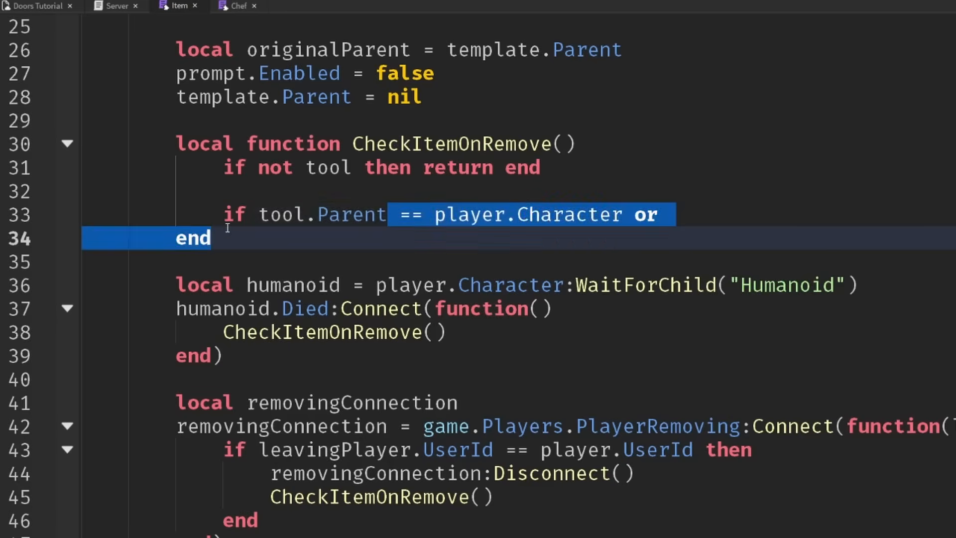
{"action": "type", "text": "tool.Parent ="}
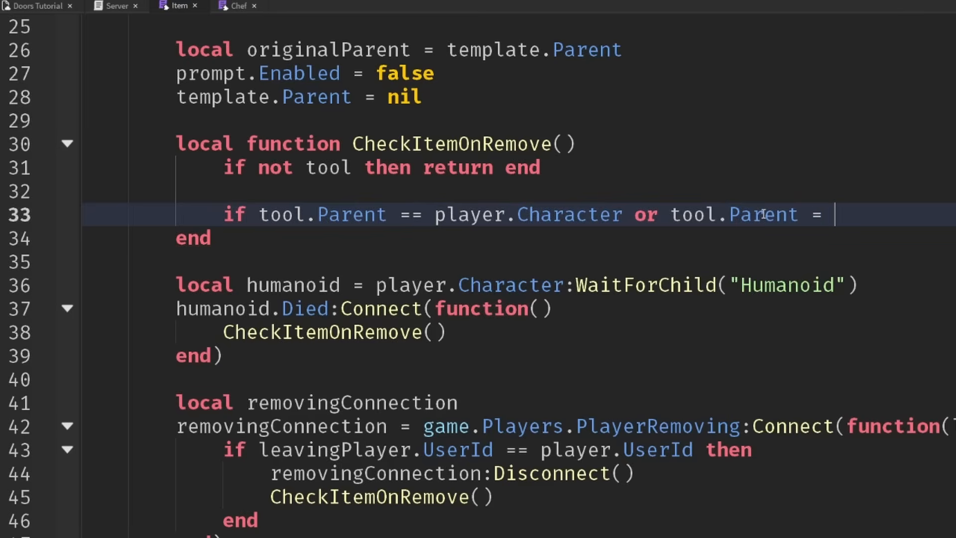
{"action": "type", "text": "player.Backpack then"}
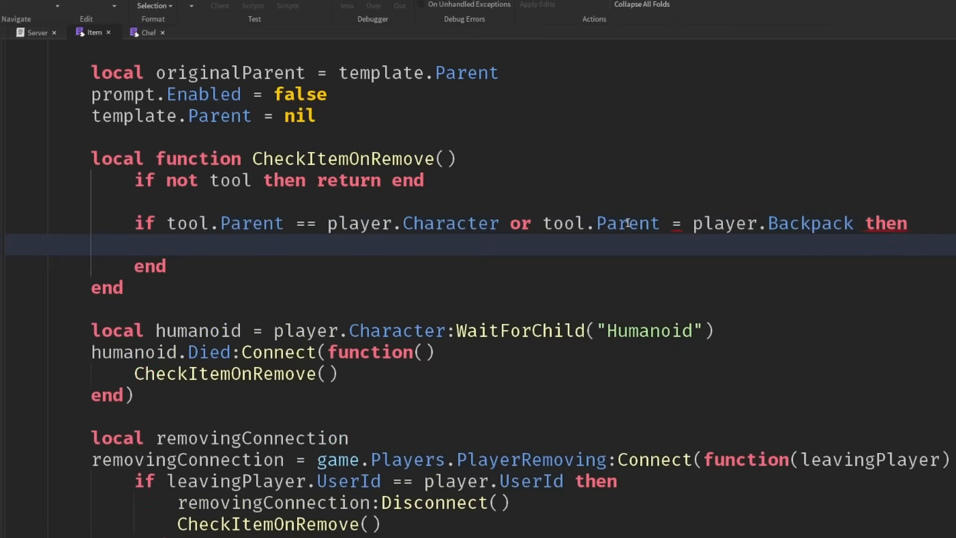
{"action": "mouse_move", "coordinate": [186, 218]}
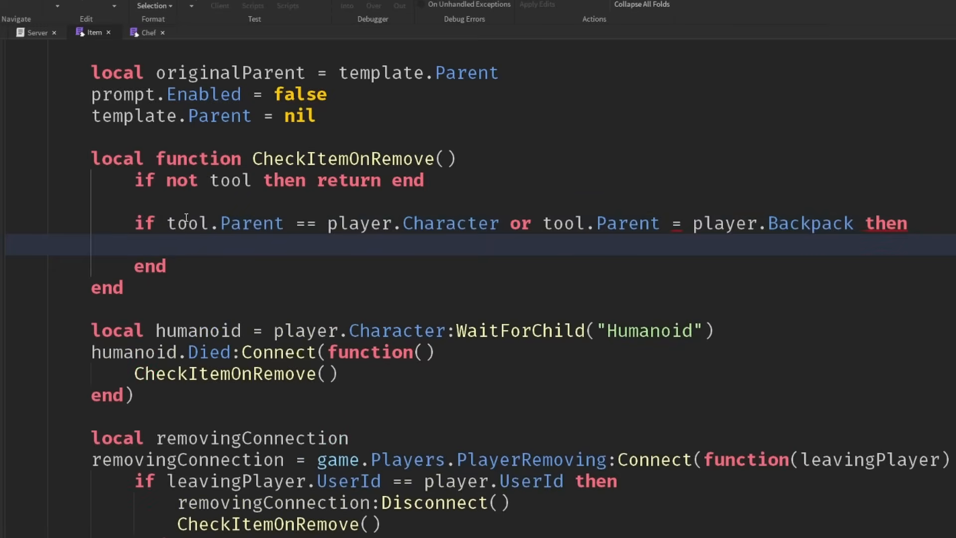
{"action": "scroll", "scroll_direction": "down", "scroll_amount": 3}
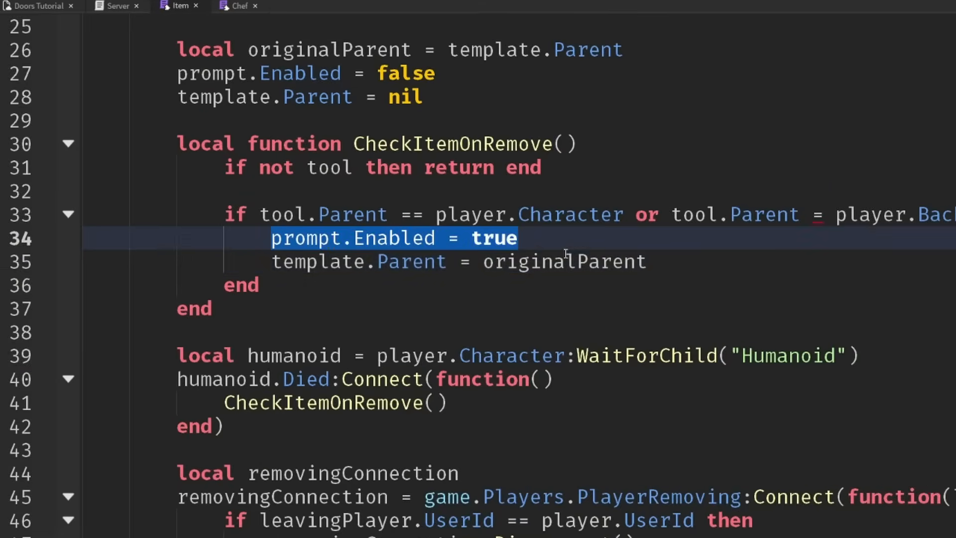
{"action": "left_click", "coordinate": [458, 262]}
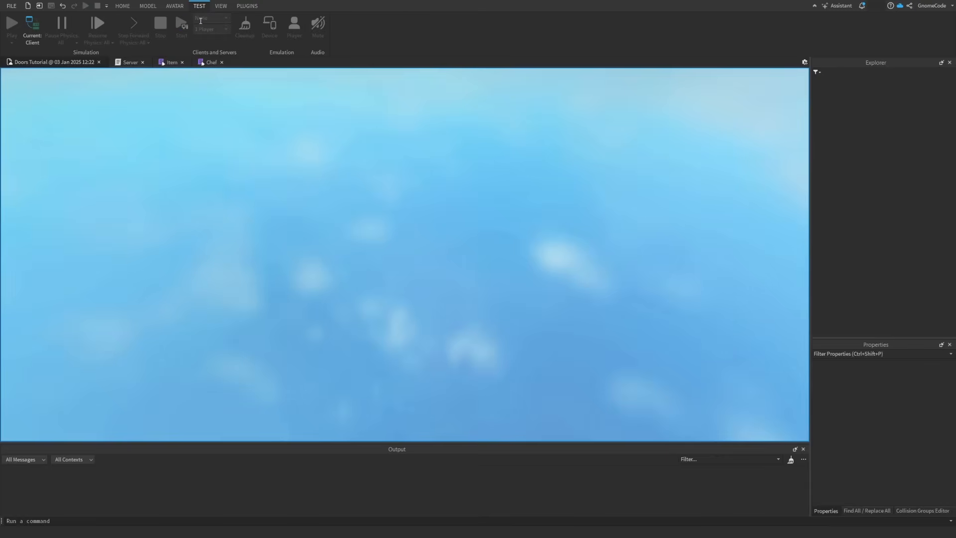
Playtest the kitchen, run a two-player local server test, then end it
{"action": "left_click", "coordinate": [11, 23]}
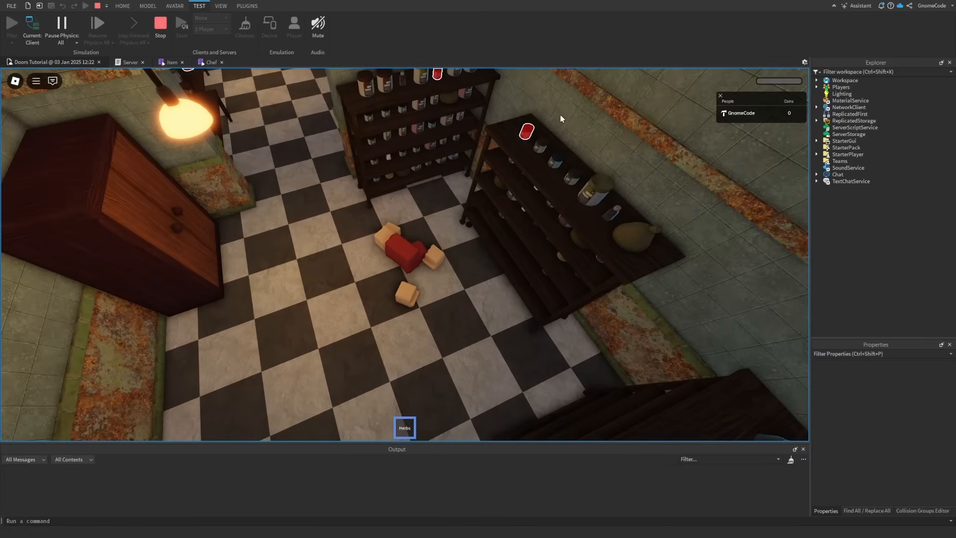
{"action": "mouse_move", "coordinate": [539, 153]}
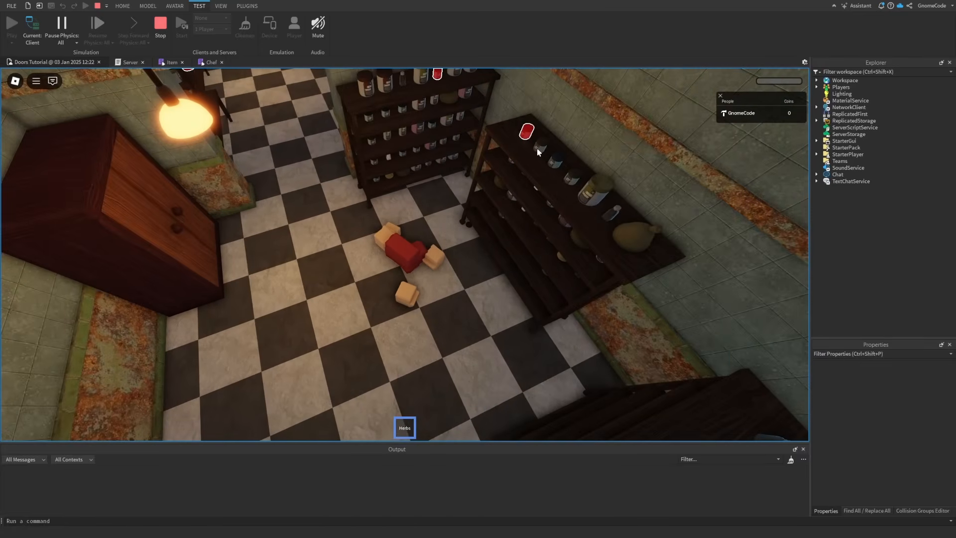
{"action": "left_click", "coordinate": [160, 23]}
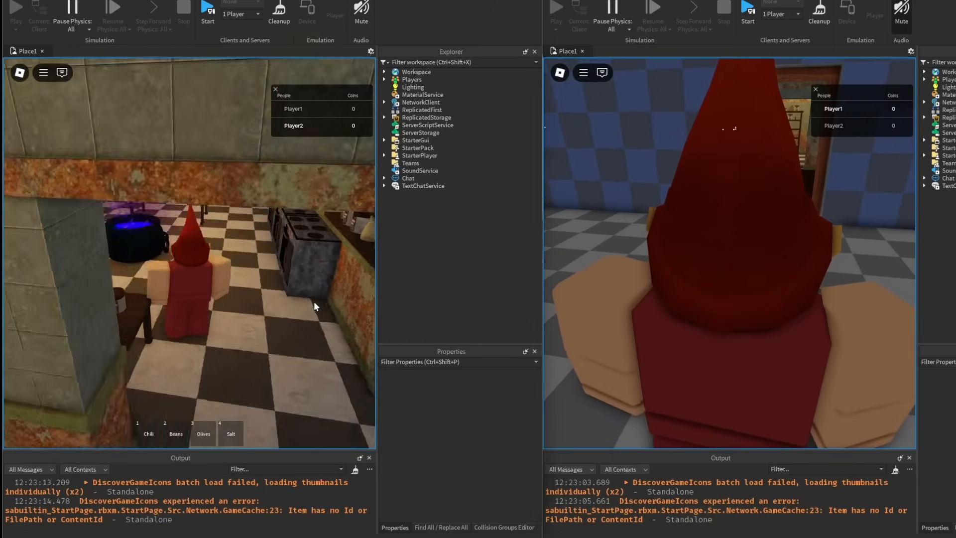
{"action": "left_click", "coordinate": [183, 24]}
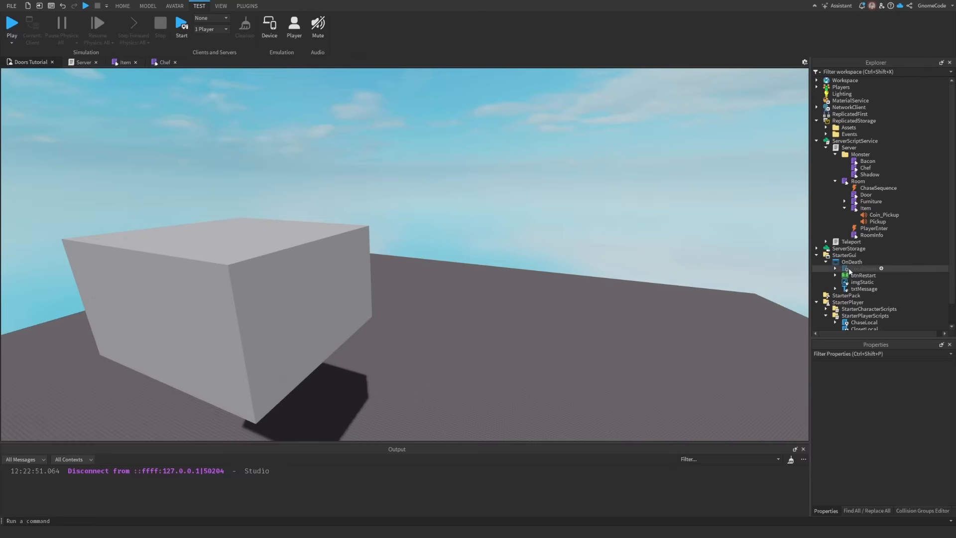
In the Server script, add local humanoid = character:WaitForChild("Humanoid")
{"action": "left_click", "coordinate": [863, 268]}
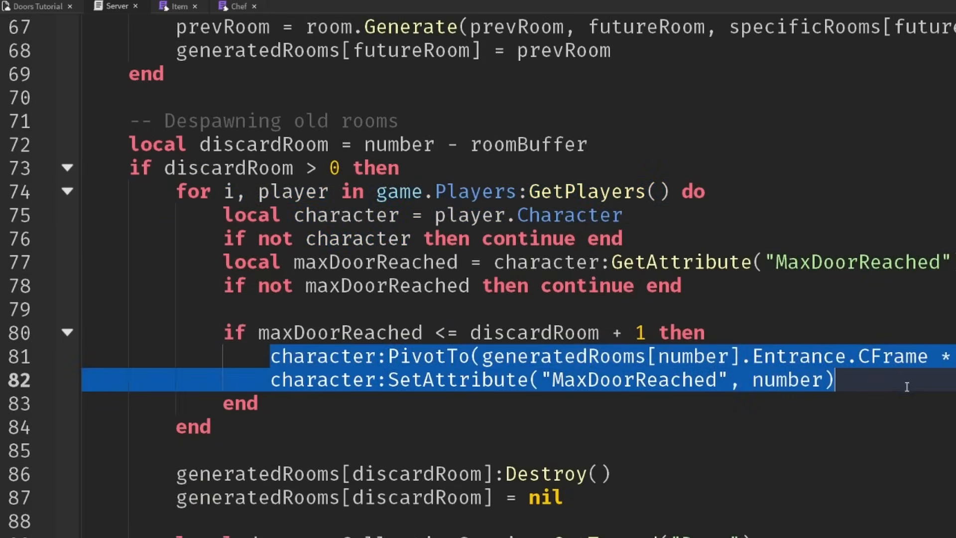
{"action": "scroll", "scroll_direction": "down", "scroll_amount": 3}
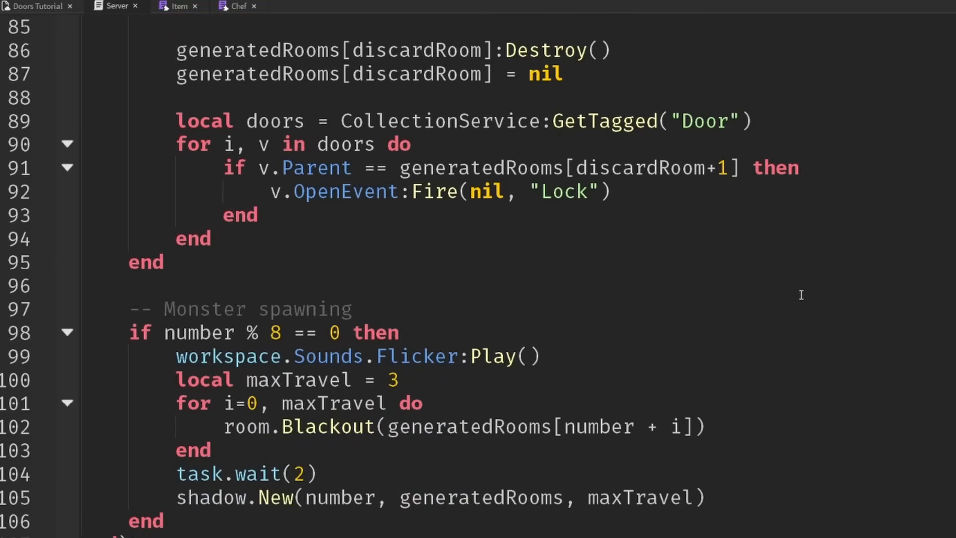
{"action": "scroll", "scroll_direction": "down", "scroll_amount": 3}
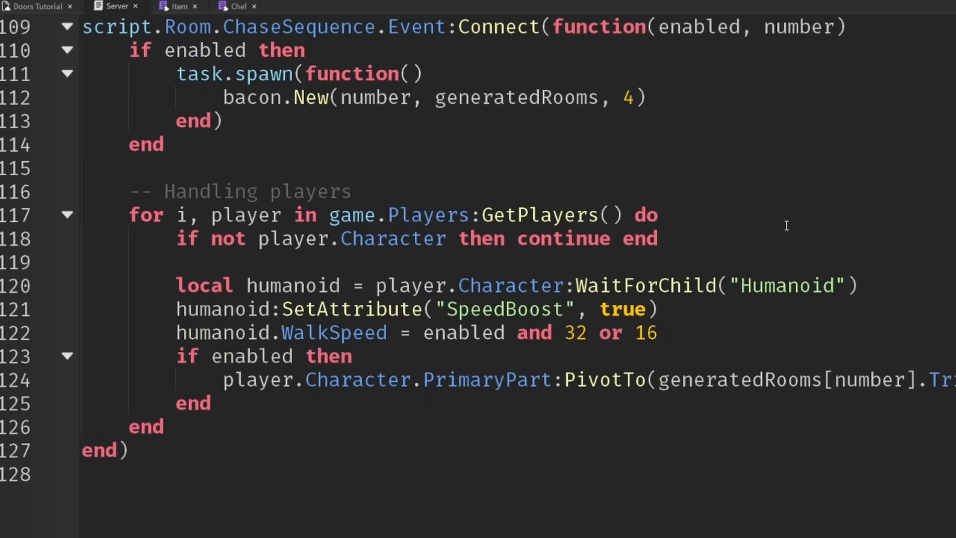
{"action": "mouse_move", "coordinate": [786, 266]}
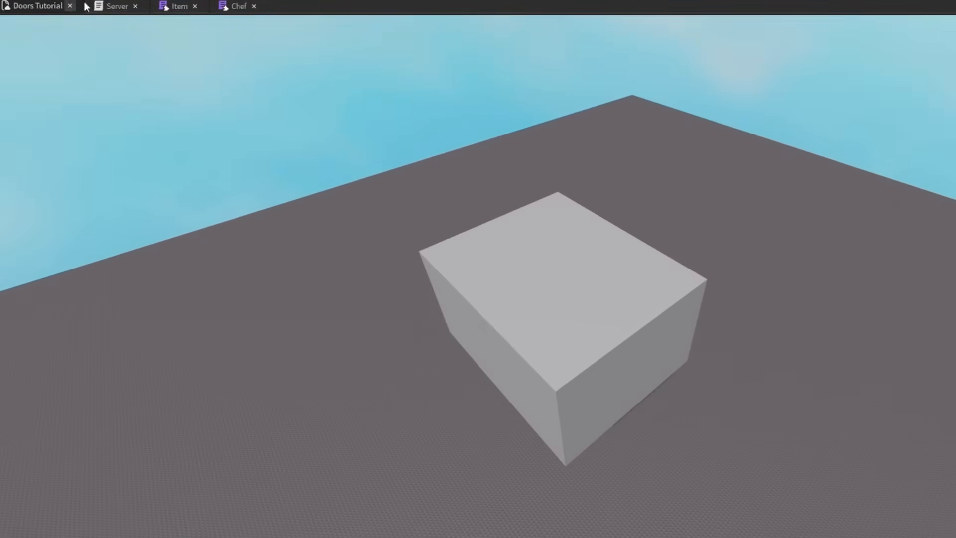
{"action": "left_click", "coordinate": [115, 6]}
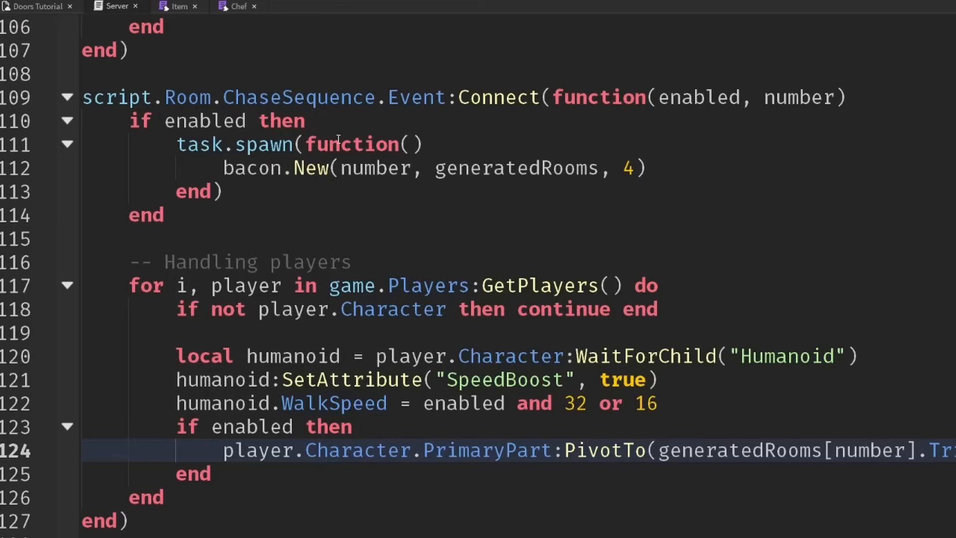
{"action": "scroll", "scroll_direction": "up", "scroll_amount": 3}
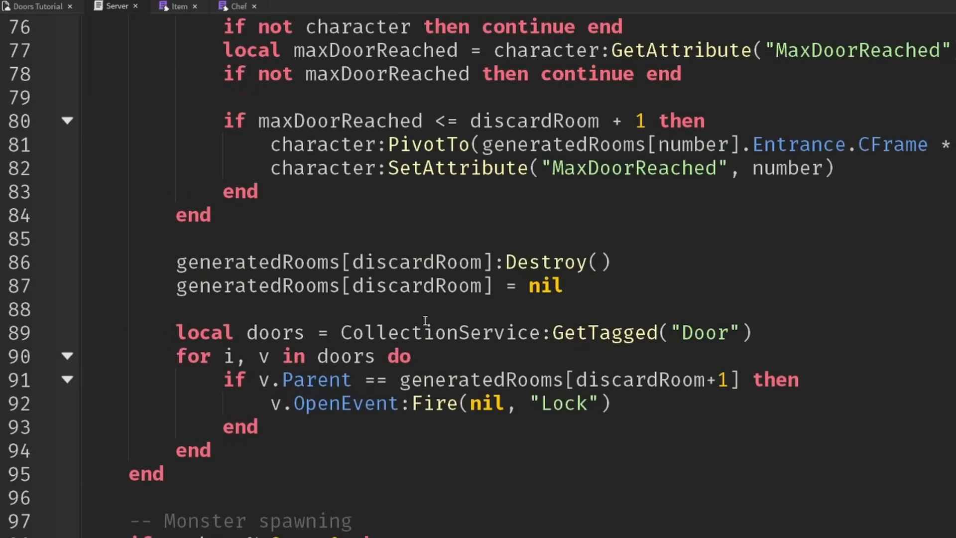
{"action": "scroll", "scroll_direction": "up", "scroll_amount": 3}
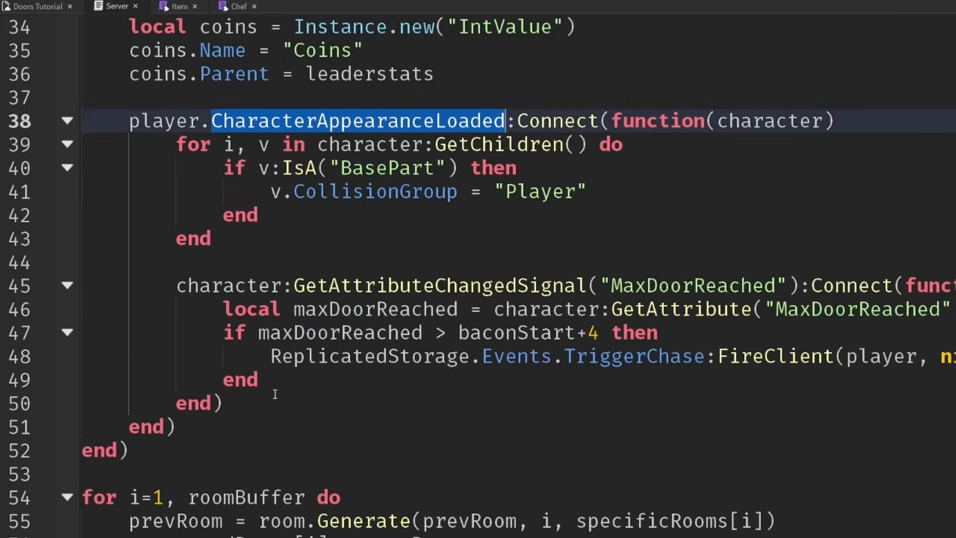
{"action": "type", "text": "l"}
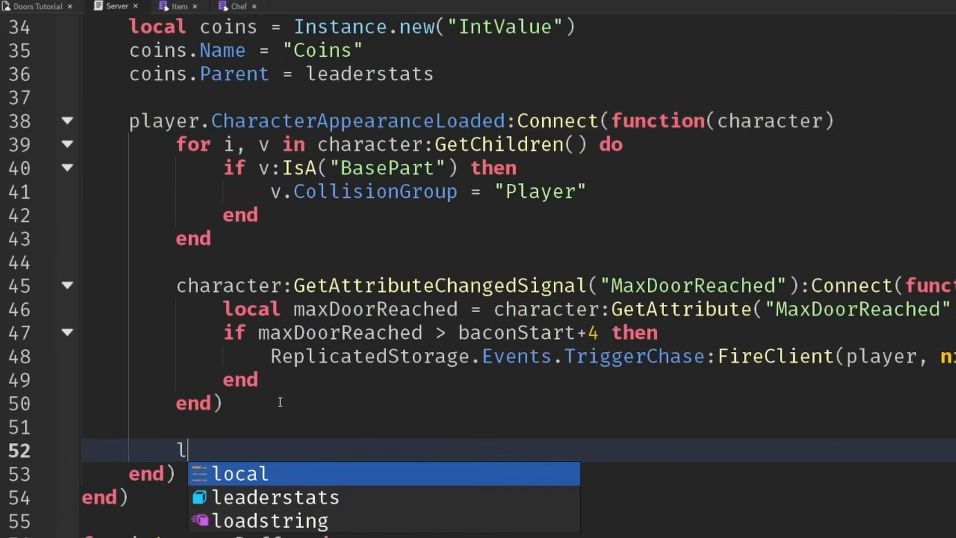
{"action": "type", "text": "ocal humanoid ="}
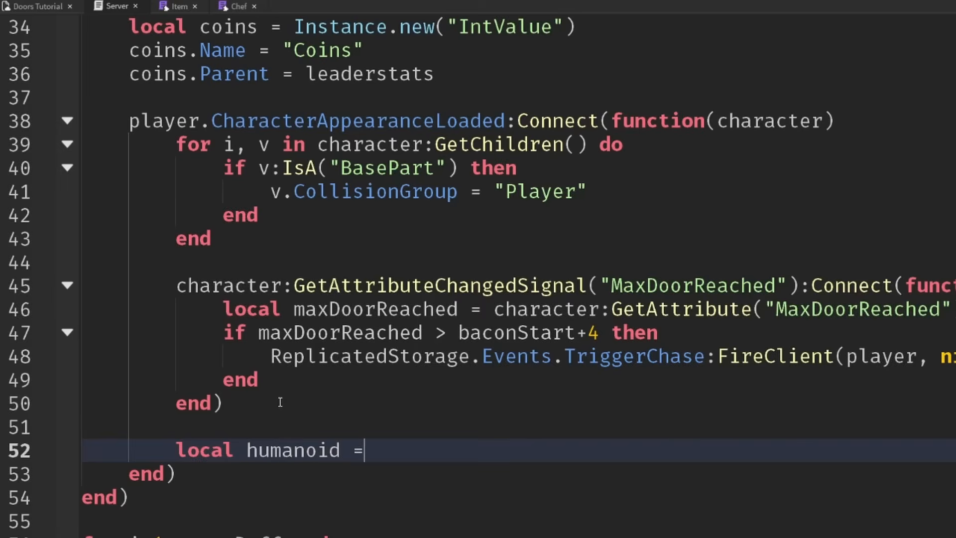
{"action": "type", "text": "character:WaitForChild(\"H\")"}
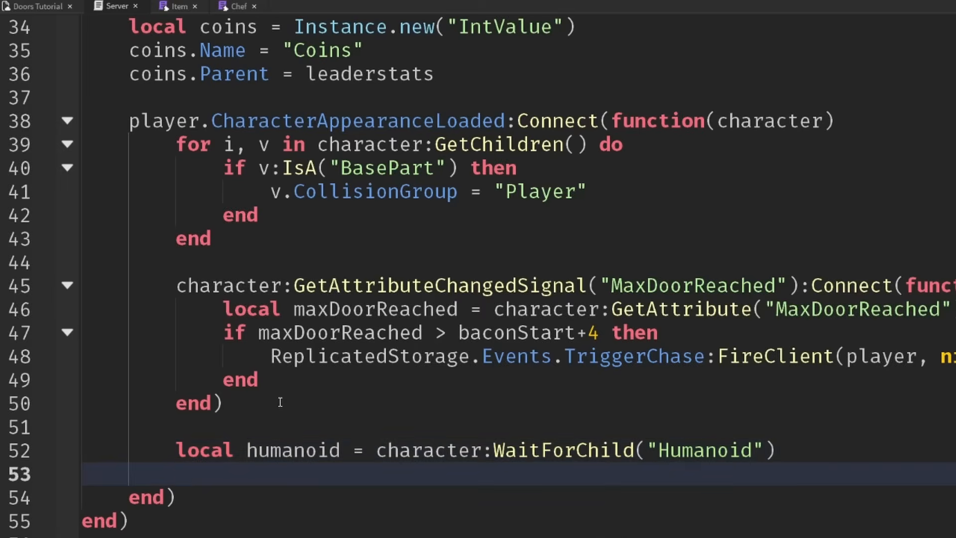
Connect humanoid.Died to call player:SetAttribute("Dead", true)
{"action": "type", "text": "humanoid"}
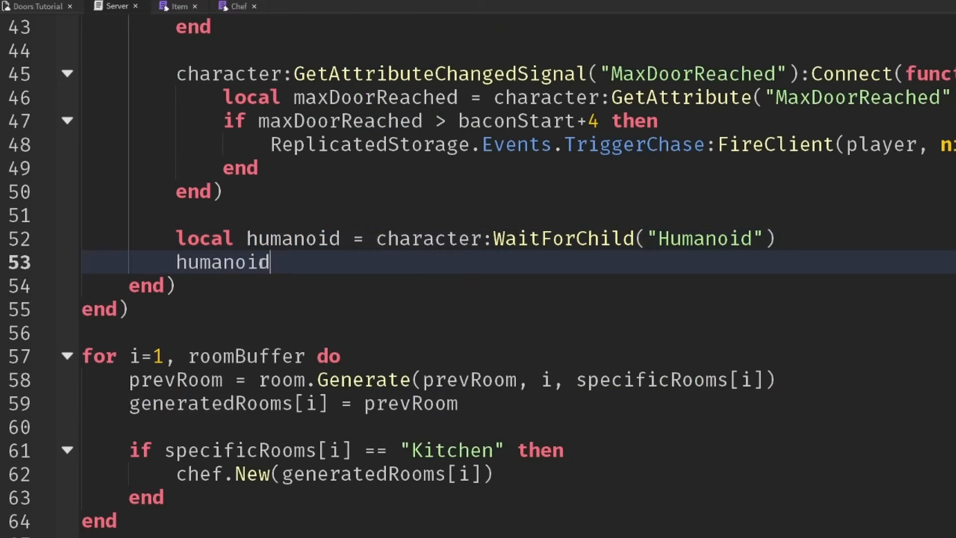
{"action": "type", "text": ".Died:Connect(function()"}
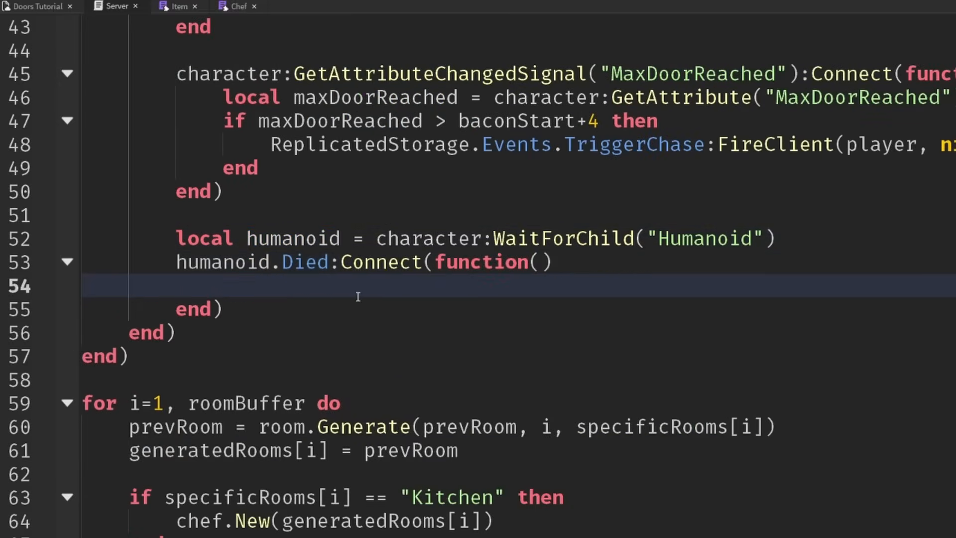
{"action": "scroll", "scroll_direction": "up", "scroll_amount": 3}
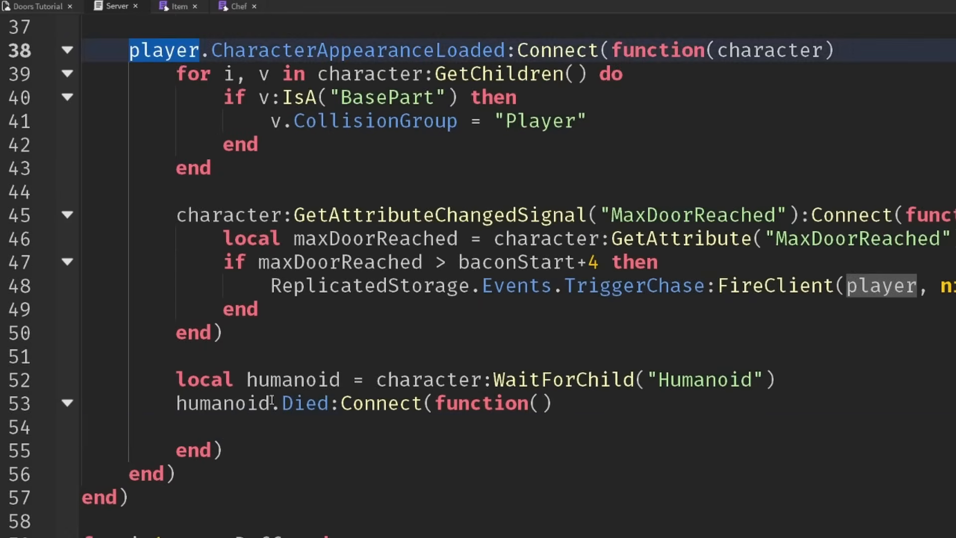
{"action": "type", "text": "player:SetAttribute()"}
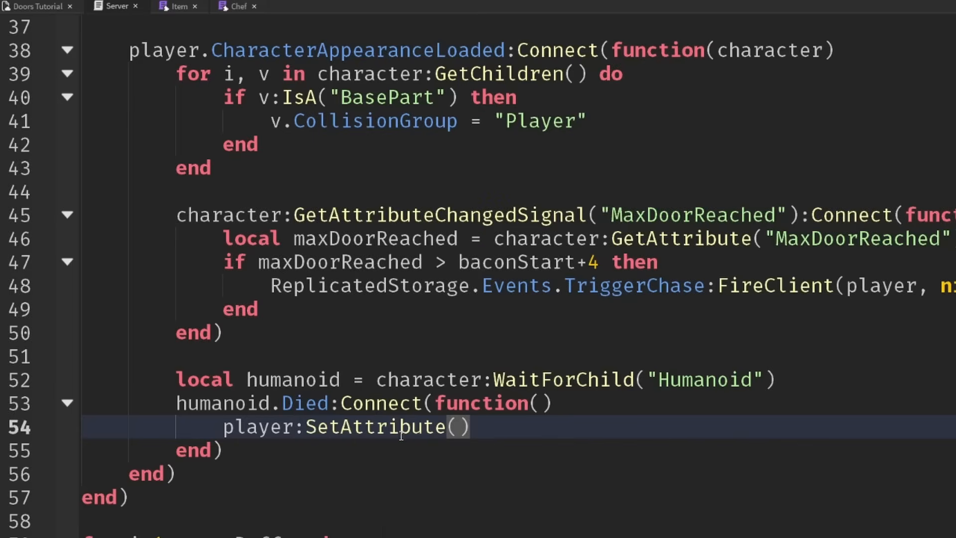
{"action": "type", "text": "\"Dead\""}
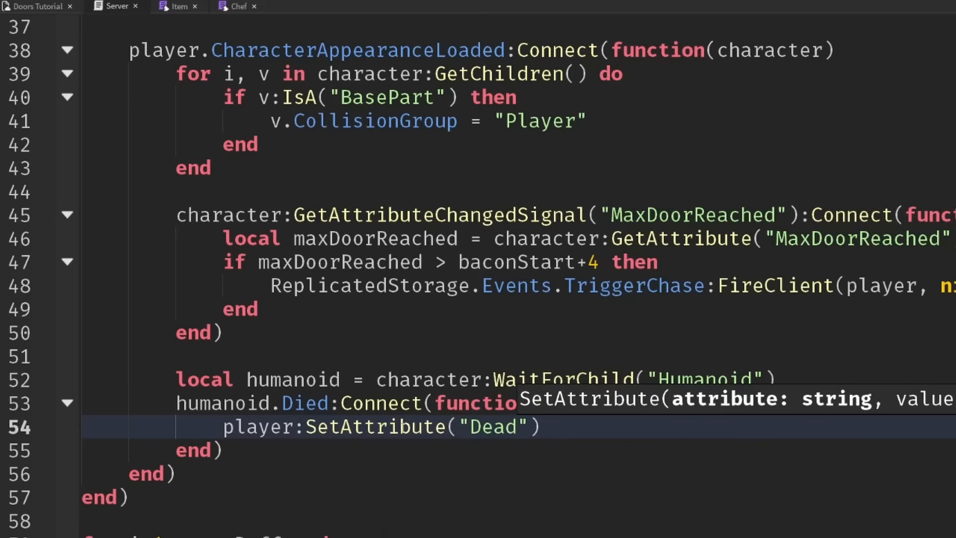
{"action": "type", "text": ", true"}
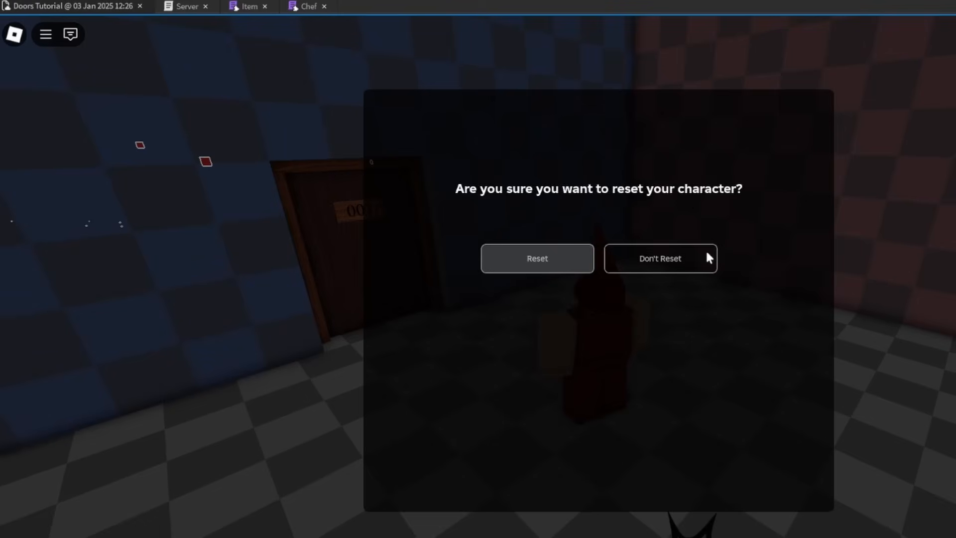
{"action": "left_click", "coordinate": [536, 258]}
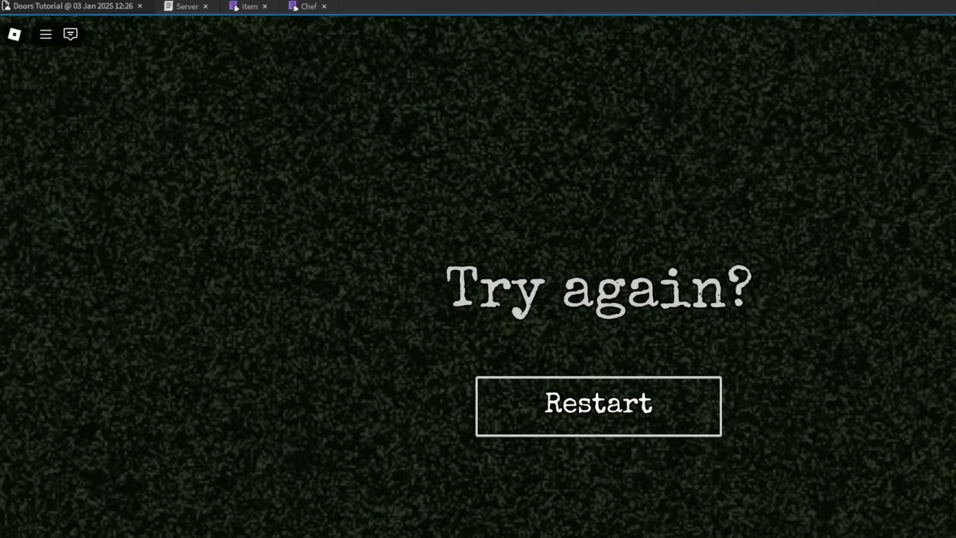
{"action": "left_click", "coordinate": [598, 406]}
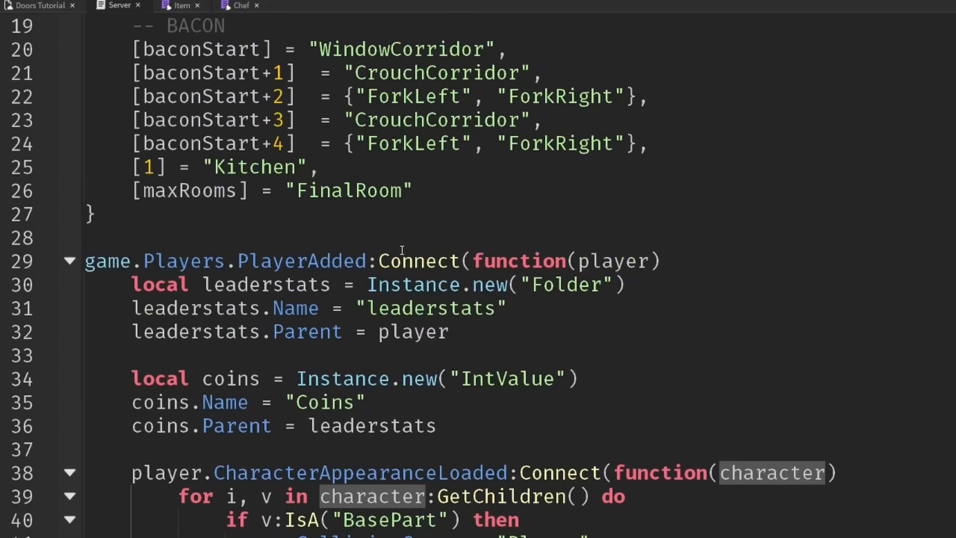
Skip players with GetAttribute("Dead") at the top of the despawn GetPlayers loop
{"action": "scroll", "scroll_direction": "down", "scroll_amount": 3}
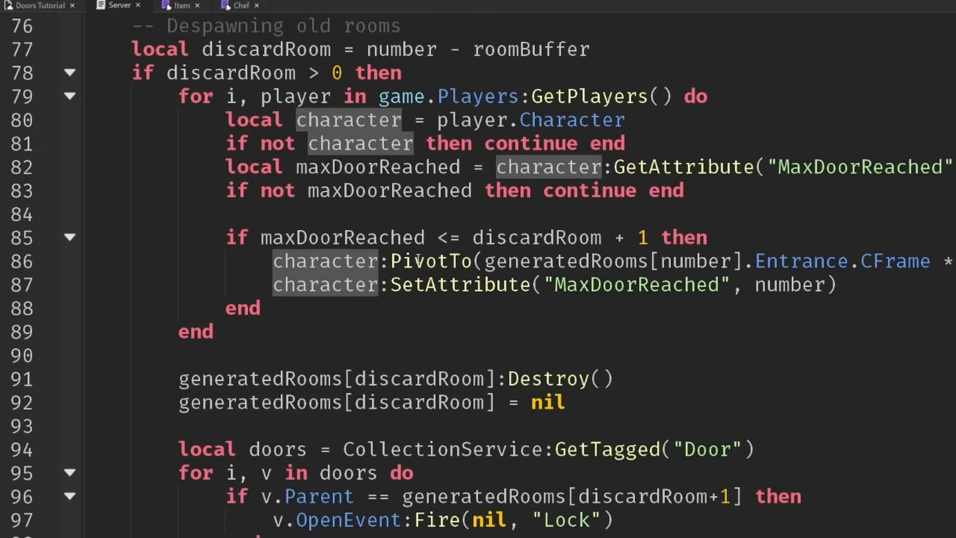
{"action": "double_click", "coordinate": [295, 166]}
{"action": "type", "text": "if"}
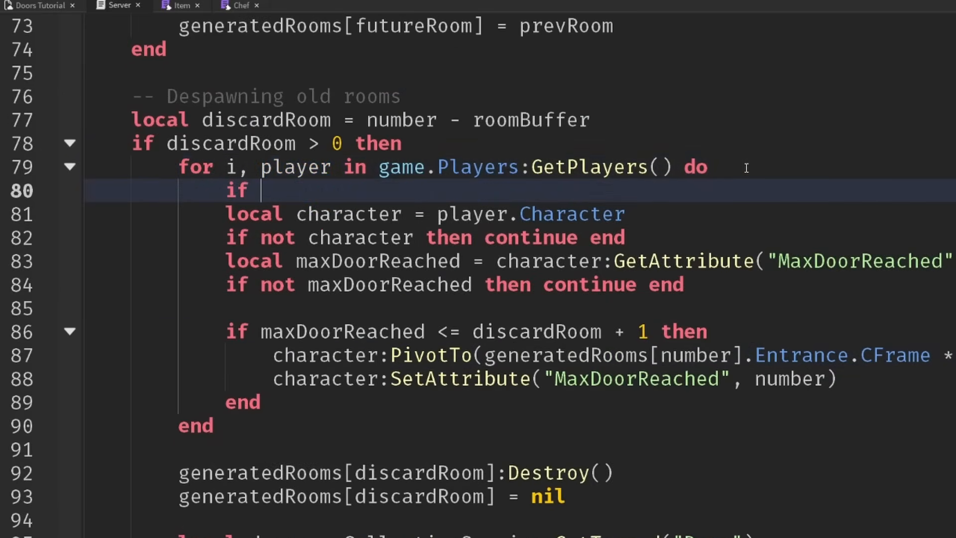
{"action": "type", "text": "player:GetAttribute()"}
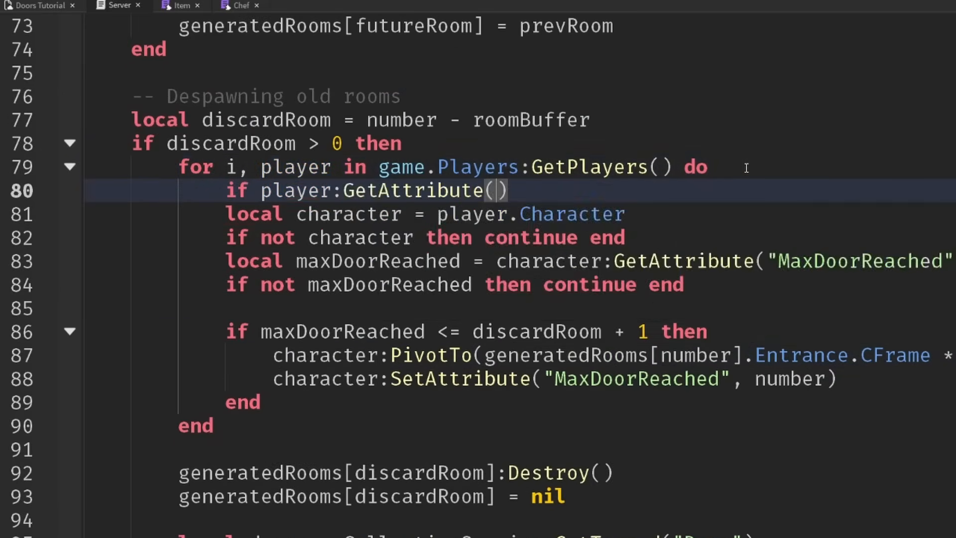
{"action": "type", "text": "\"Dead\") then continue end"}
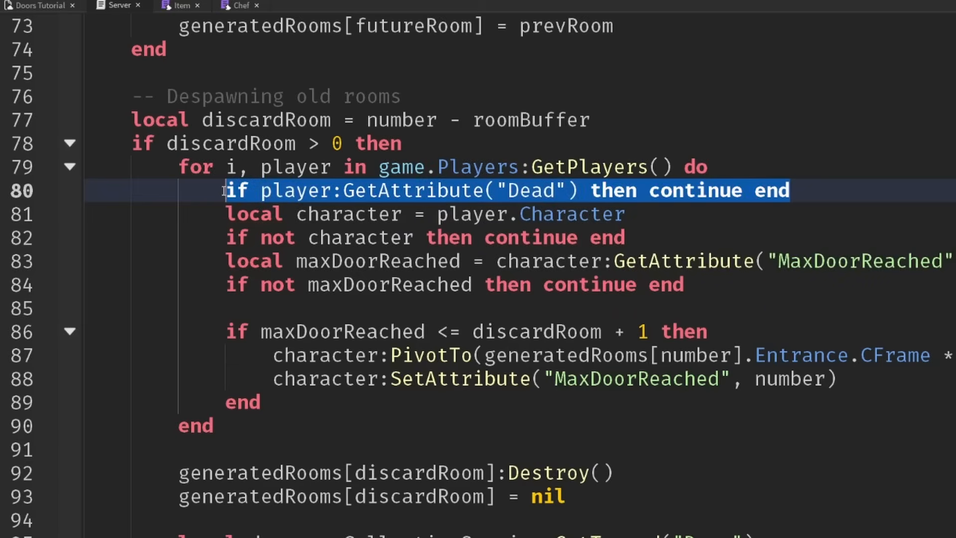
{"action": "scroll", "scroll_direction": "down", "scroll_amount": 3}
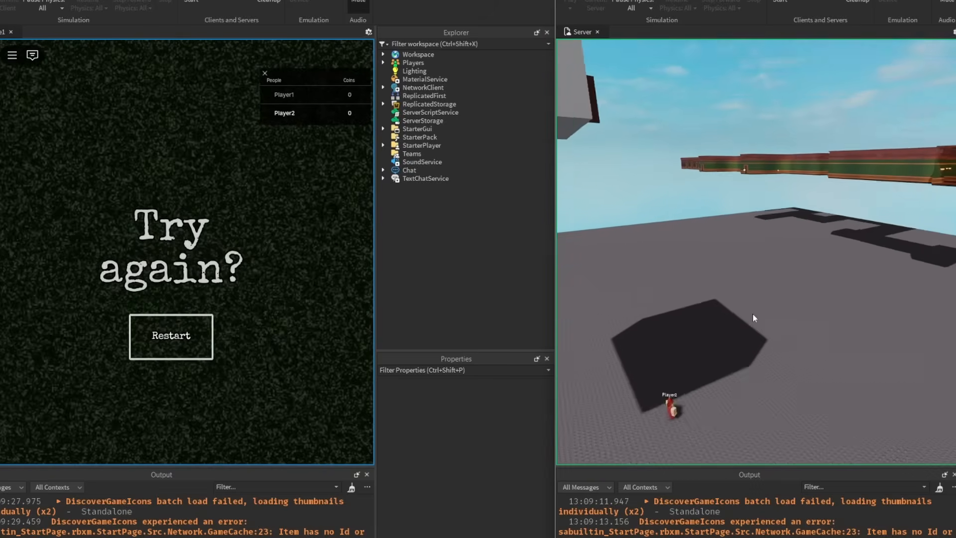
Return to the Server script at the Handling players loop that skips Dead players
{"action": "left_click", "coordinate": [122, 7]}
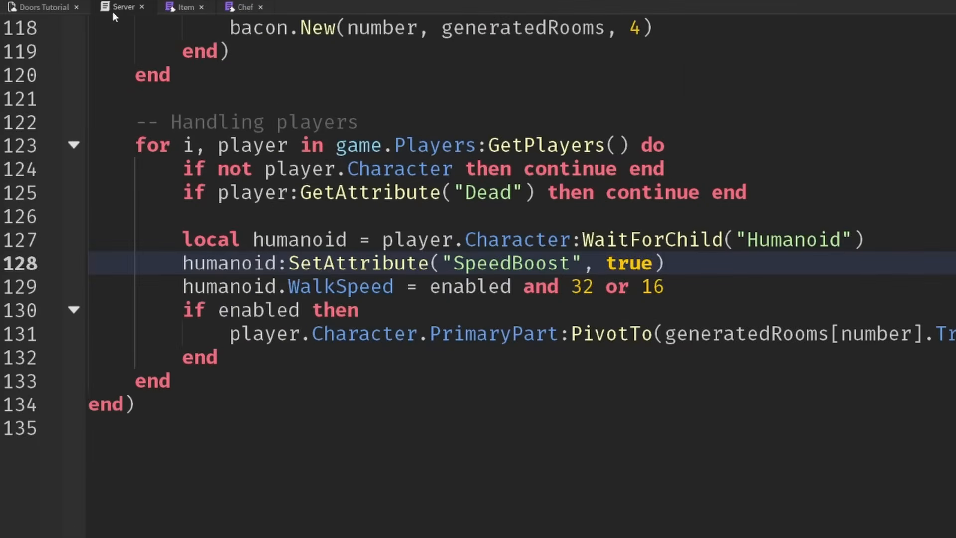
Switch to the Doors Tutorial place tab to show the 3D viewport under the night sky
{"action": "left_click", "coordinate": [42, 7]}
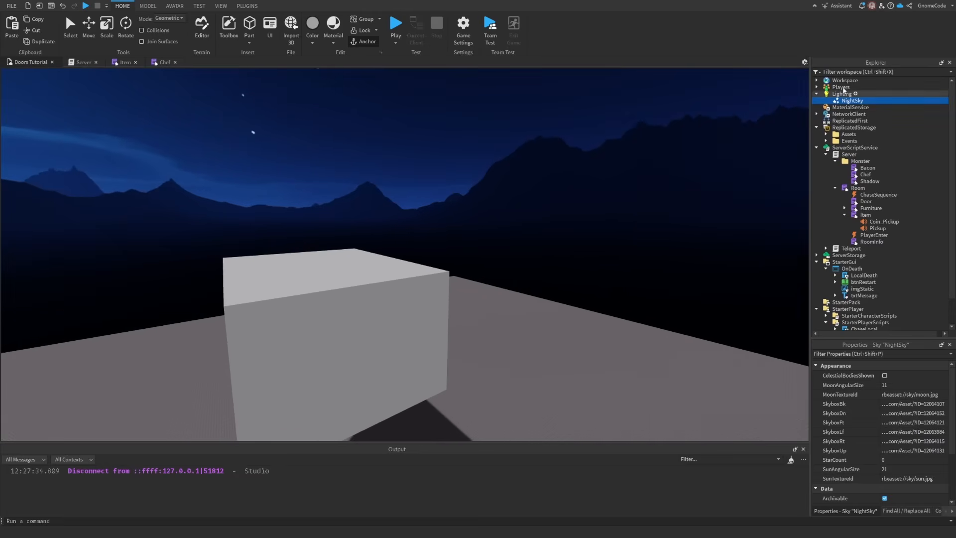
Set Lighting's OutdoorAmbient colour to 0,0,0 so the start room goes dark
{"action": "left_click", "coordinate": [841, 93]}
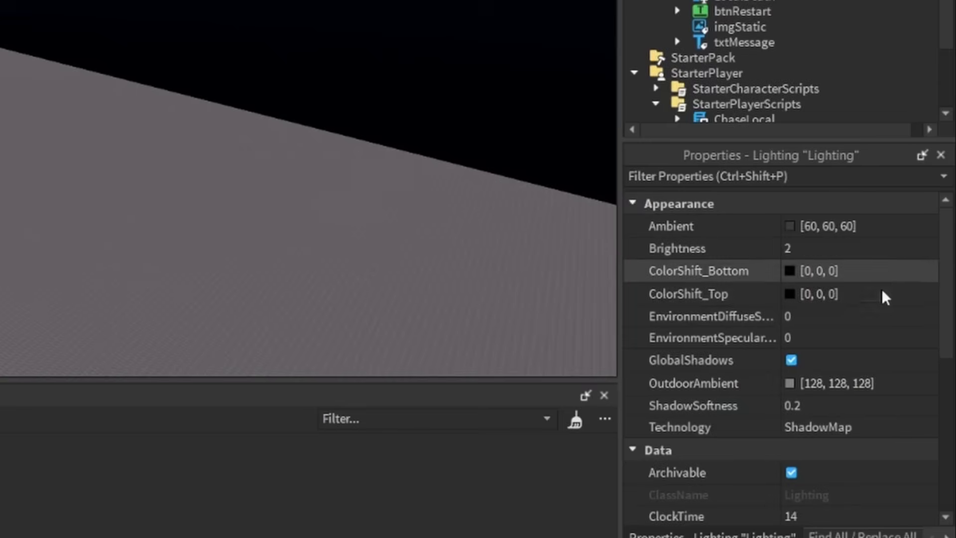
{"action": "double_click", "coordinate": [830, 382]}
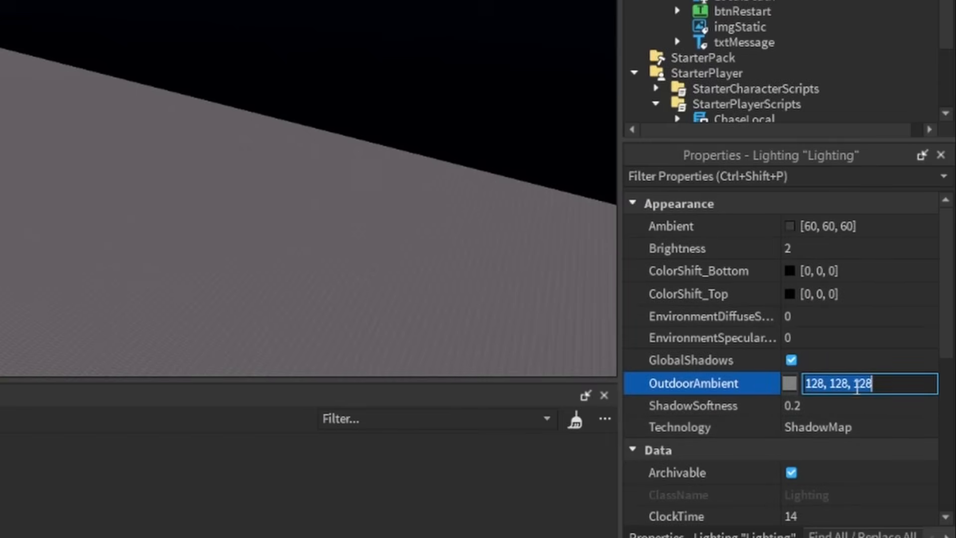
{"action": "type", "text": "0,0"}
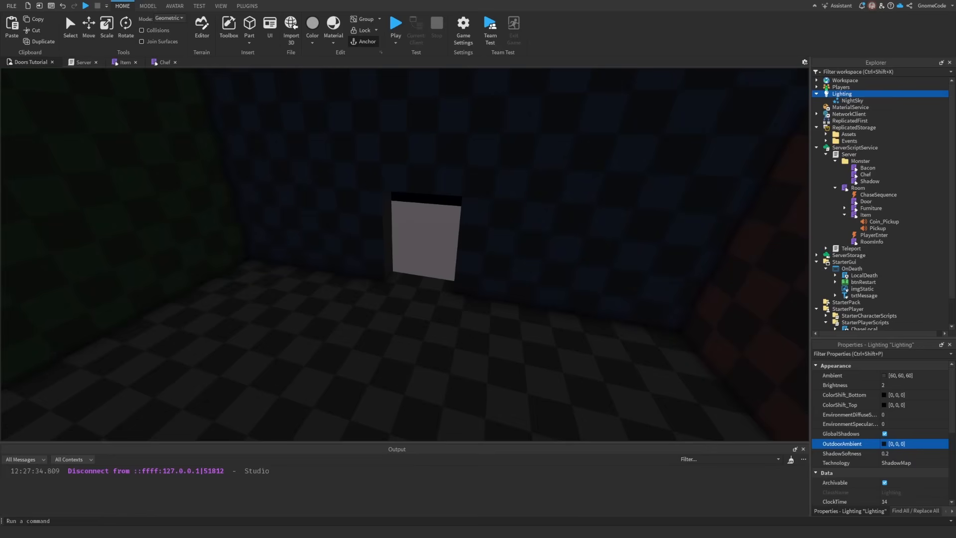
Inspect StartRoom's SpawnLocation PointLight, then start a playtest
{"action": "left_click", "coordinate": [869, 121]}
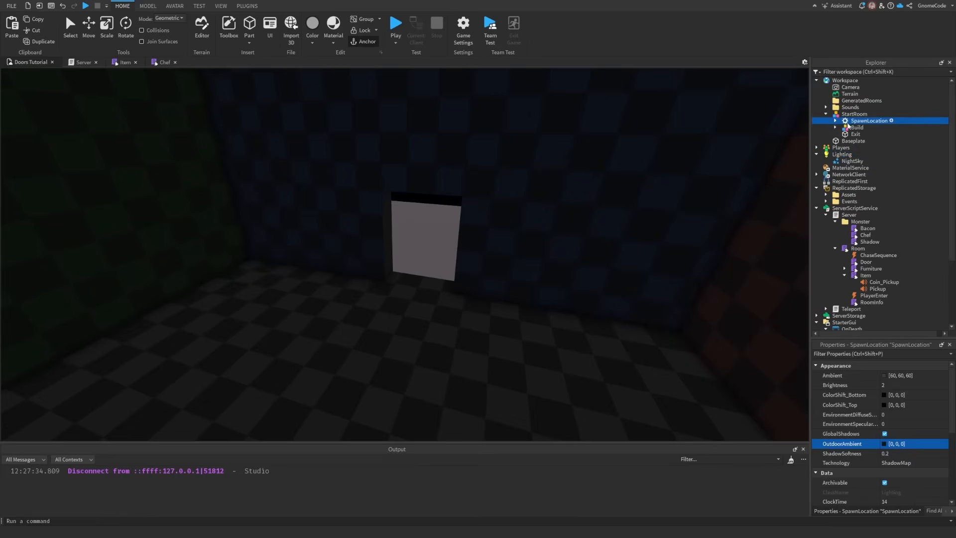
{"action": "left_click", "coordinate": [873, 127]}
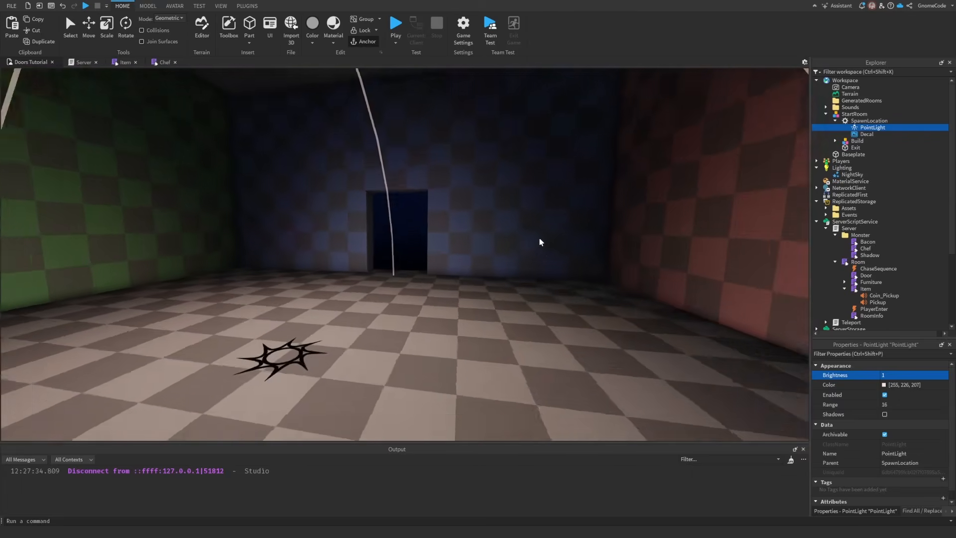
{"action": "left_click", "coordinate": [395, 24]}
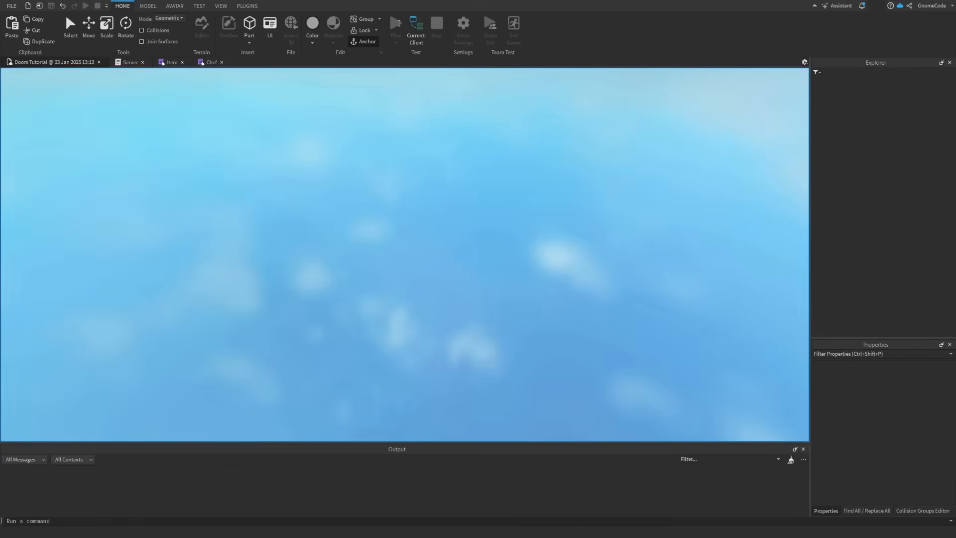
Stop the playtest and resume editing the place
{"action": "left_click", "coordinate": [395, 26]}
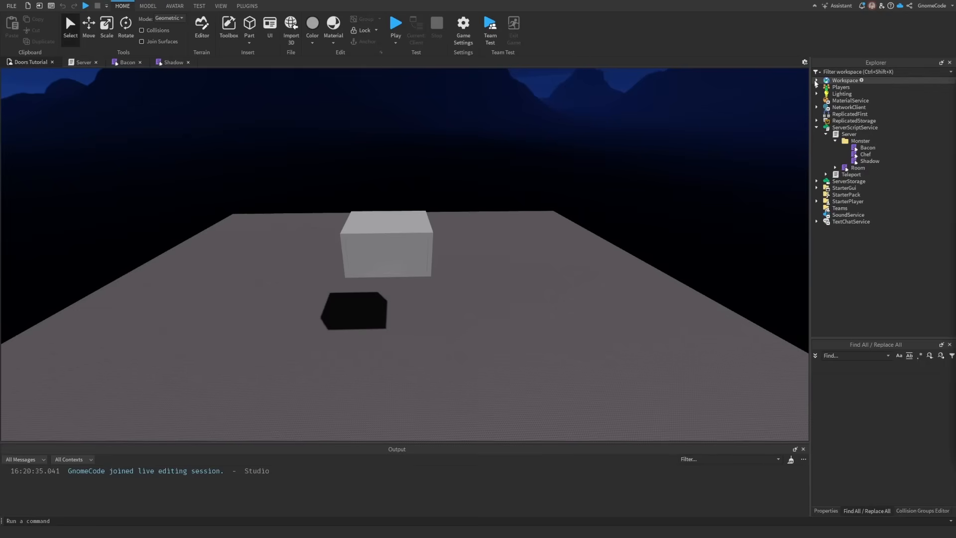
Expand Workspace and show the Server script's GetTagged("Door") room-despawn loop
{"action": "left_click", "coordinate": [854, 121]}
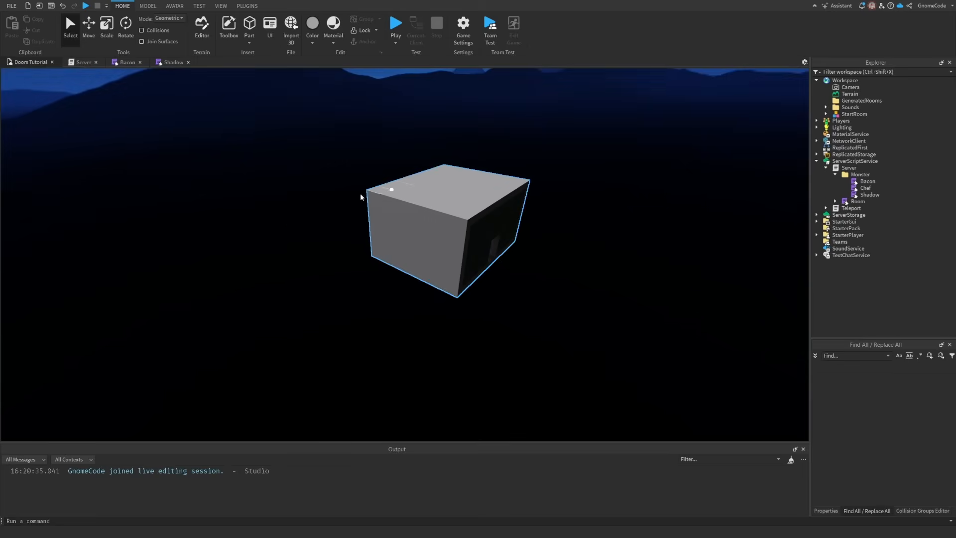
{"action": "left_click", "coordinate": [84, 62]}
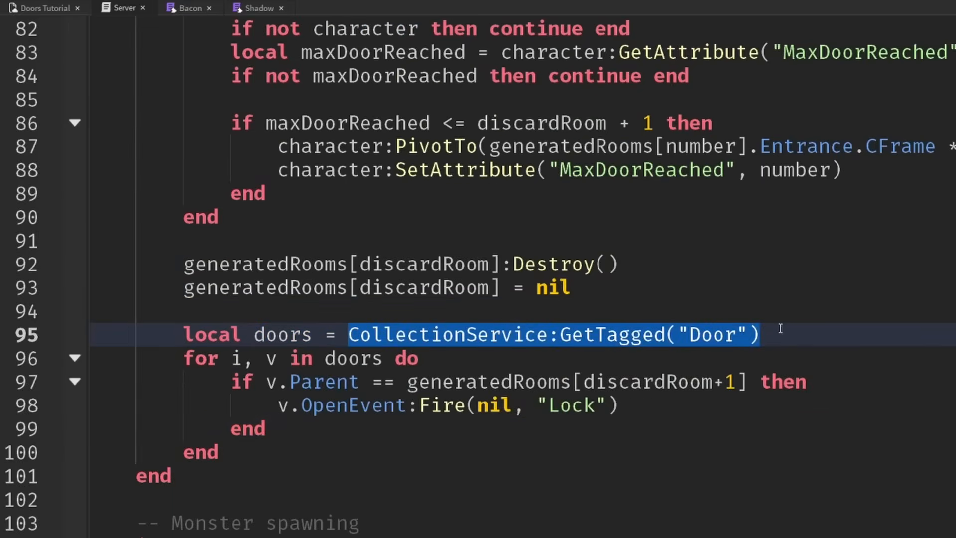
Check the Door tag on the Door and KitchenExit models under ReplicatedStorage Assets
{"action": "double_click", "coordinate": [710, 334]}
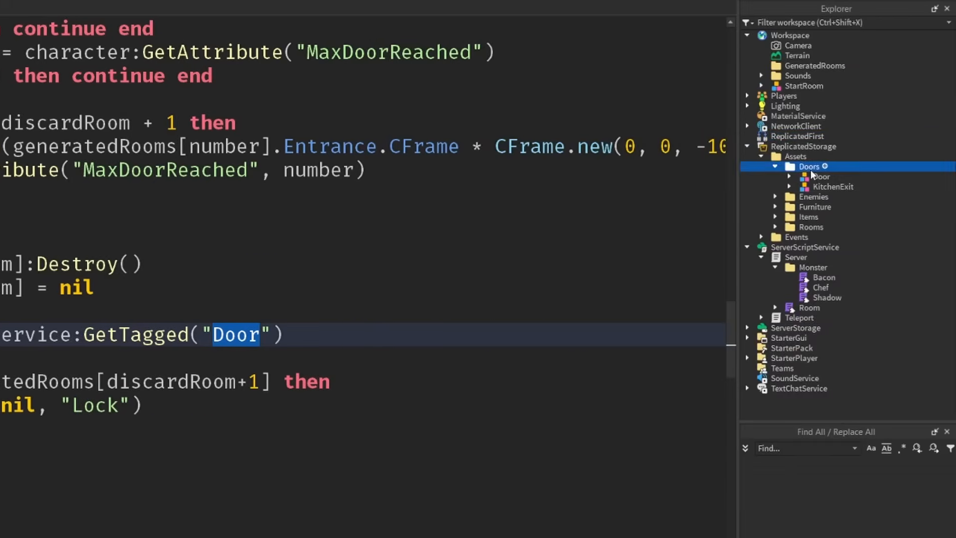
{"action": "left_click", "coordinate": [833, 187]}
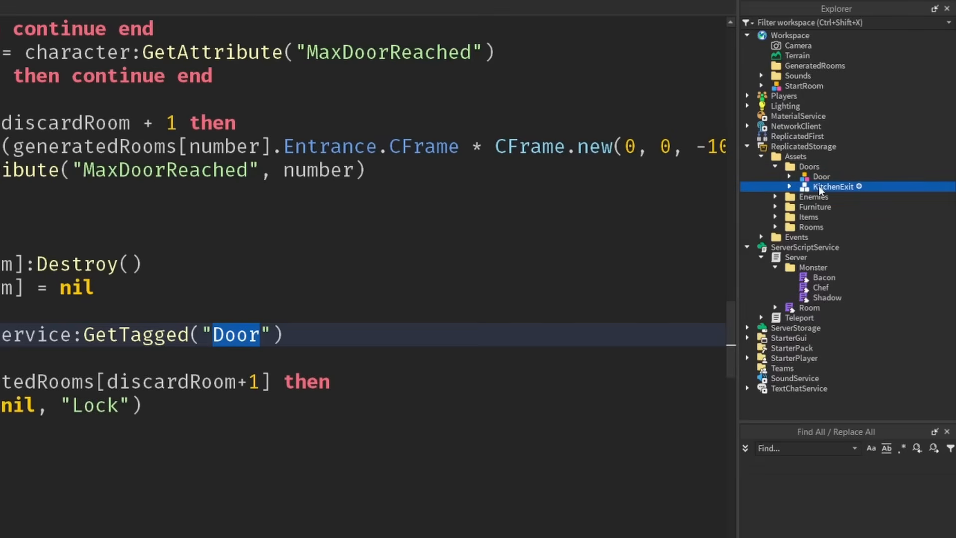
{"action": "left_click", "coordinate": [822, 177]}
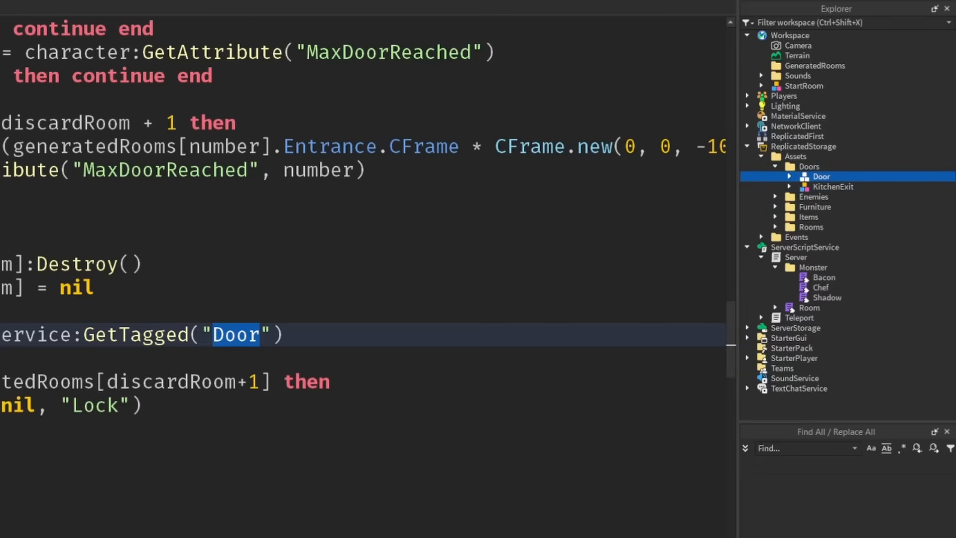
{"action": "scroll", "scroll_direction": "down", "scroll_amount": 3}
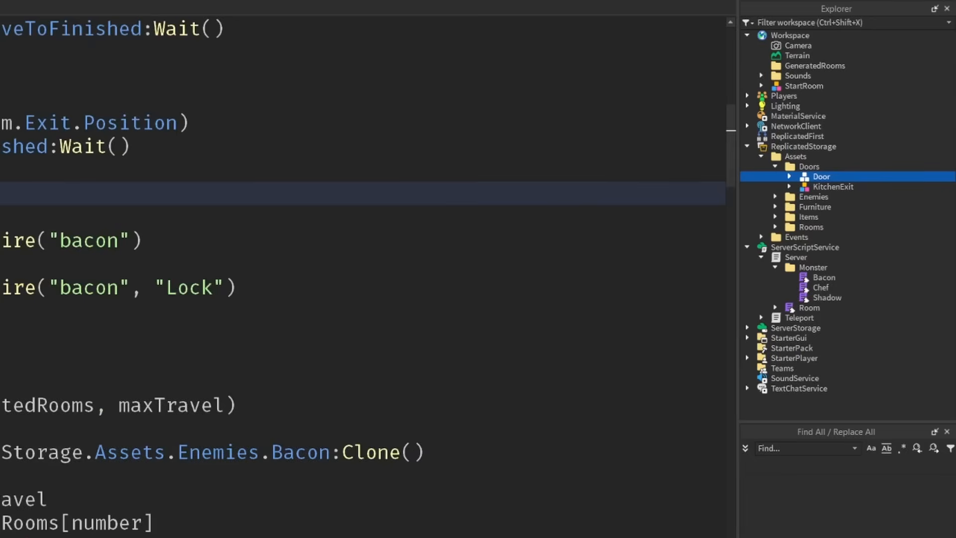
In the Shadow script mark the room door reference it opens and start a new line after exit movement
{"action": "left_click", "coordinate": [256, 8]}
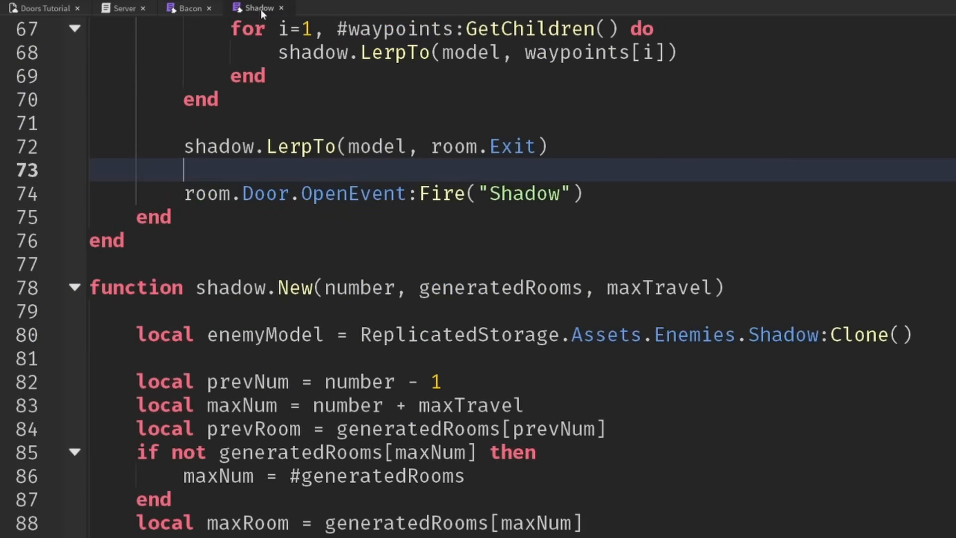
{"action": "double_click", "coordinate": [264, 263]}
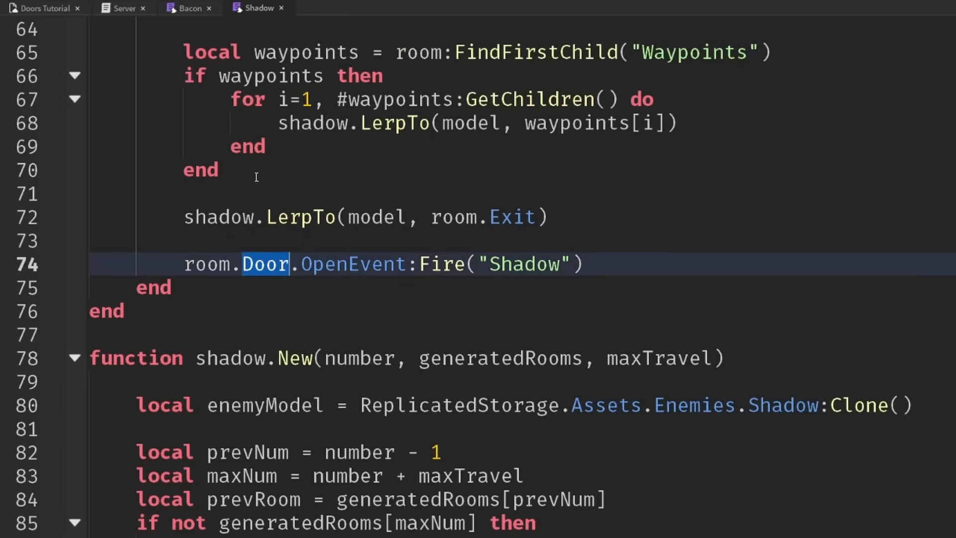
{"action": "left_click", "coordinate": [190, 8]}
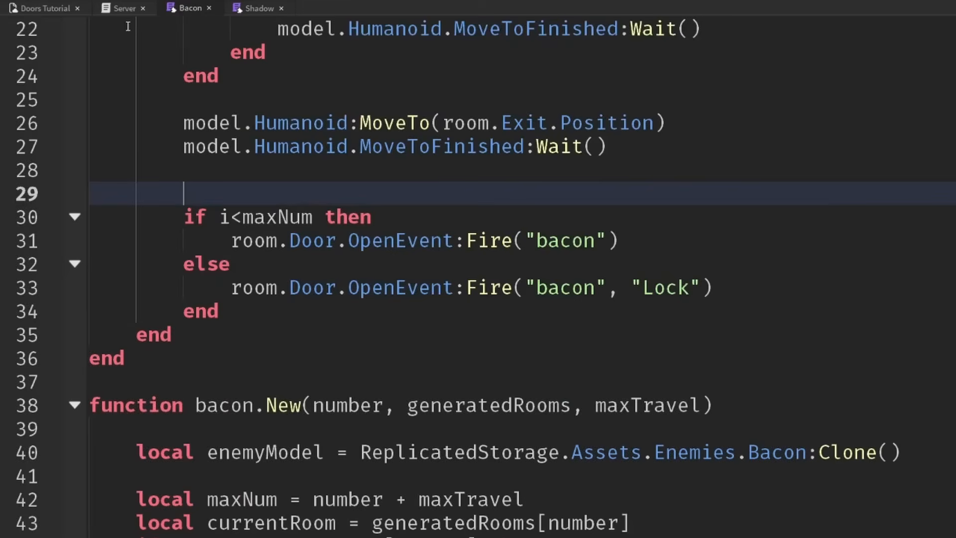
In the Bacon script declare local doors from CollectionService:GetTagged("Door"), matching the Server script
{"action": "left_click", "coordinate": [125, 8]}
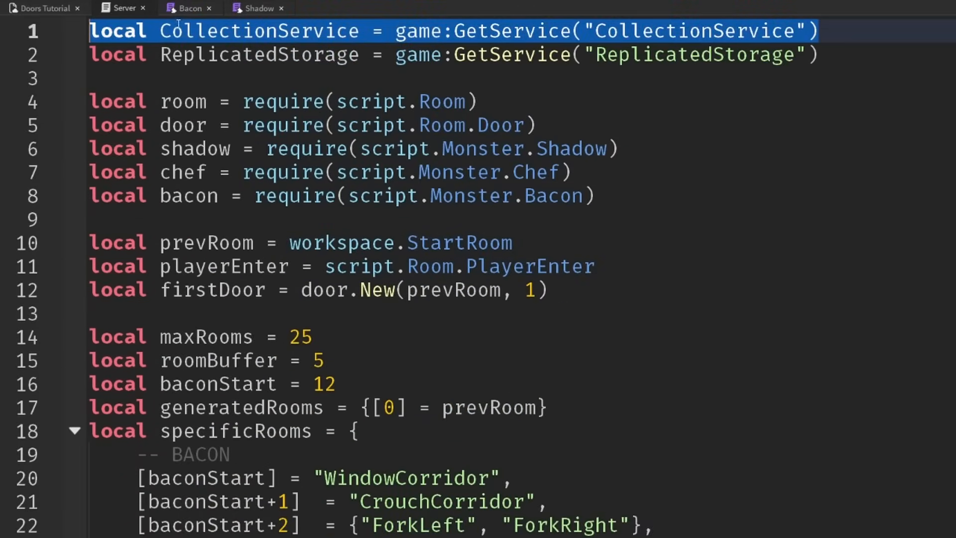
{"action": "left_click", "coordinate": [189, 8]}
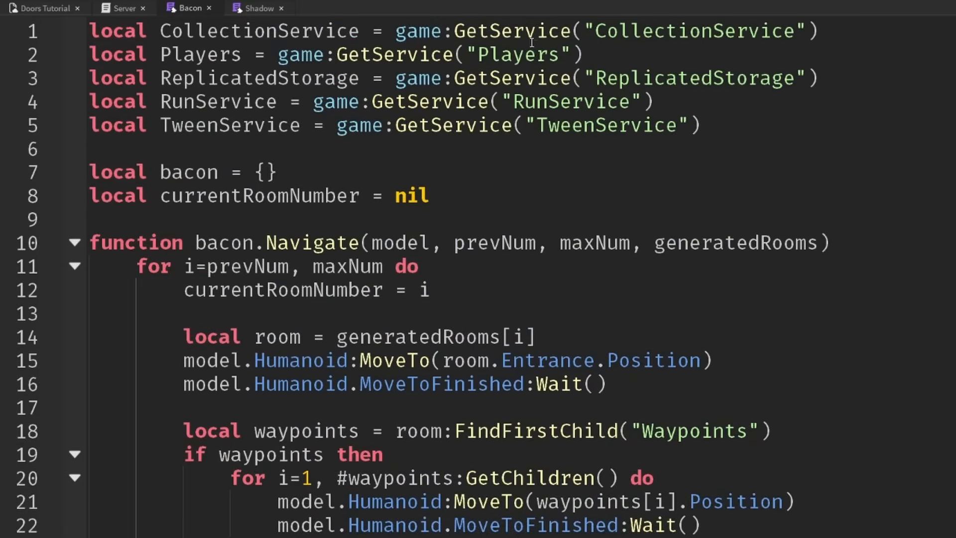
{"action": "scroll", "scroll_direction": "down", "scroll_amount": 3}
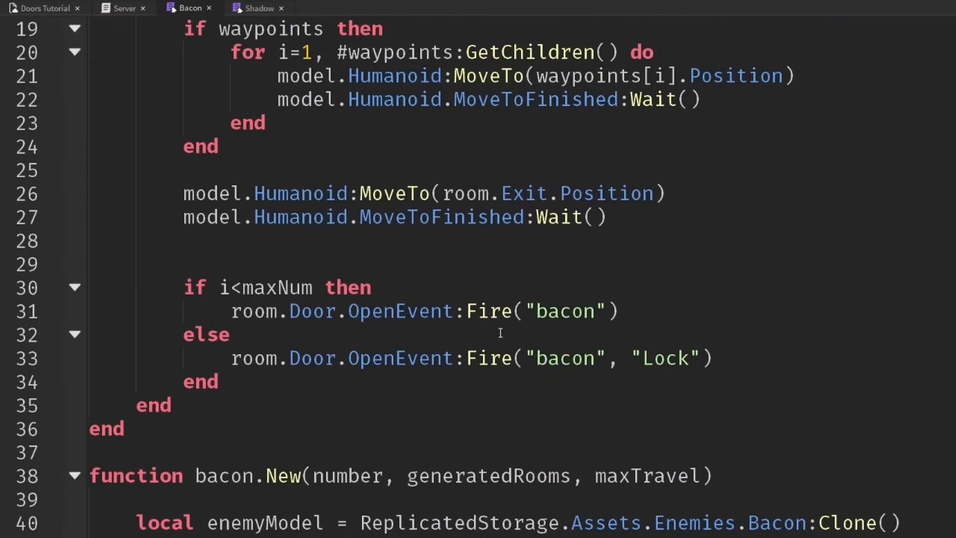
{"action": "scroll", "scroll_direction": "down", "scroll_amount": 3}
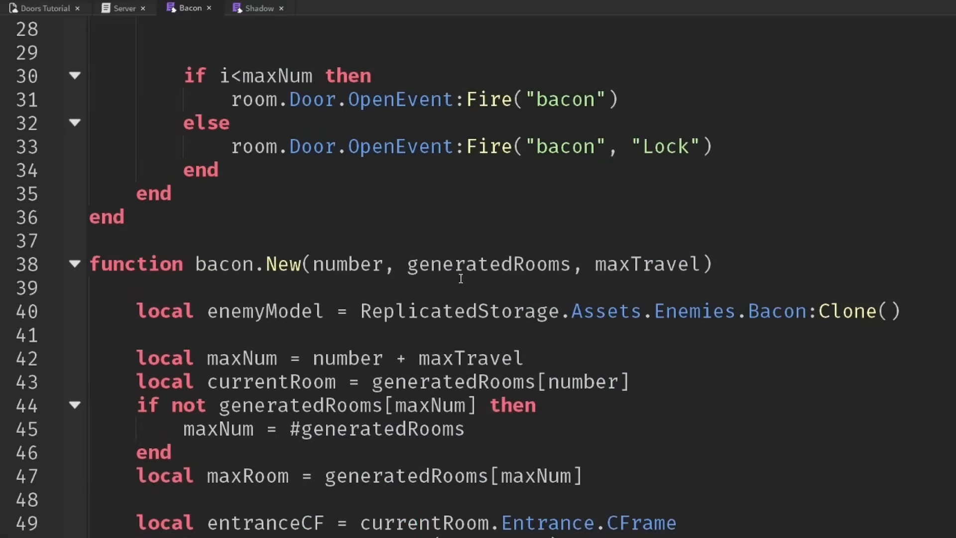
{"action": "scroll", "scroll_direction": "up", "scroll_amount": 3}
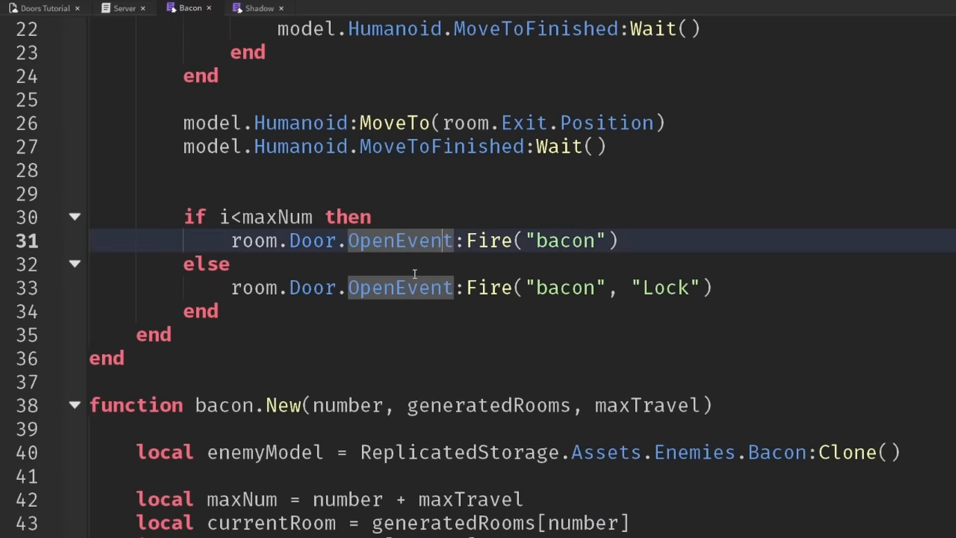
{"action": "left_click", "coordinate": [275, 311]}
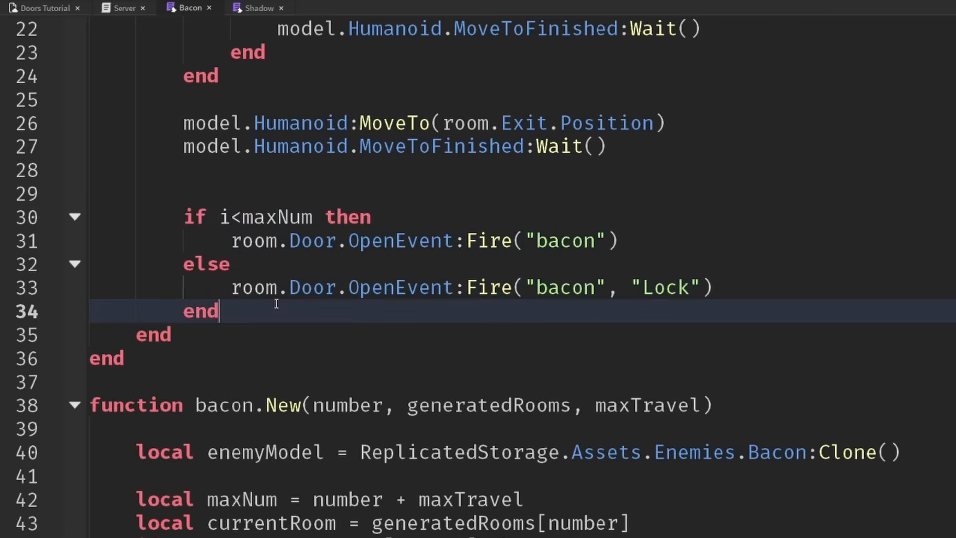
{"action": "type", "text": "local do"}
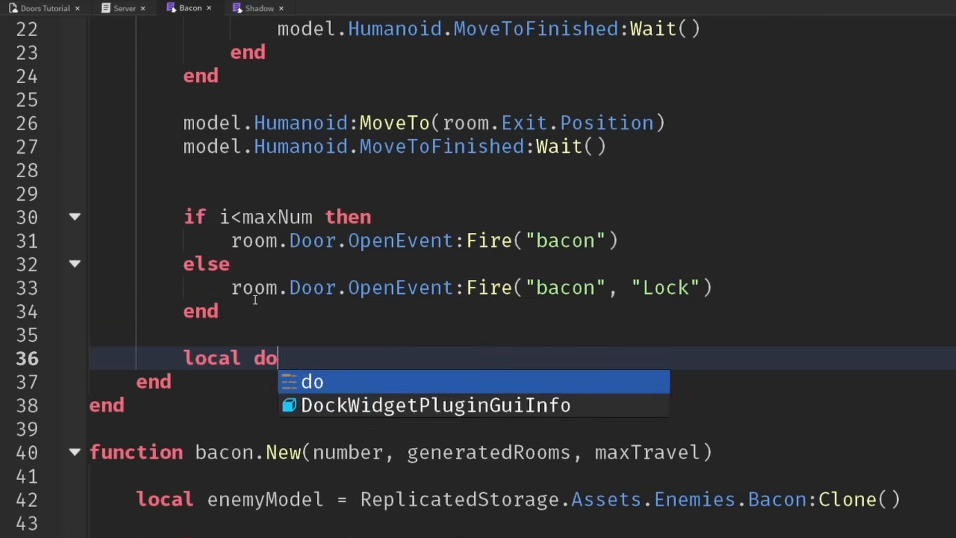
{"action": "type", "text": "rs"}
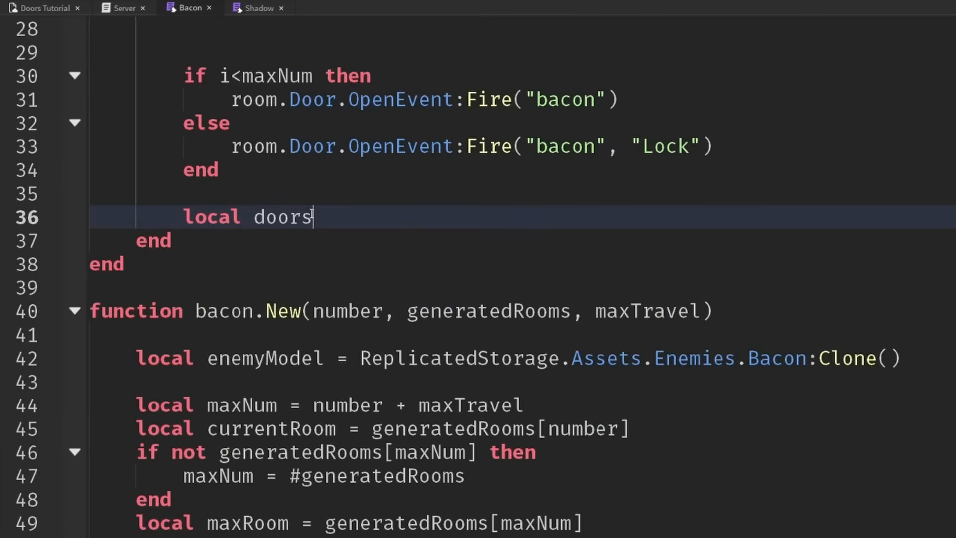
{"action": "type", "text": "= COl"}
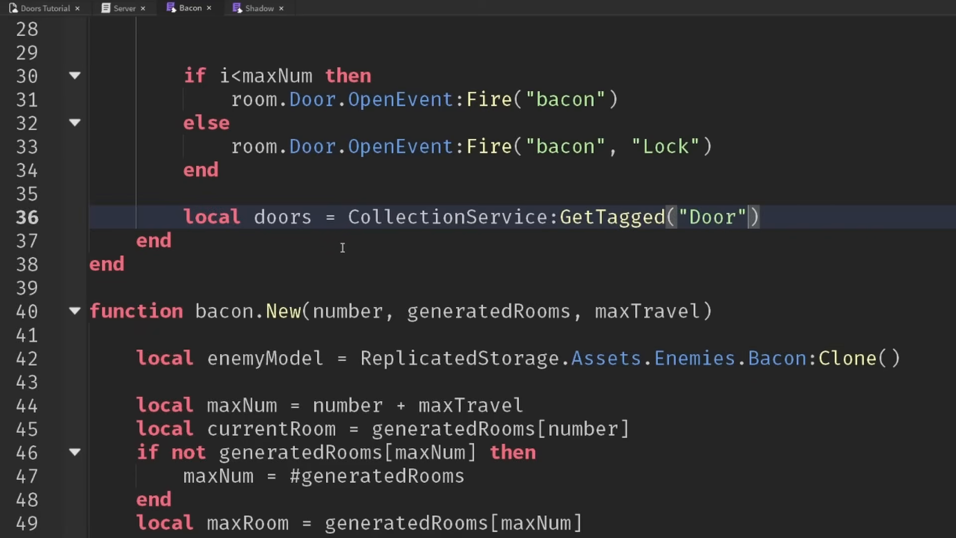
Add a local action variable set by i<maxNum to "Lock" or nil
{"action": "double_click", "coordinate": [665, 146]}
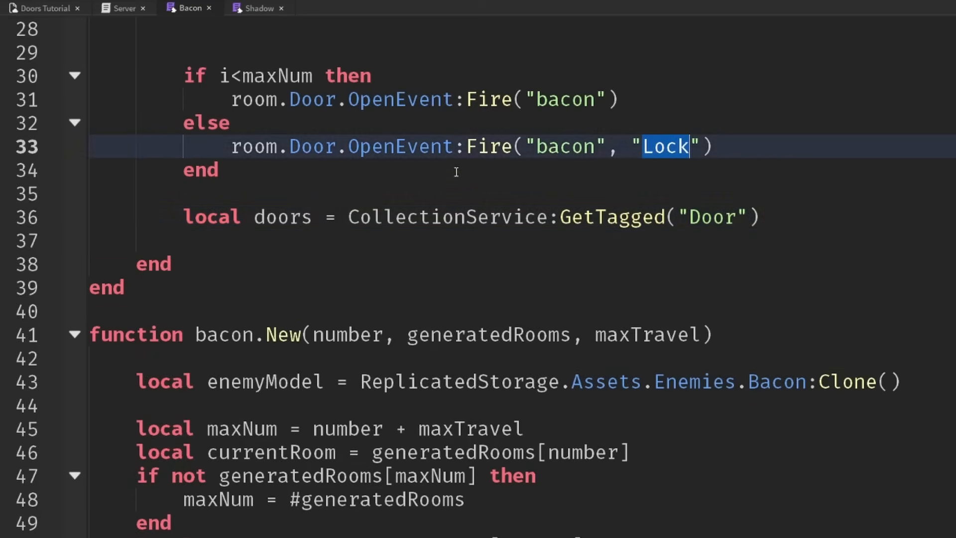
{"action": "type", "text": "local action ="}
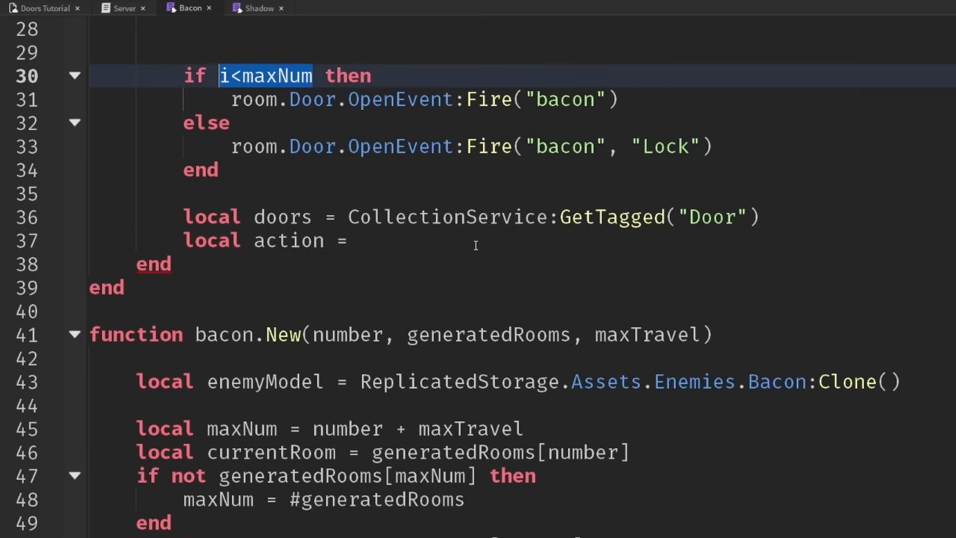
{"action": "type", "text": "i<maxNum"}
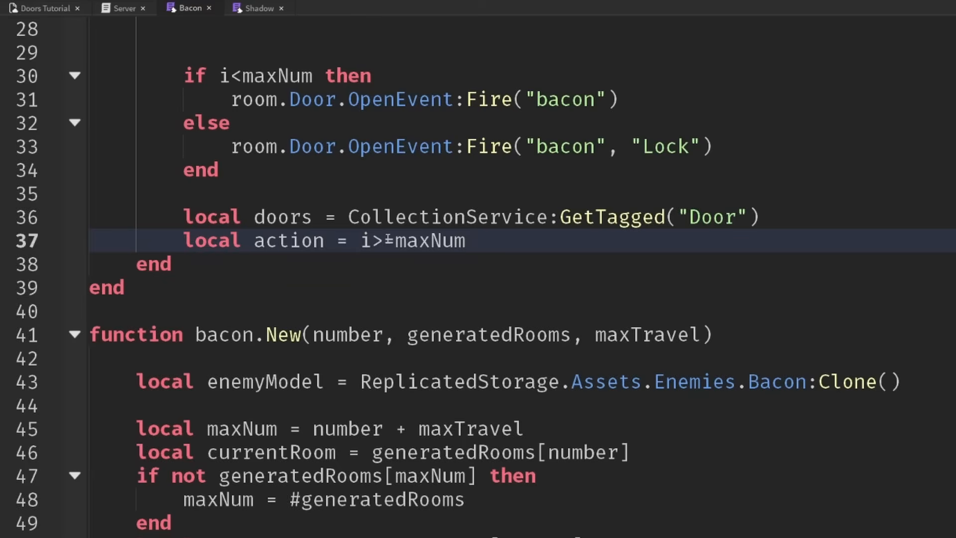
{"action": "type", "text": "="}
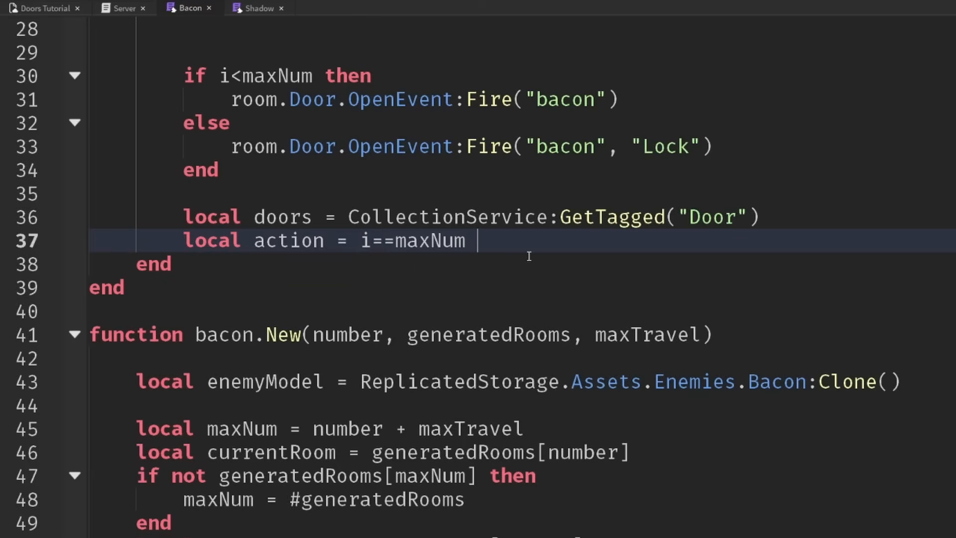
{"action": "type", "text": "and"}
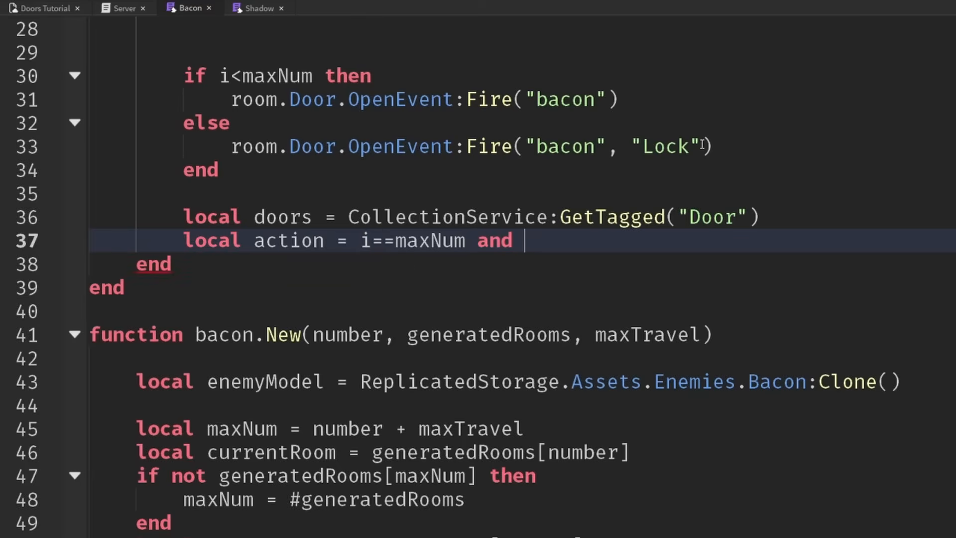
{"action": "type", "text": "\"Lock\""}
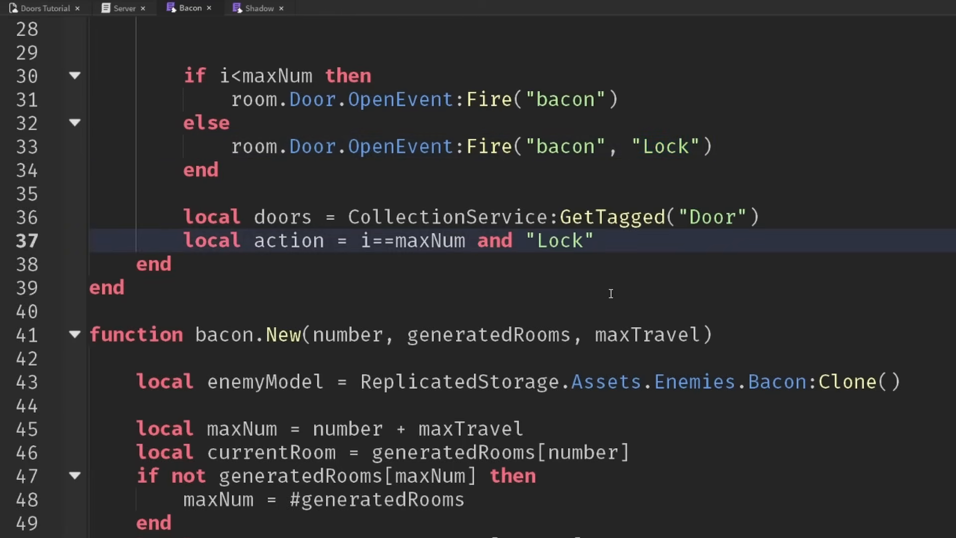
{"action": "type", "text": "or nil"}
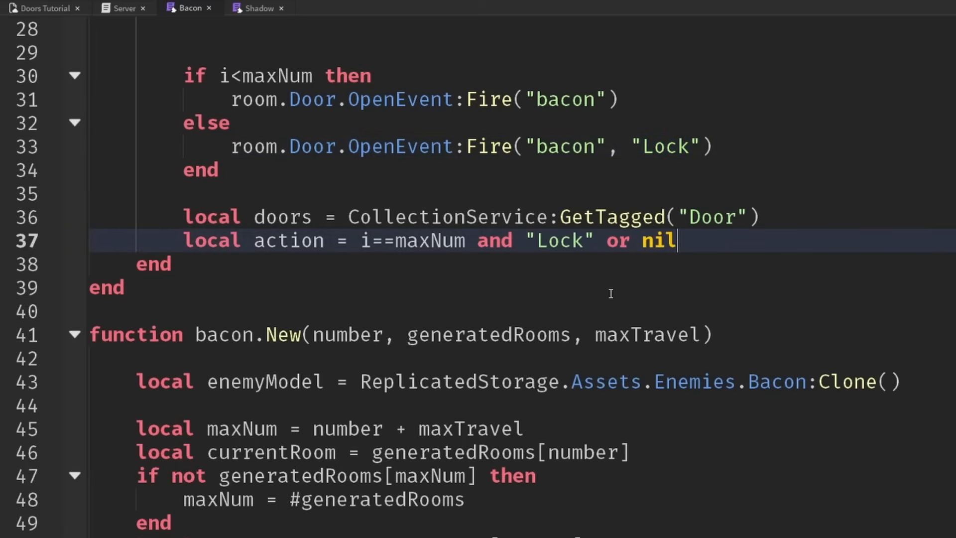
Write a for loop firing OpenEvent on each door whose Parent == room, then select it to copy
{"action": "left_click", "coordinate": [282, 195]}
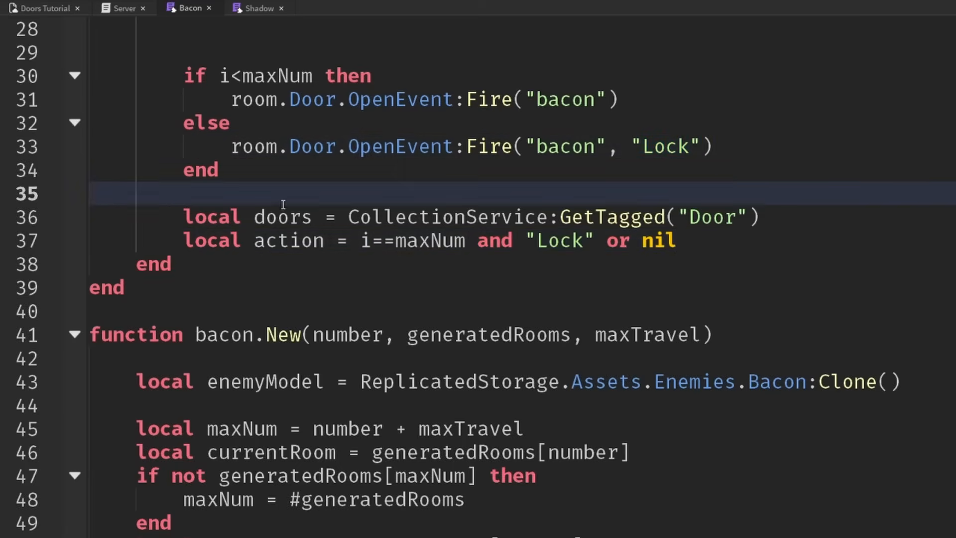
{"action": "type", "text": "for i, v in doors do"}
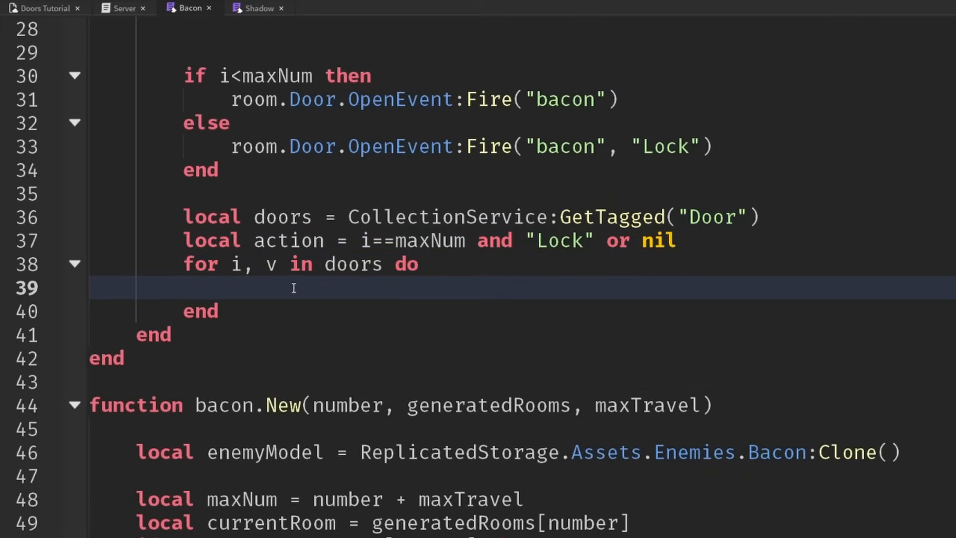
{"action": "type", "text": "if v.Parent"}
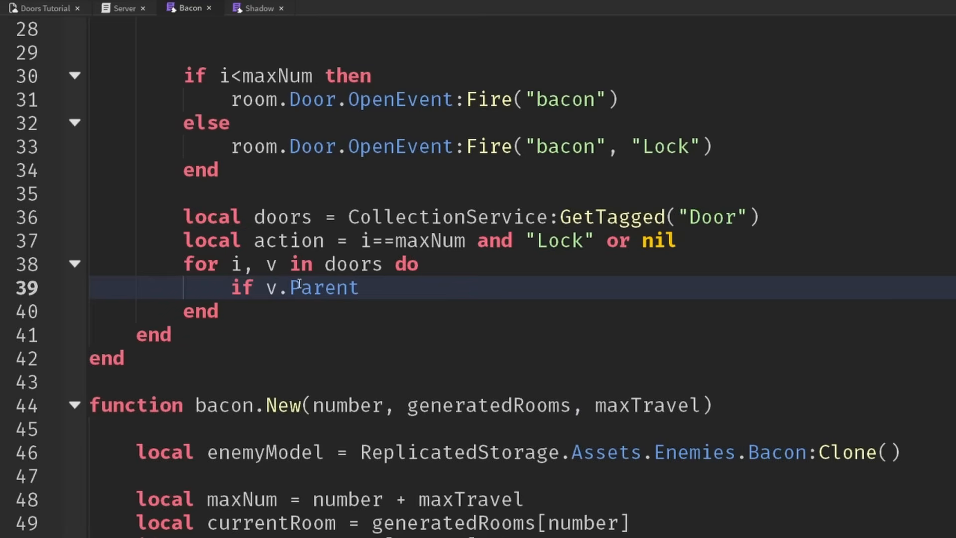
{"action": "type", "text": "=="}
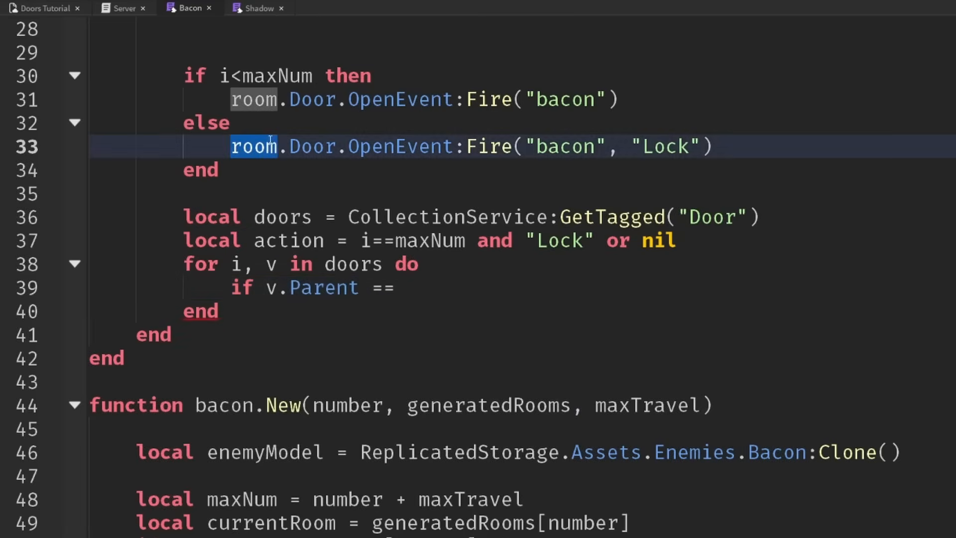
{"action": "type", "text": "room"}
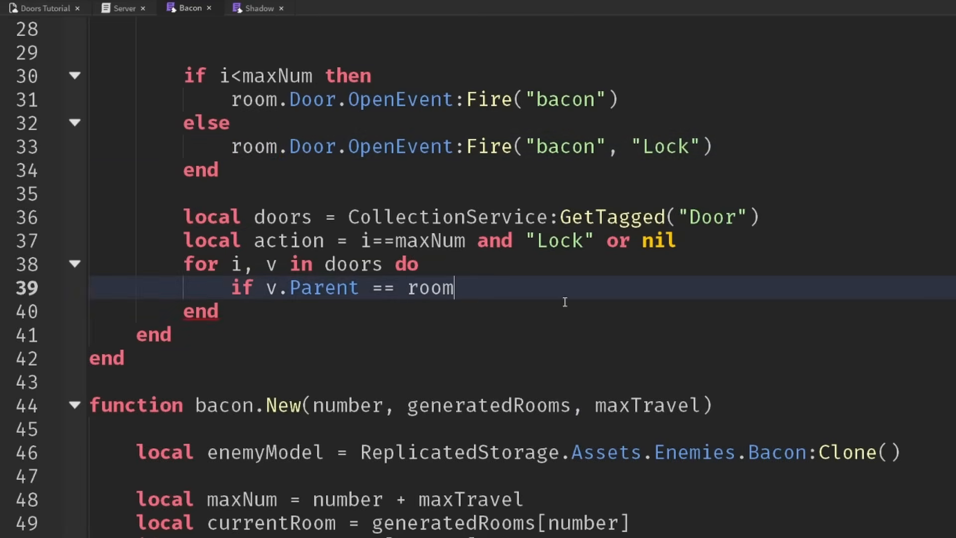
{"action": "type", "text": "then"}
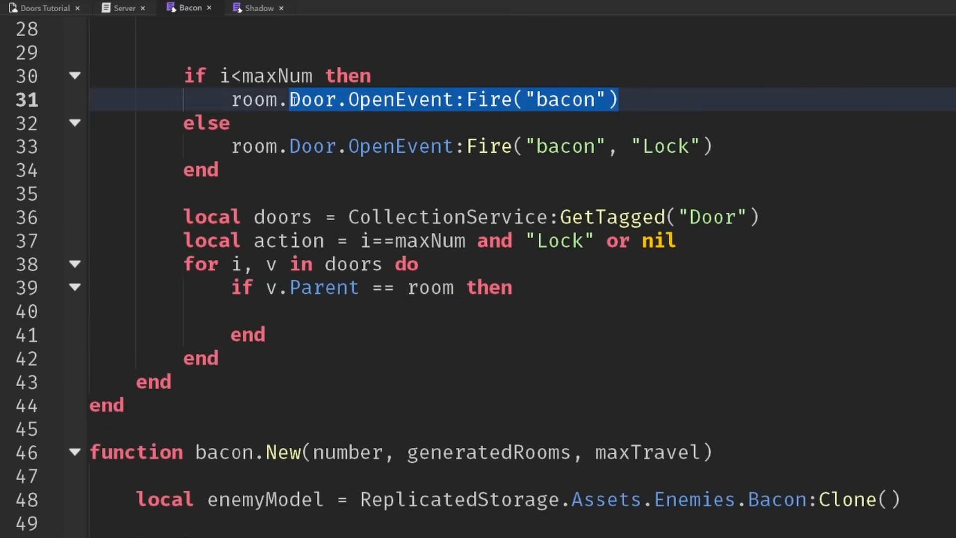
{"action": "type", "text": "v"}
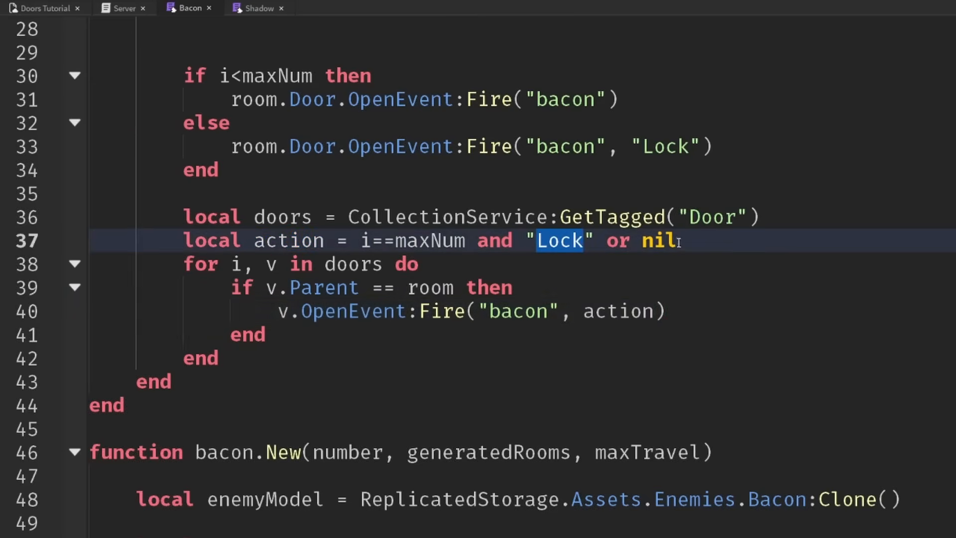
{"action": "left_click", "coordinate": [219, 169]}
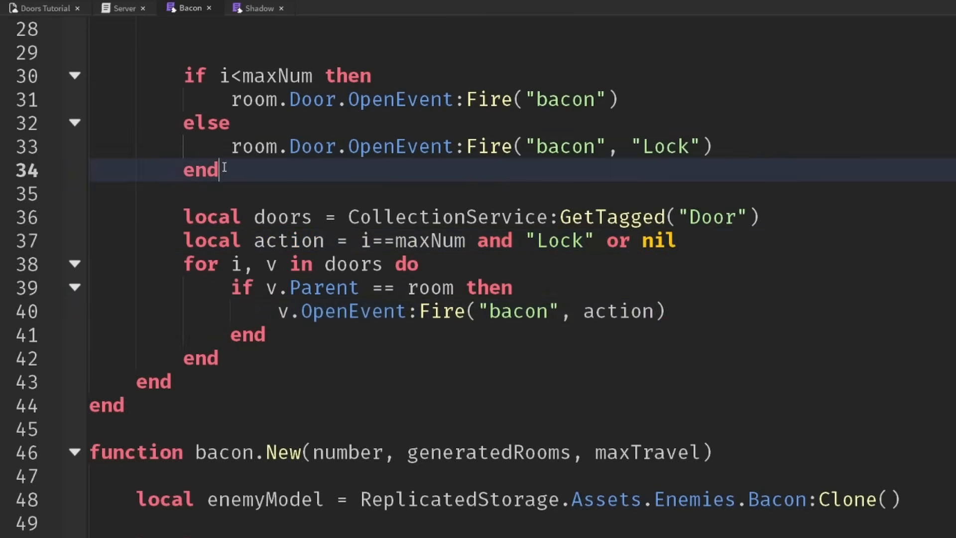
{"action": "scroll", "scroll_direction": "up", "scroll_amount": 3}
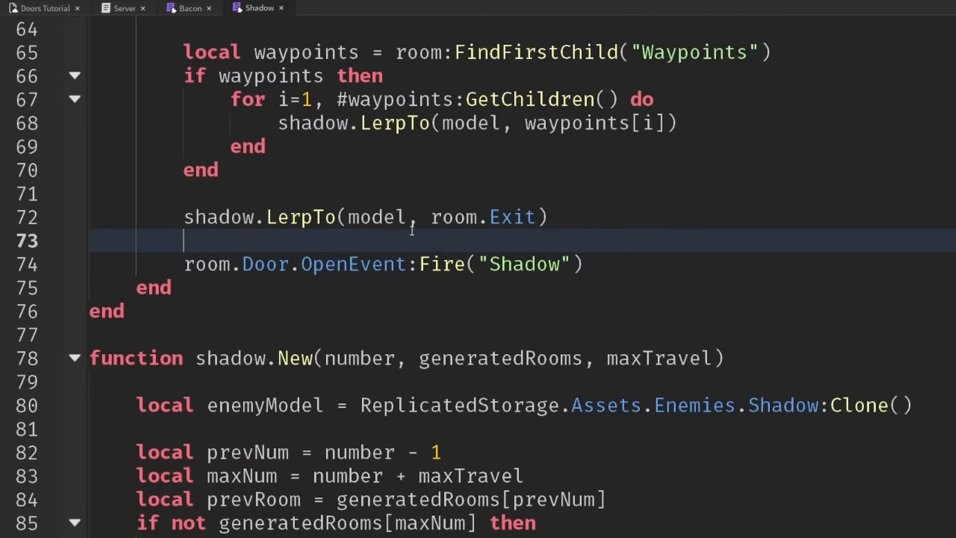
Paste the tagged-door loop into Shadow's Navigate, rename bacon to Shadow and drop the action argument
{"action": "left_click", "coordinate": [637, 263]}
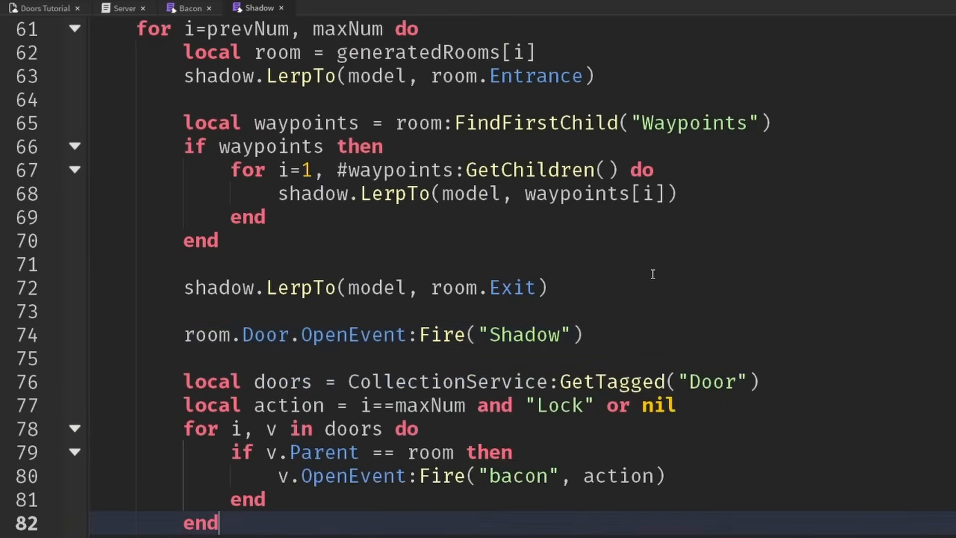
{"action": "scroll", "scroll_direction": "down", "scroll_amount": 3}
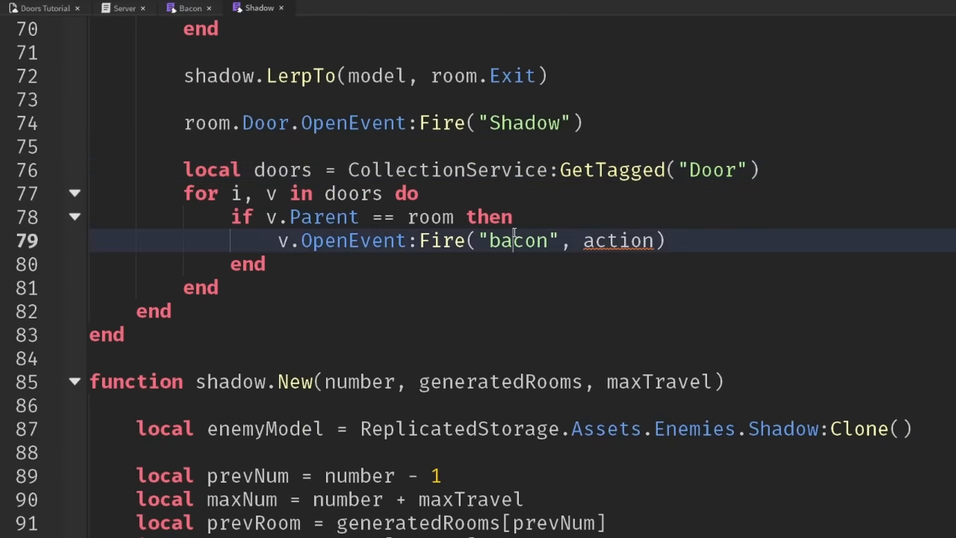
{"action": "double_click", "coordinate": [518, 240]}
{"action": "type", "text": "Shadow"}
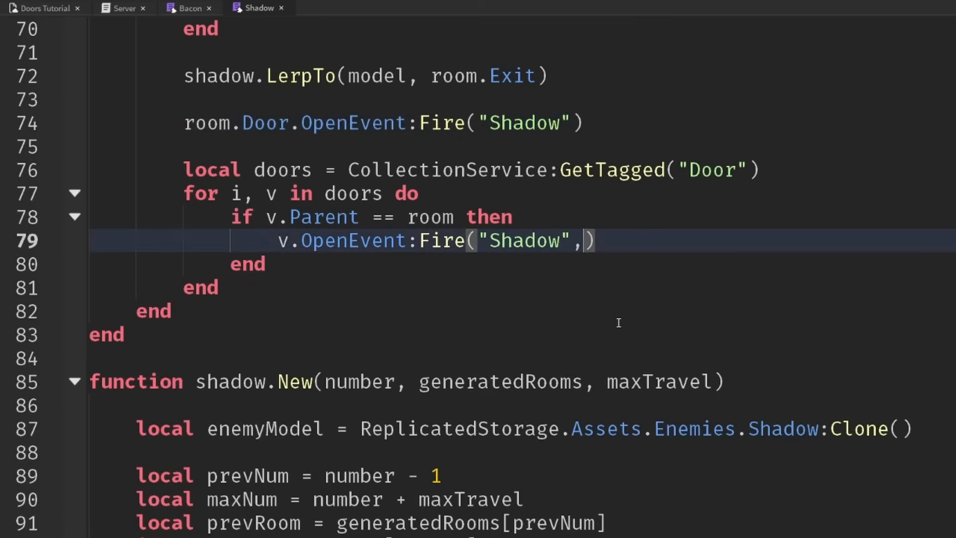
{"action": "key", "text": "Backspace"}
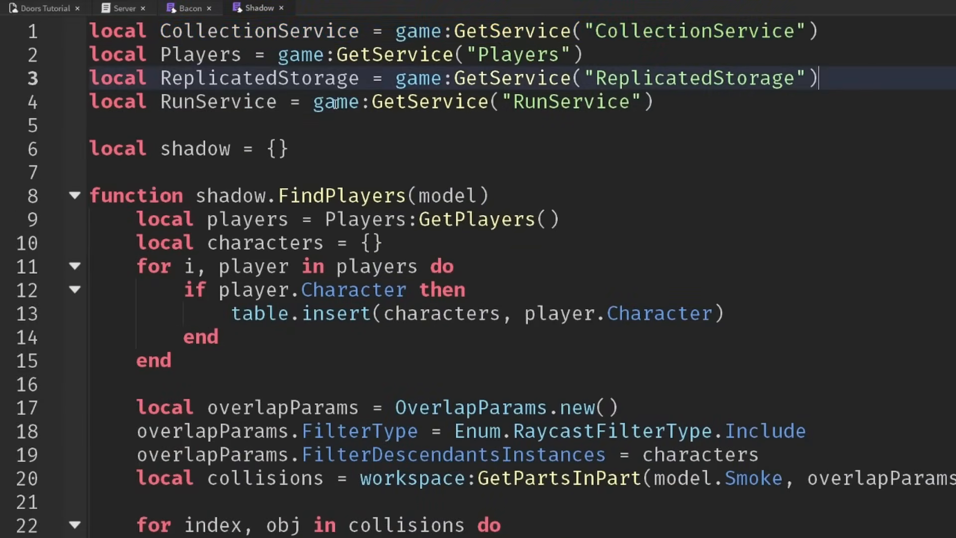
{"action": "left_click", "coordinate": [312, 6]}
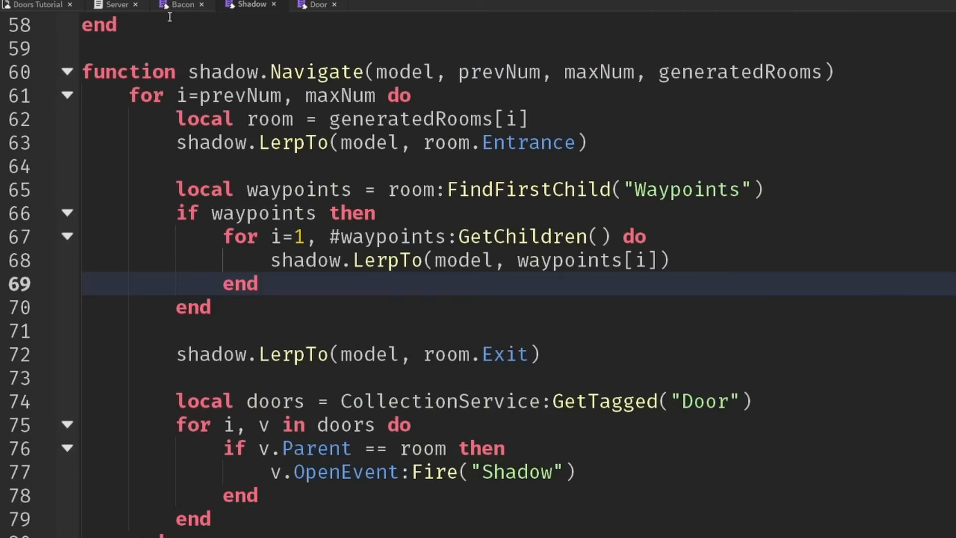
Review the Door module and Shadow navigation code before editing door.Open
{"action": "left_click", "coordinate": [318, 5]}
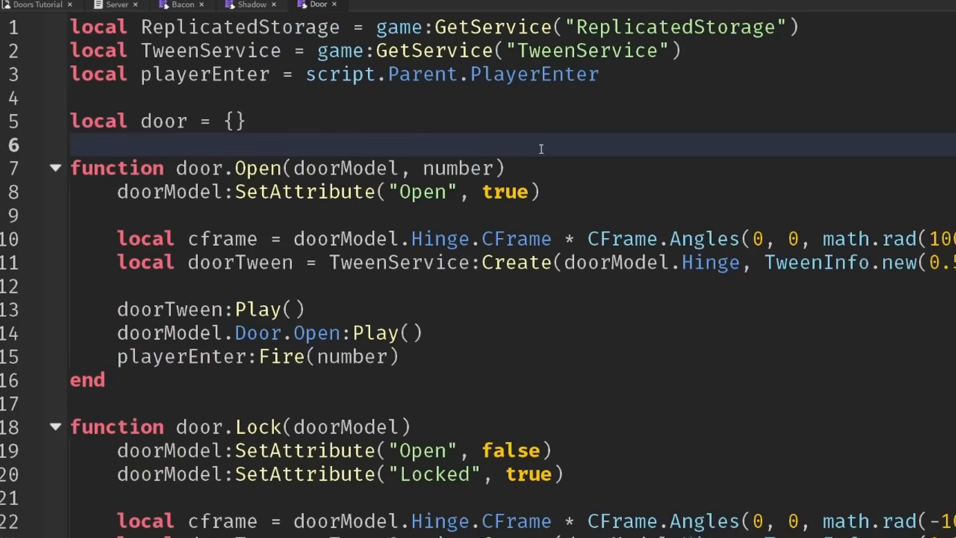
{"action": "double_click", "coordinate": [229, 168]}
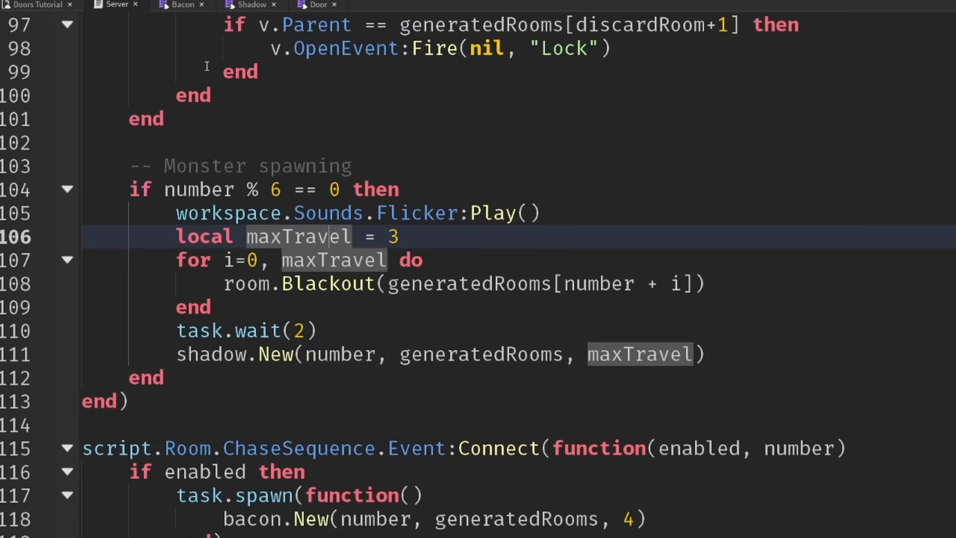
{"action": "scroll", "scroll_direction": "down", "scroll_amount": 3}
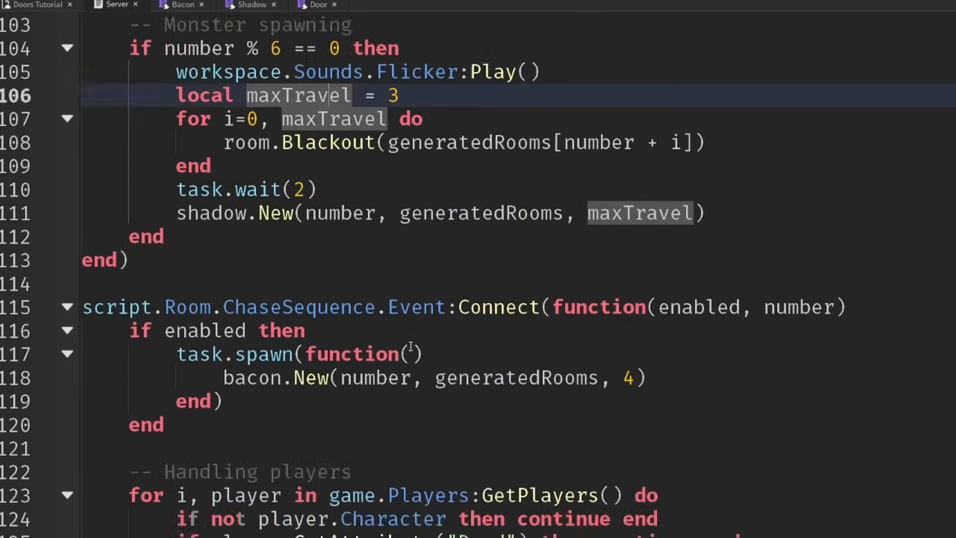
{"action": "scroll", "scroll_direction": "up", "scroll_amount": 3}
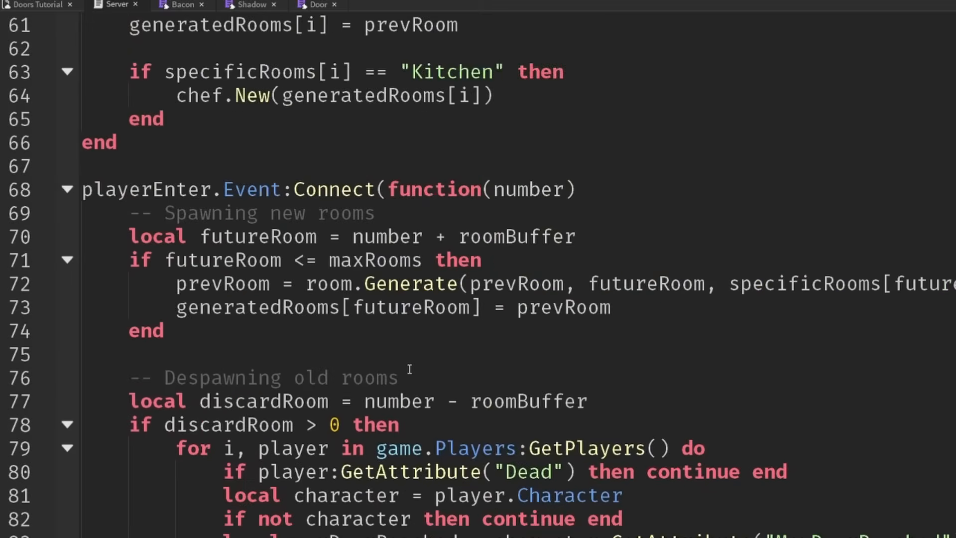
{"action": "scroll", "scroll_direction": "down", "scroll_amount": 3}
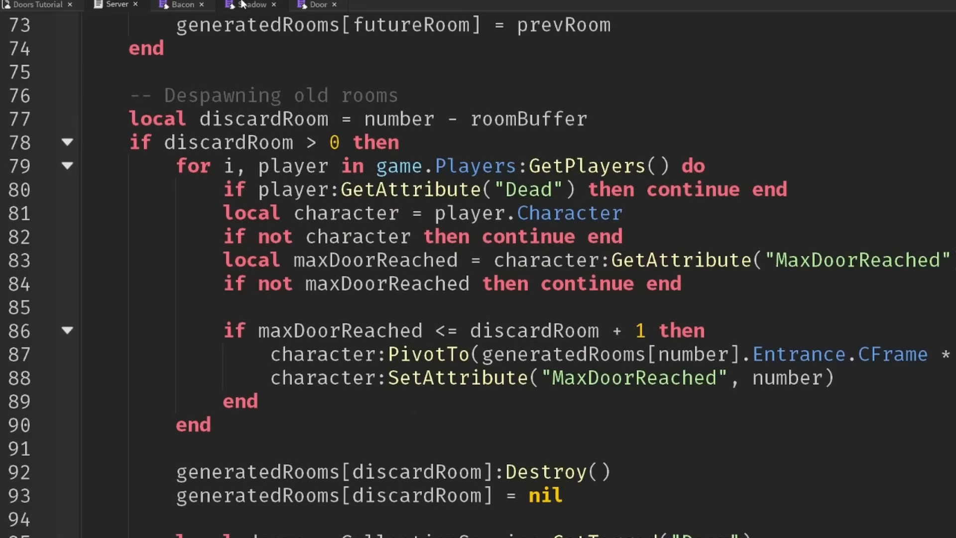
{"action": "scroll", "scroll_direction": "up", "scroll_amount": 3}
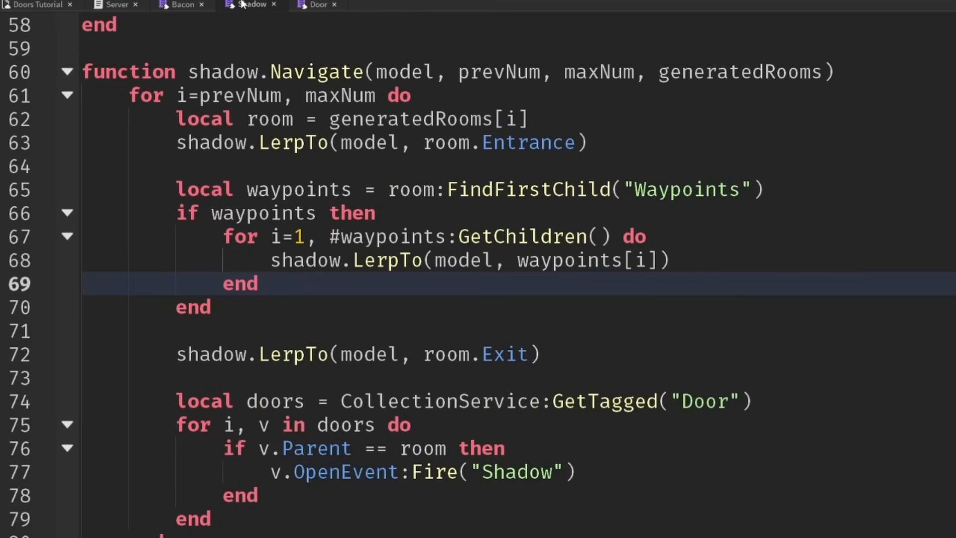
{"action": "left_click", "coordinate": [258, 284]}
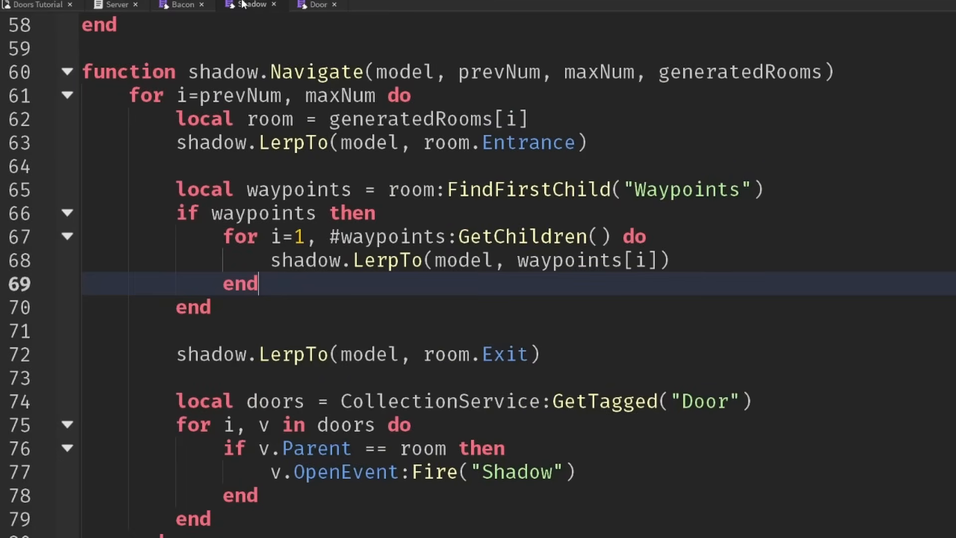
{"action": "left_click", "coordinate": [317, 6]}
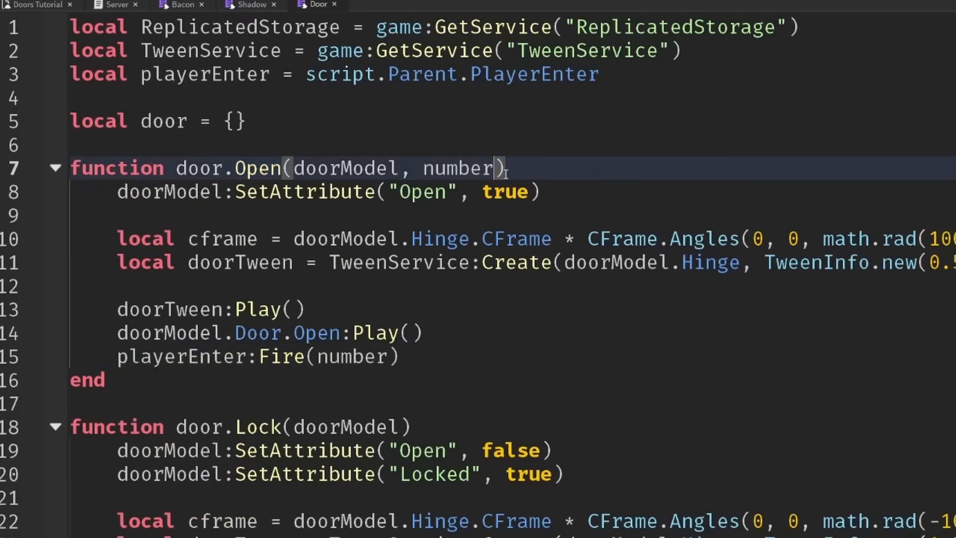
Give door.Open an isBot parameter and pass isBot in the playerEnter:Fire call
{"action": "type", "text": ", is"}
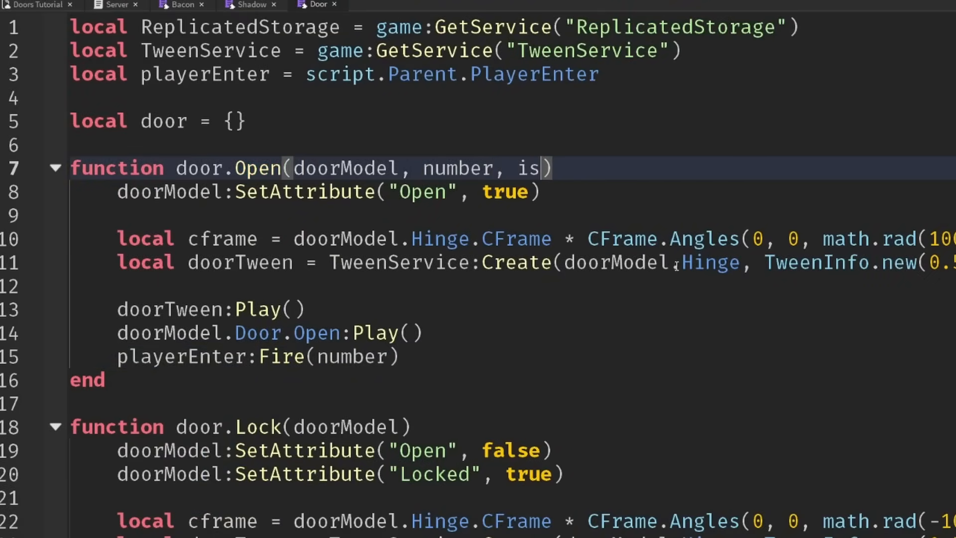
{"action": "type", "text": "Bot"}
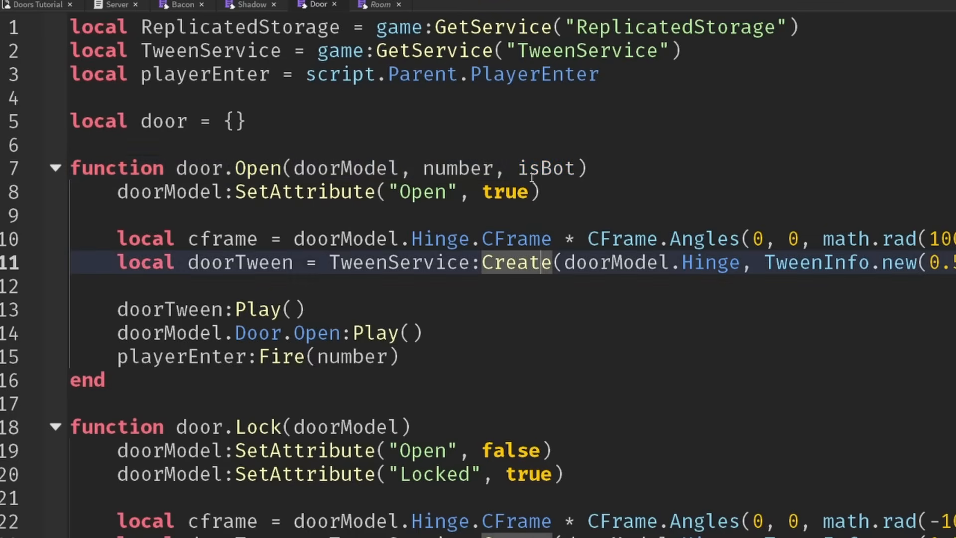
{"action": "left_click", "coordinate": [352, 357]}
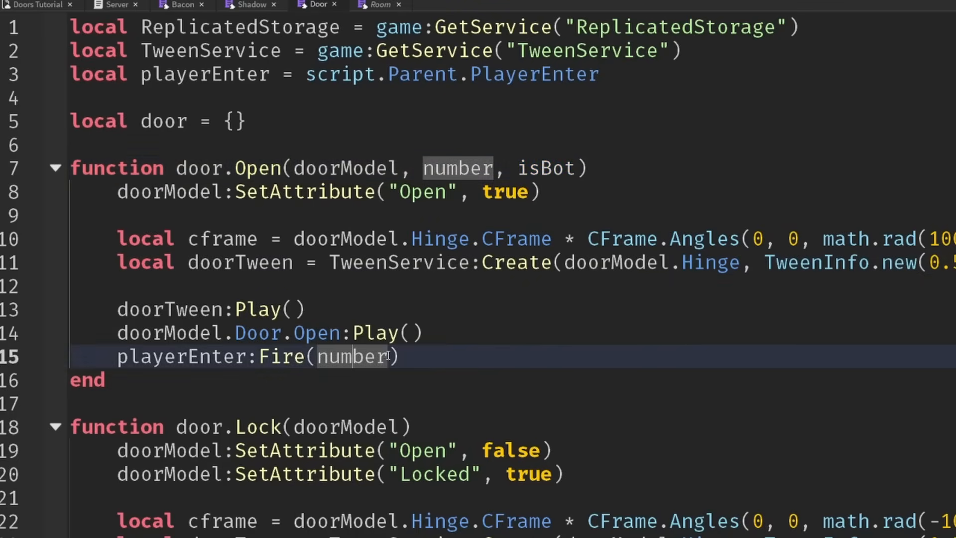
{"action": "type", "text": ", isBot"}
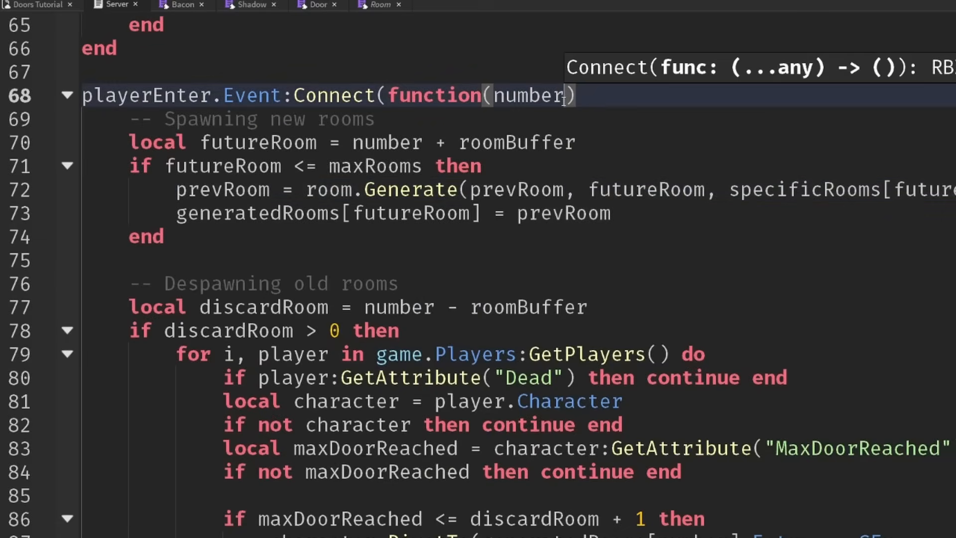
Add a botName parameter to the Server script's playerEnter Connect function
{"action": "type", "text": ", botName"}
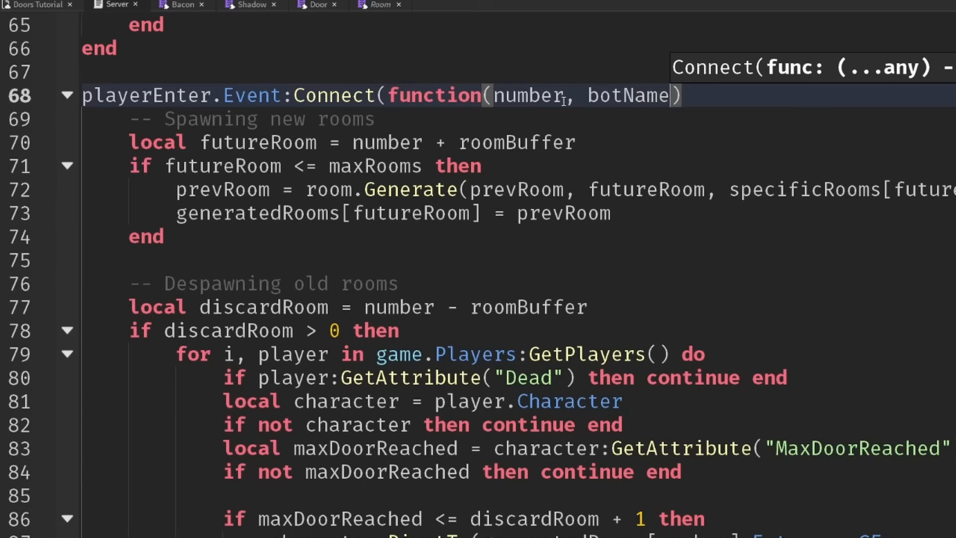
{"action": "double_click", "coordinate": [627, 96]}
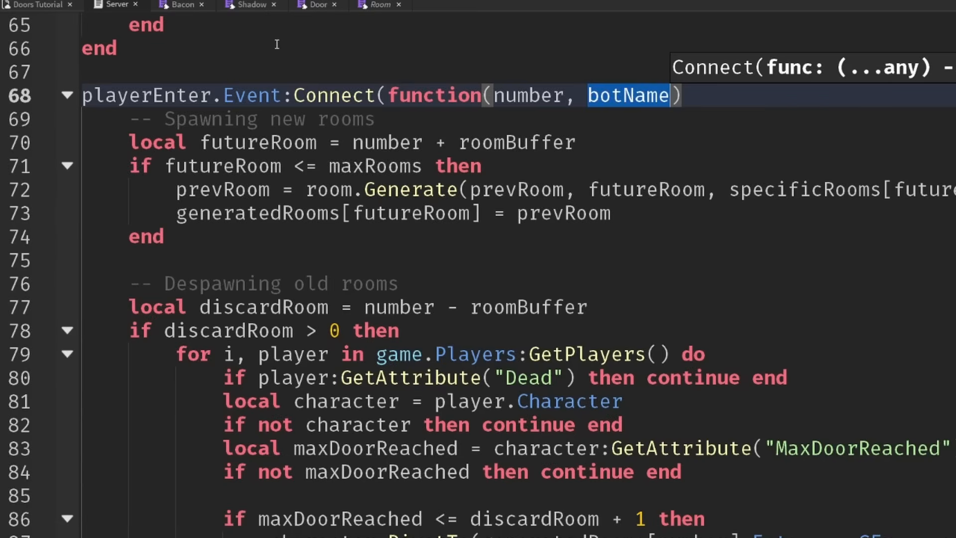
{"action": "left_click", "coordinate": [398, 284]}
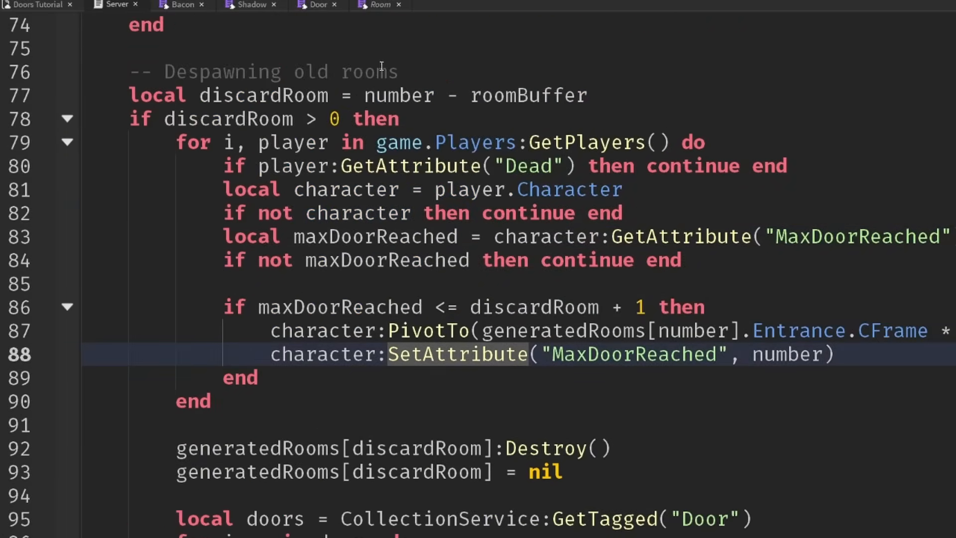
{"action": "scroll", "scroll_direction": "up", "scroll_amount": 3}
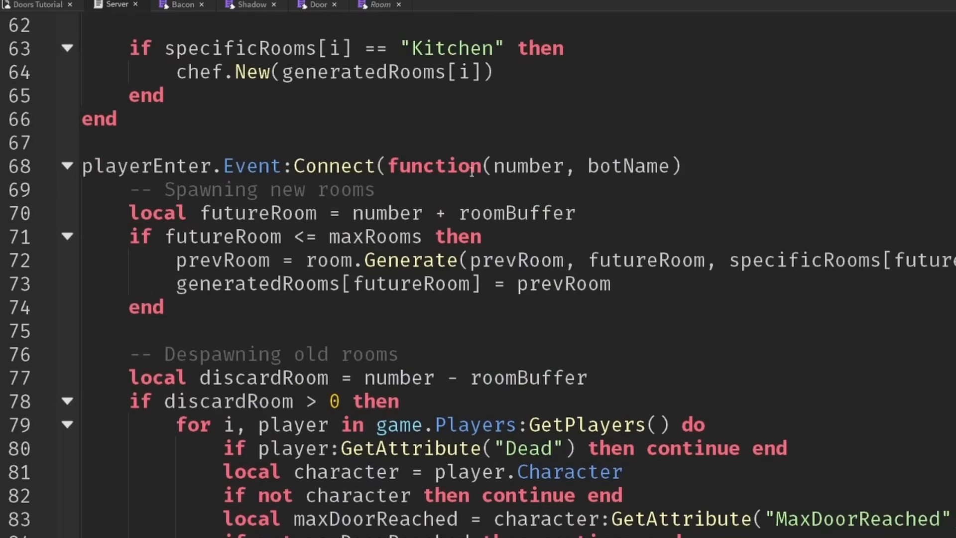
Wrap the despawning-old-rooms block in 'if not botName then … end'
{"action": "left_click", "coordinate": [430, 353]}
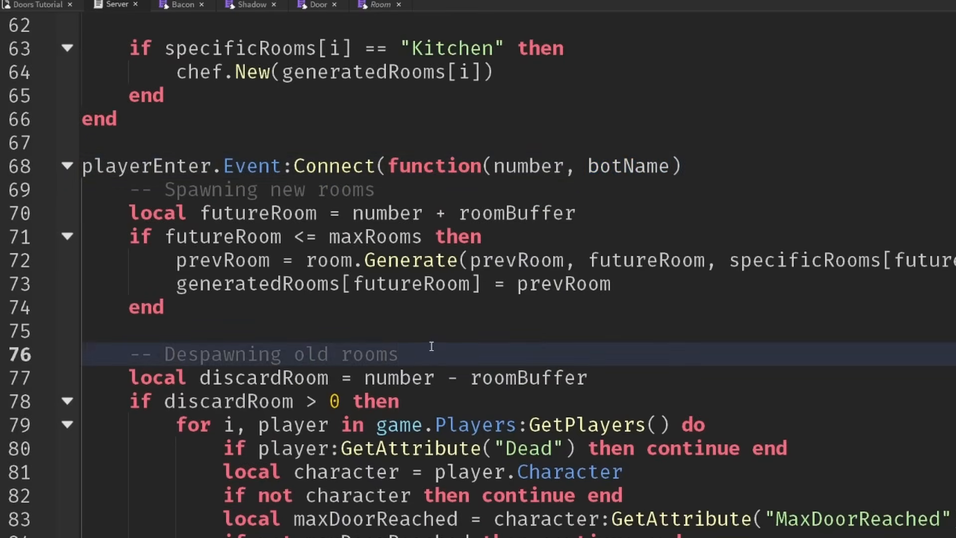
{"action": "type", "text": "if not botName then"}
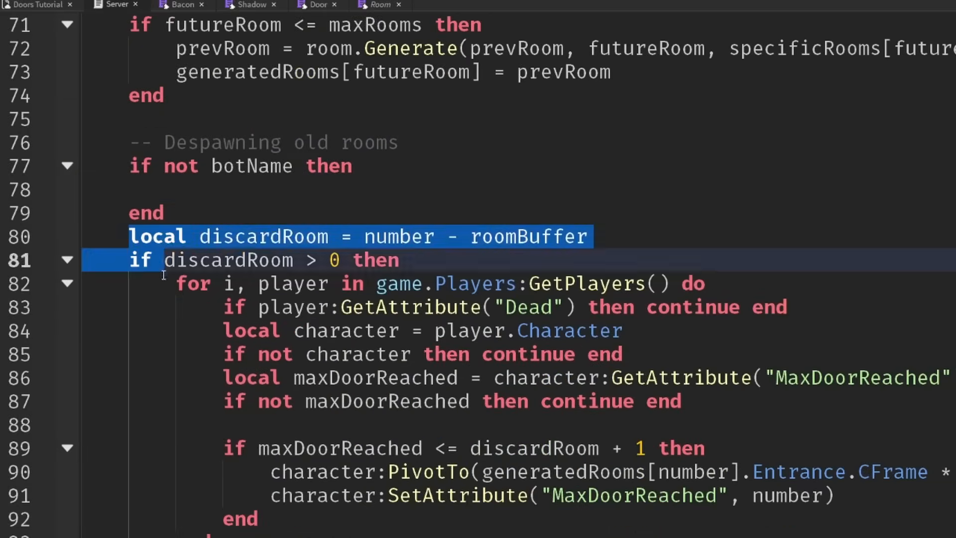
{"action": "scroll", "scroll_direction": "down", "scroll_amount": 3}
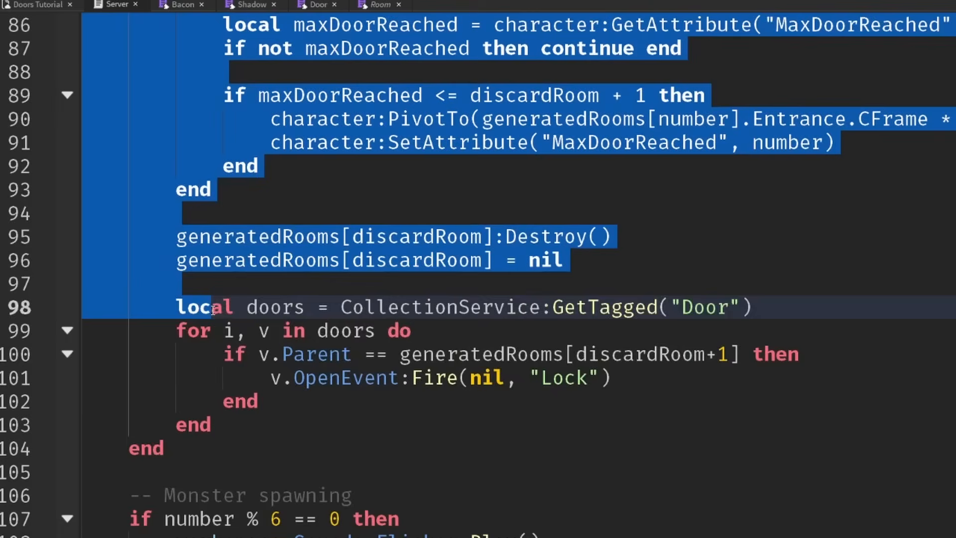
{"action": "scroll", "scroll_direction": "up", "scroll_amount": 3}
{"action": "type", "text": "end"}
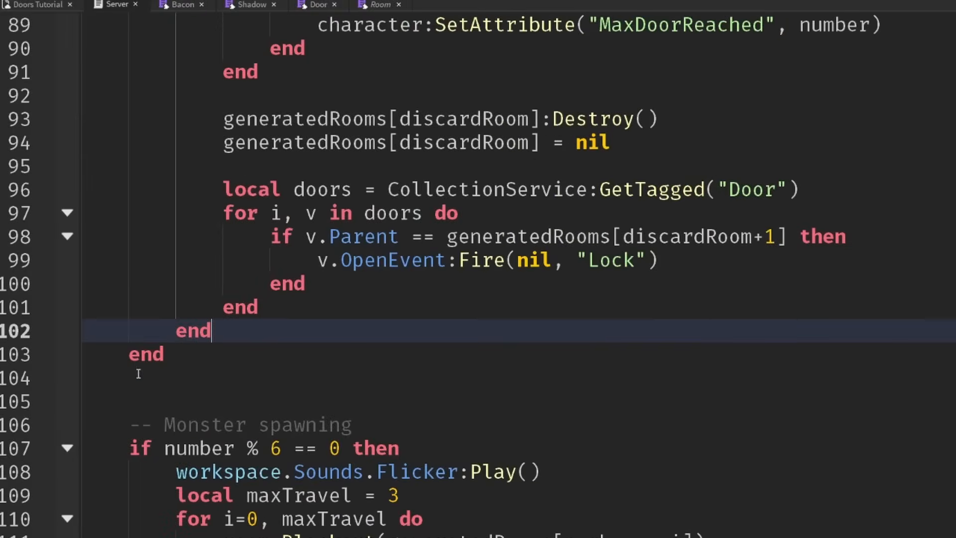
{"action": "scroll", "scroll_direction": "up", "scroll_amount": 3}
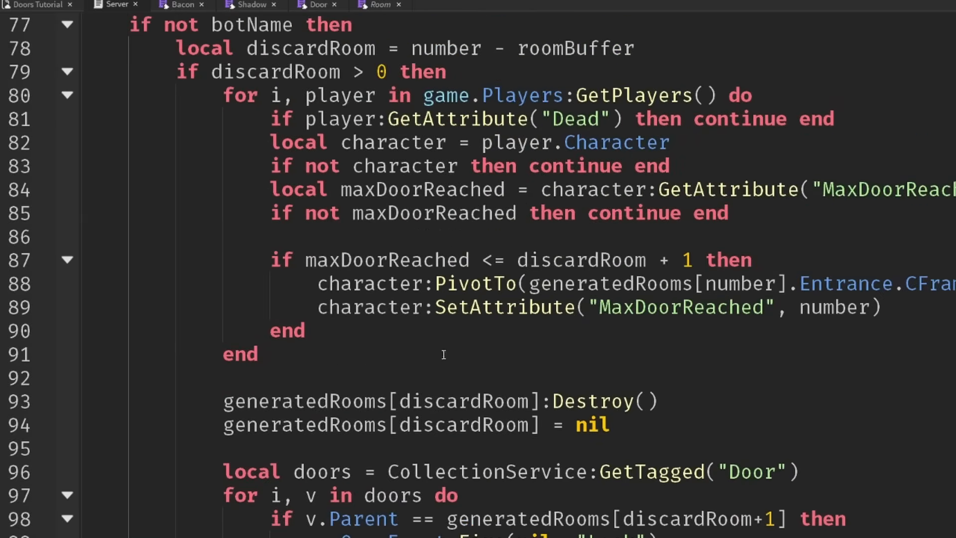
{"action": "left_click", "coordinate": [380, 5]}
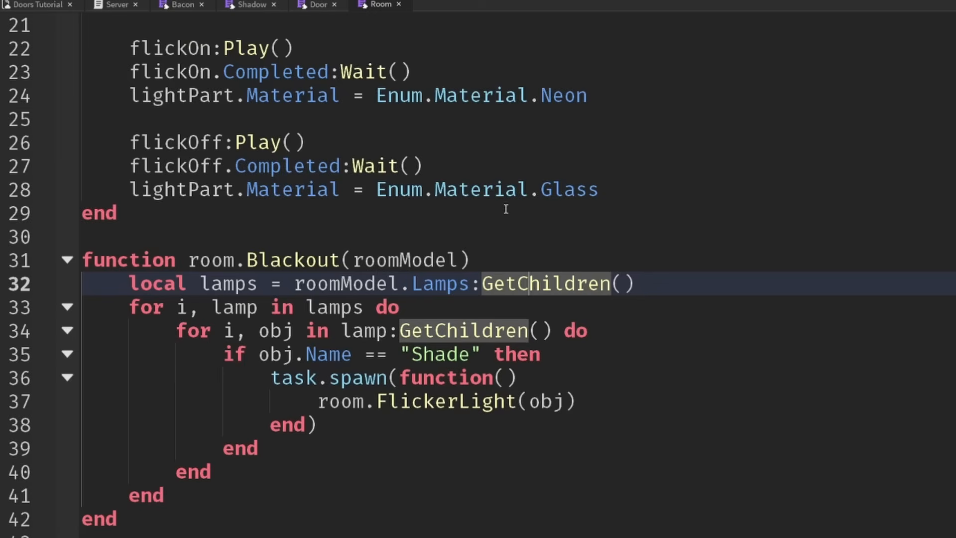
Add 'if not roomModel:FindFirstChild("Lamps") then return end' at the start of Blackout
{"action": "left_click", "coordinate": [500, 260]}
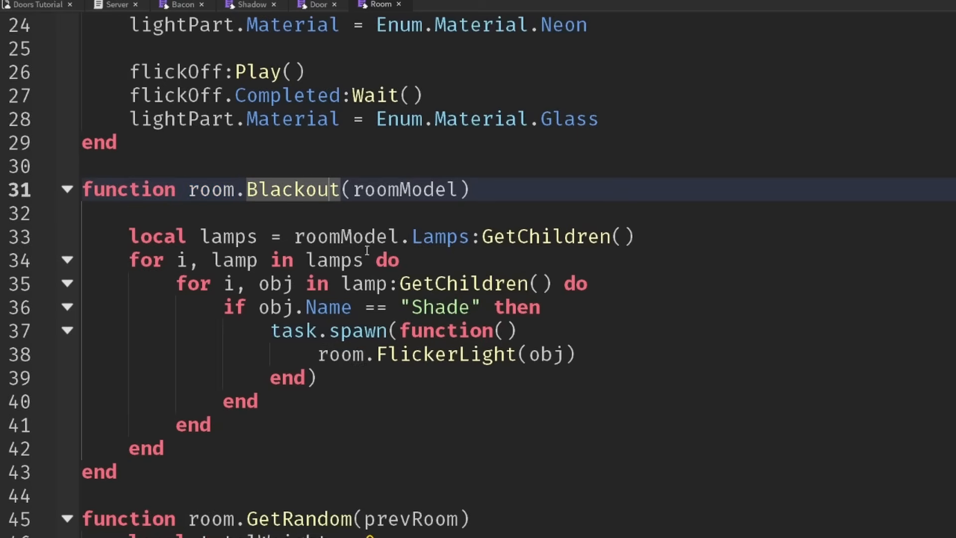
{"action": "double_click", "coordinate": [344, 237]}
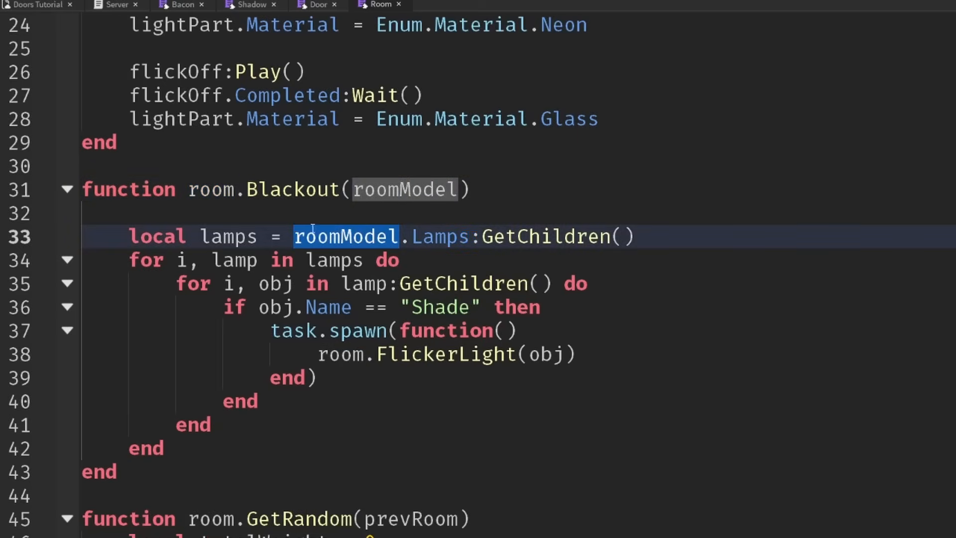
{"action": "type", "text": "if not"}
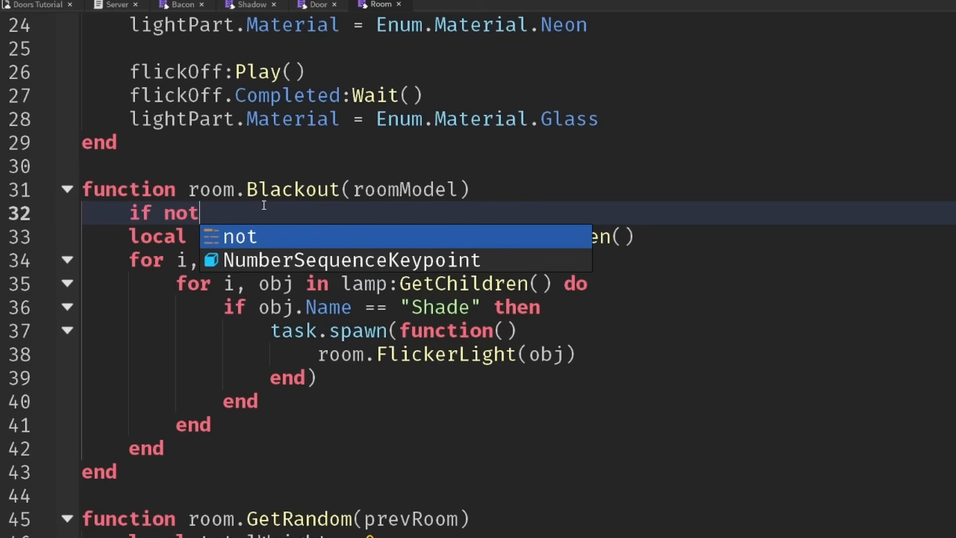
{"action": "type", "text": "roomModel:FindFirstChild(\"Lamps"}
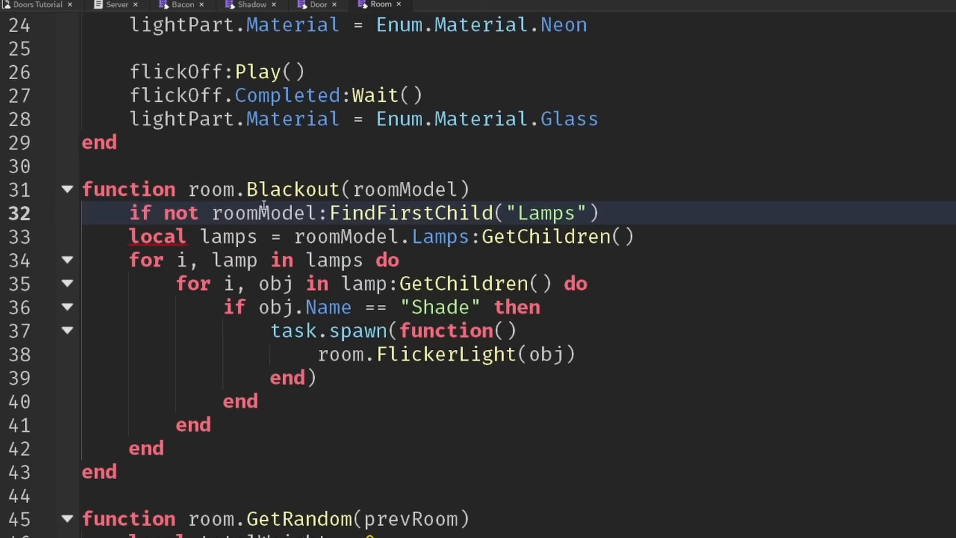
{"action": "type", "text": "then return end"}
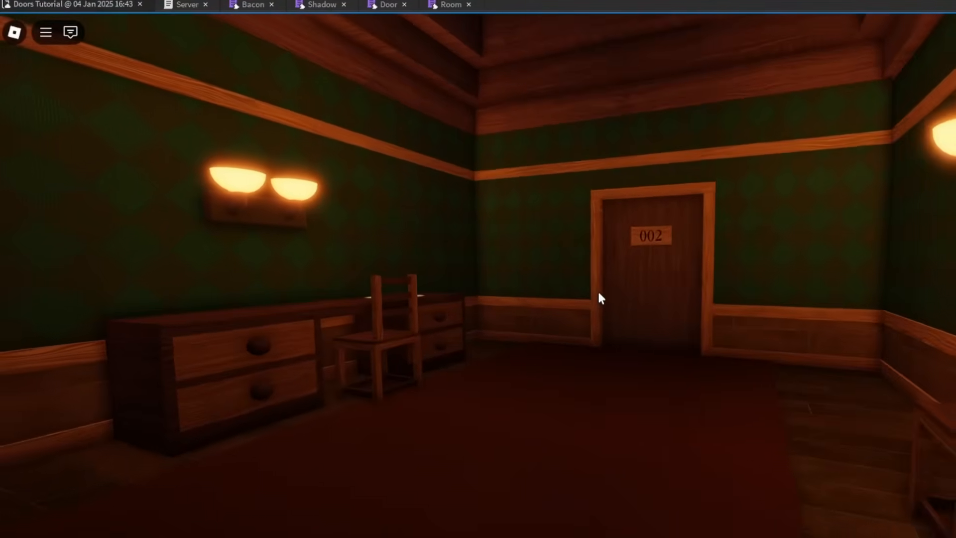
{"action": "mouse_move", "coordinate": [600, 298]}
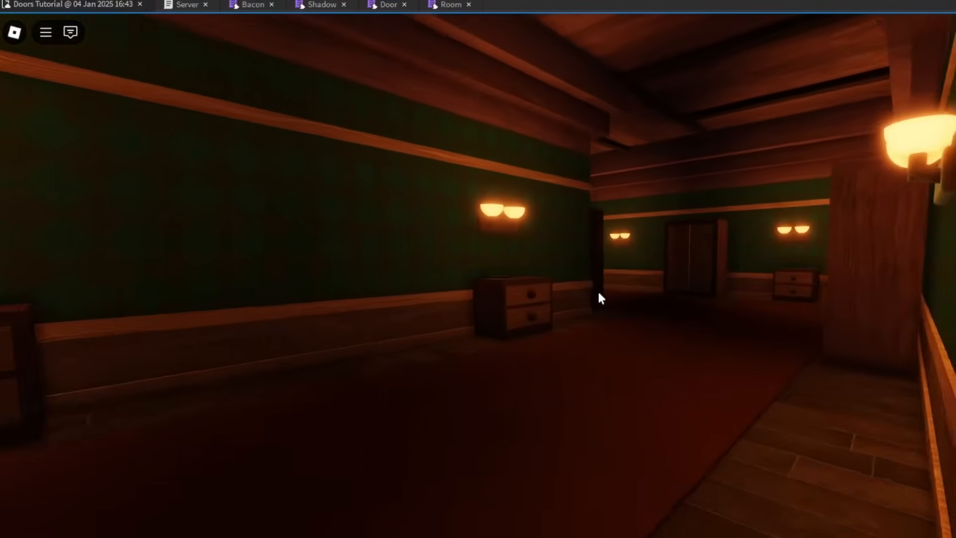